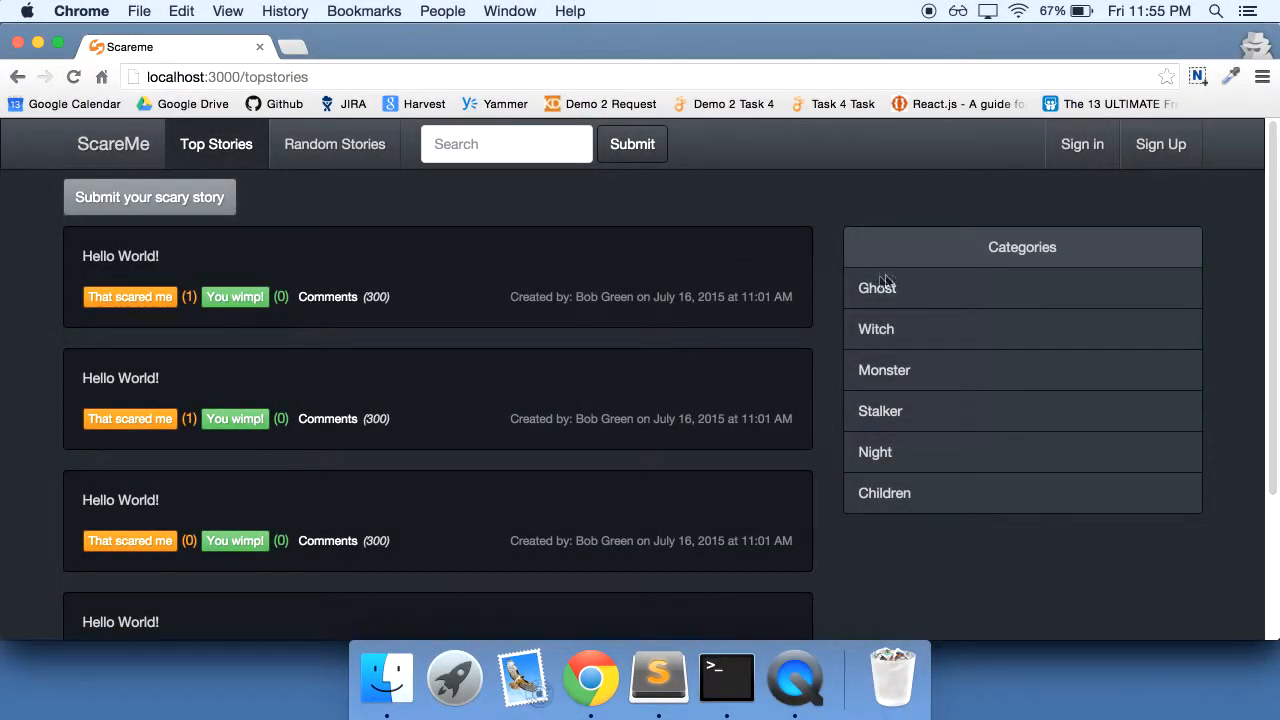
mouse_move(889, 346)
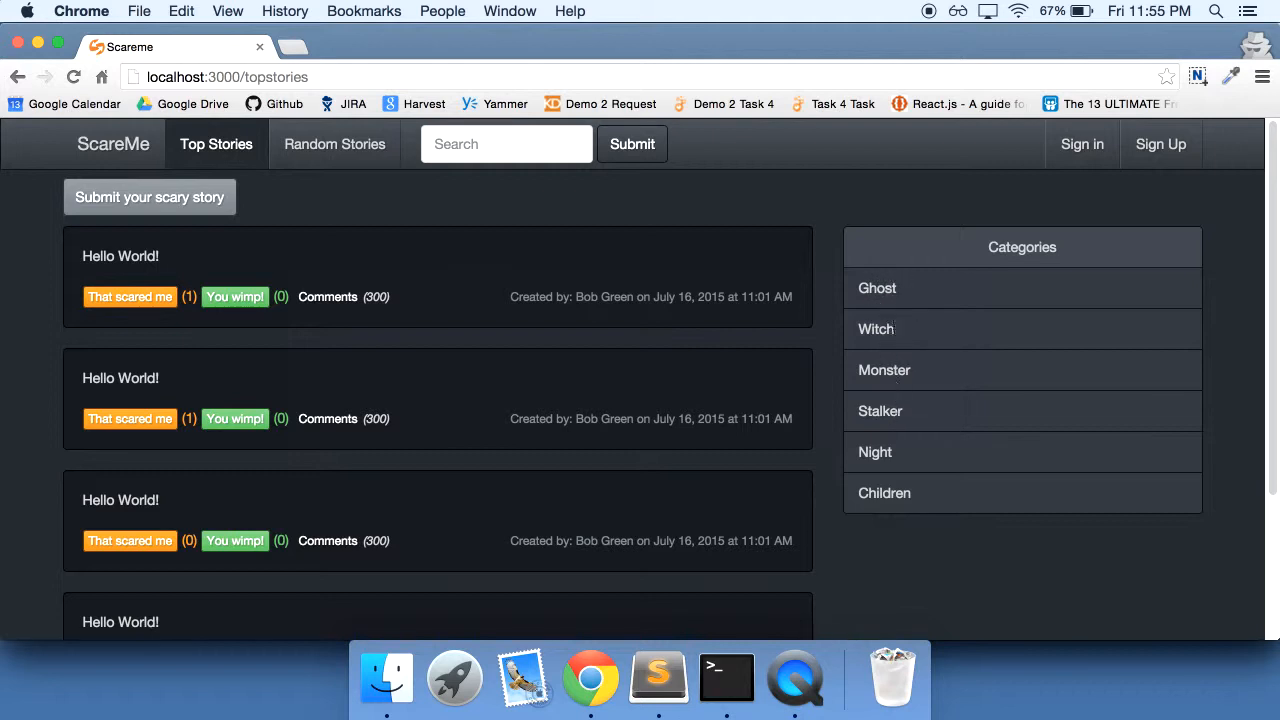
mouse_move(668, 269)
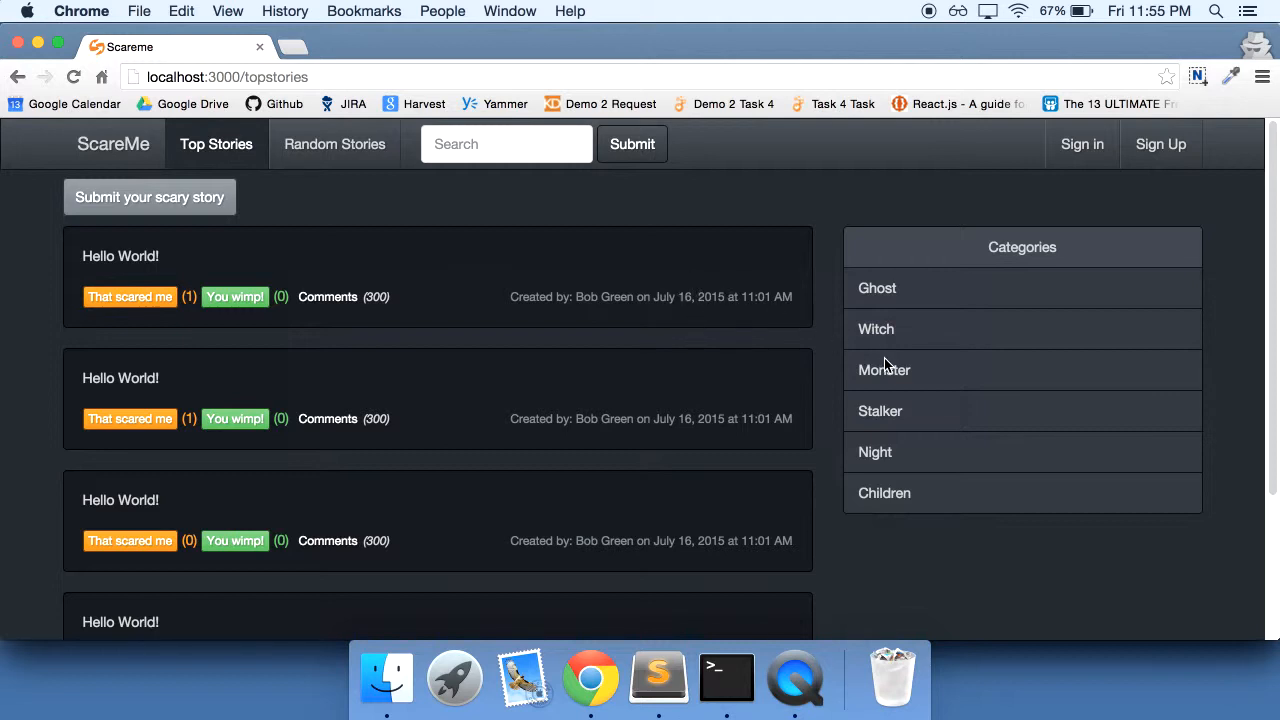
mouse_move(875, 397)
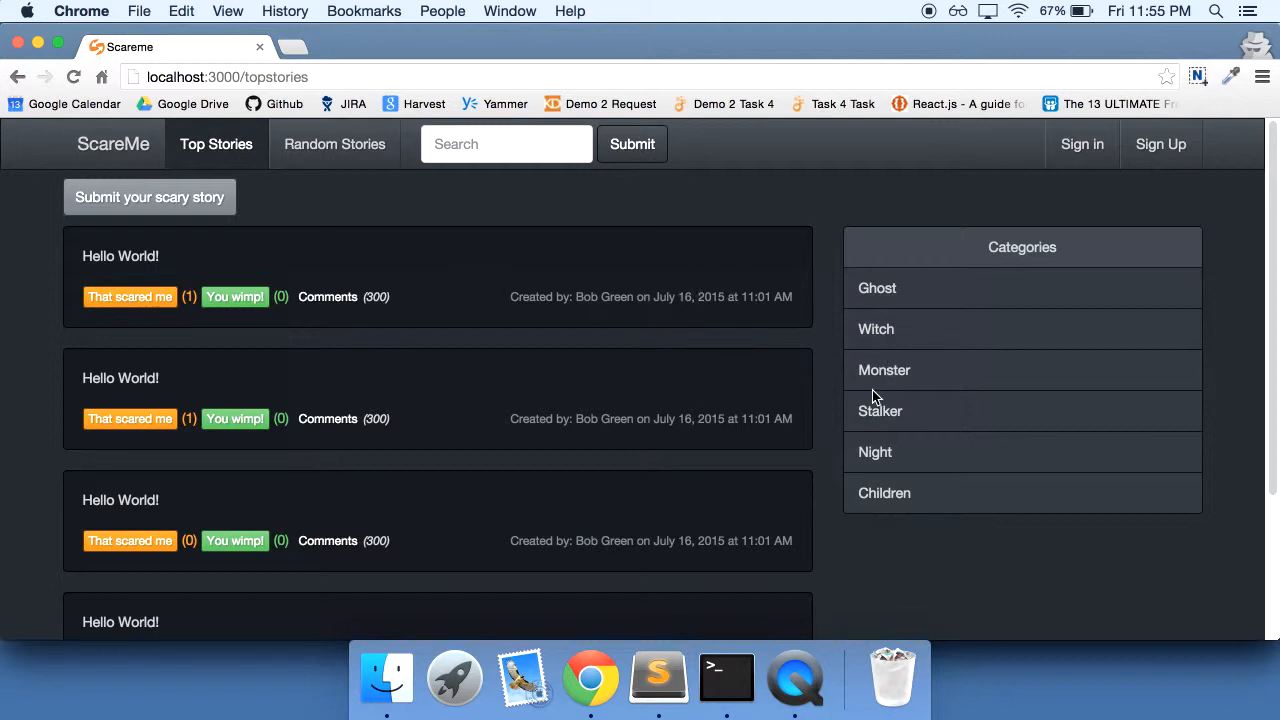
mouse_move(578, 297)
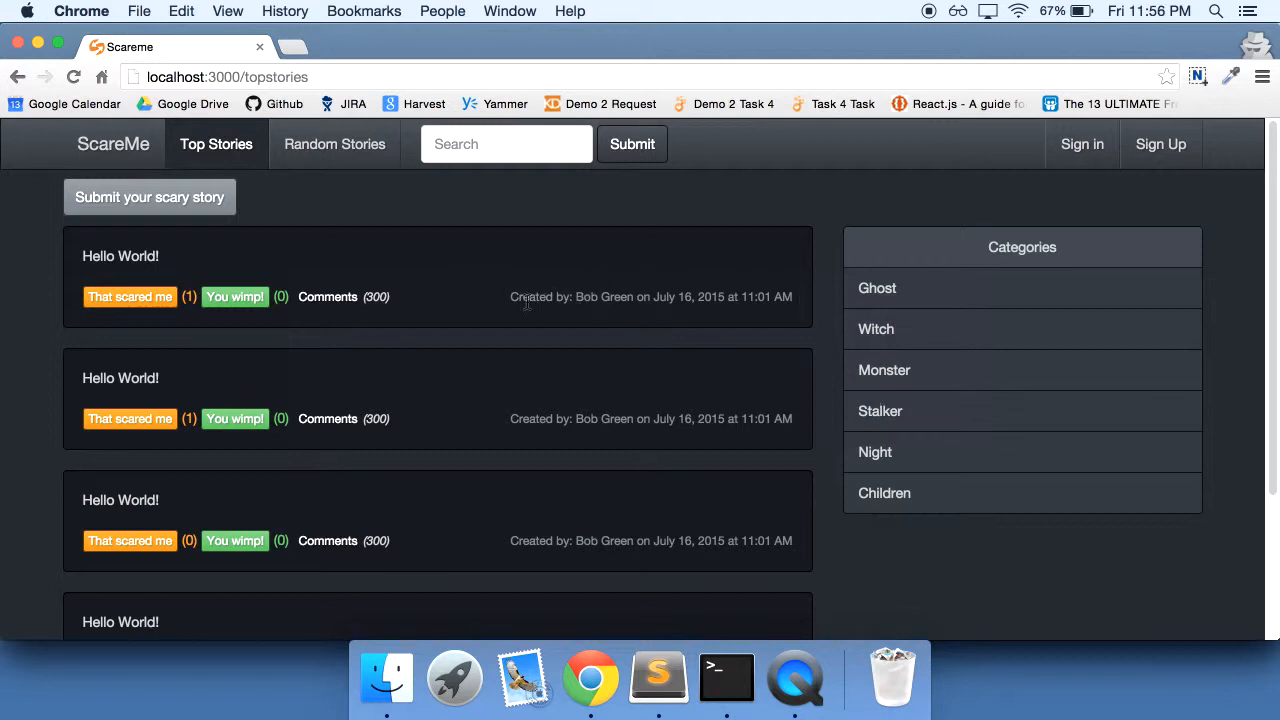
Add a <br> and a text-muted small 'Category: <%= story.category.name %>' span after Created by.
drag(530, 296, 790, 296)
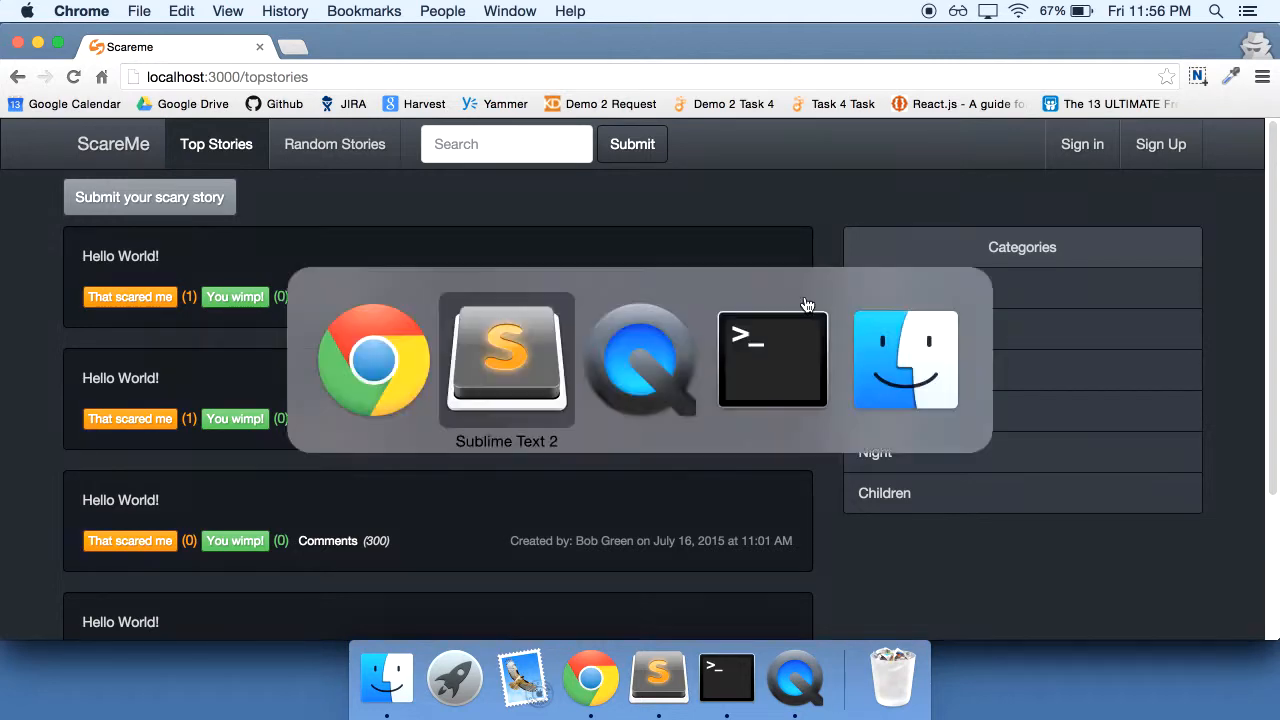
click(506, 360)
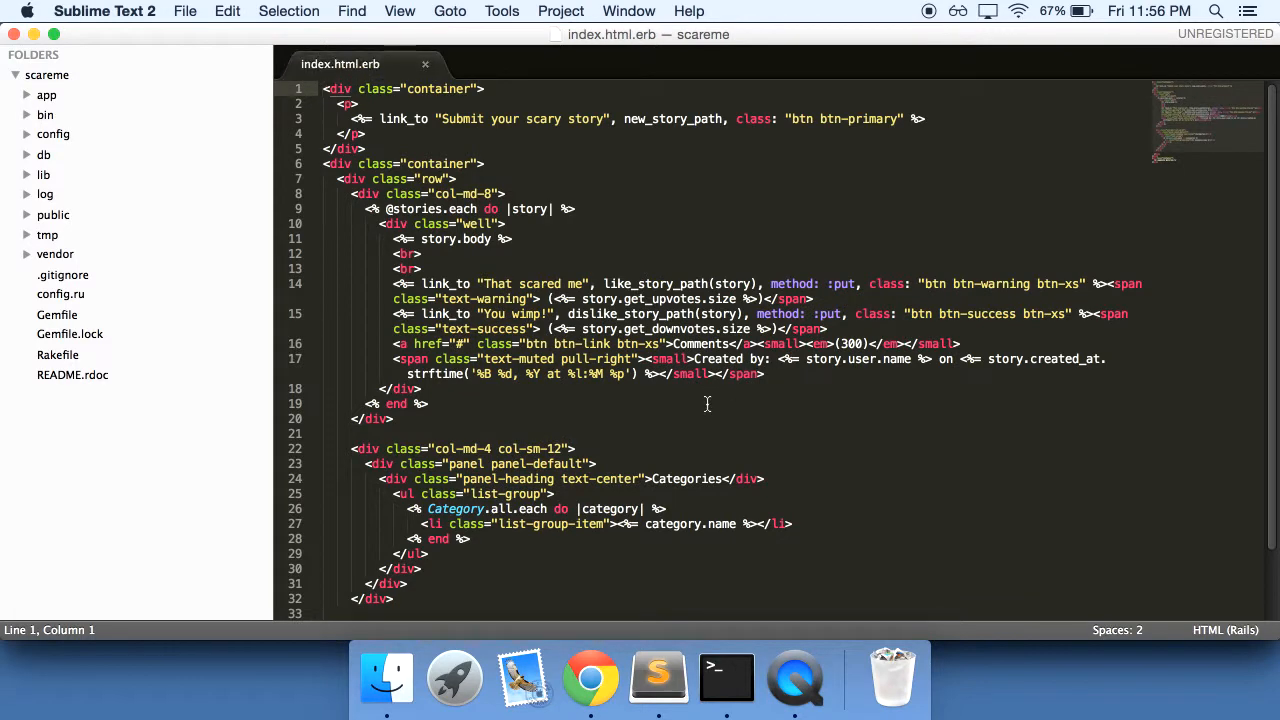
click(765, 373)
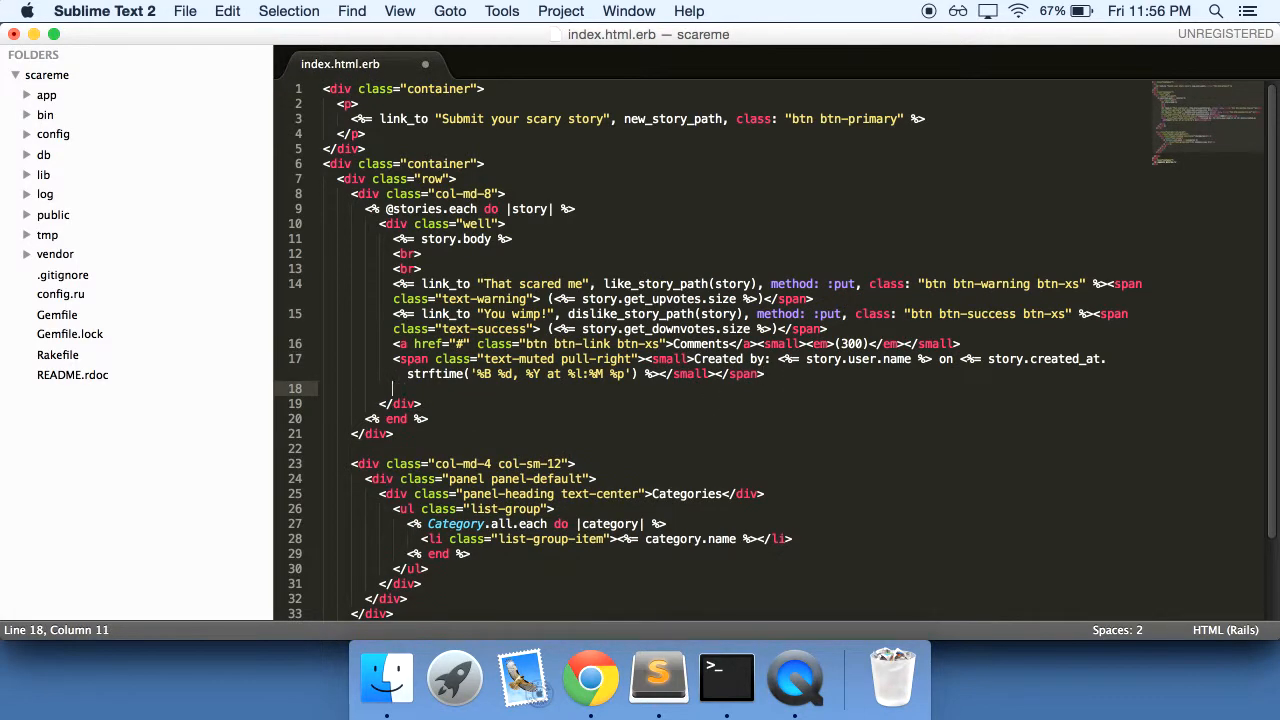
text(<br>)
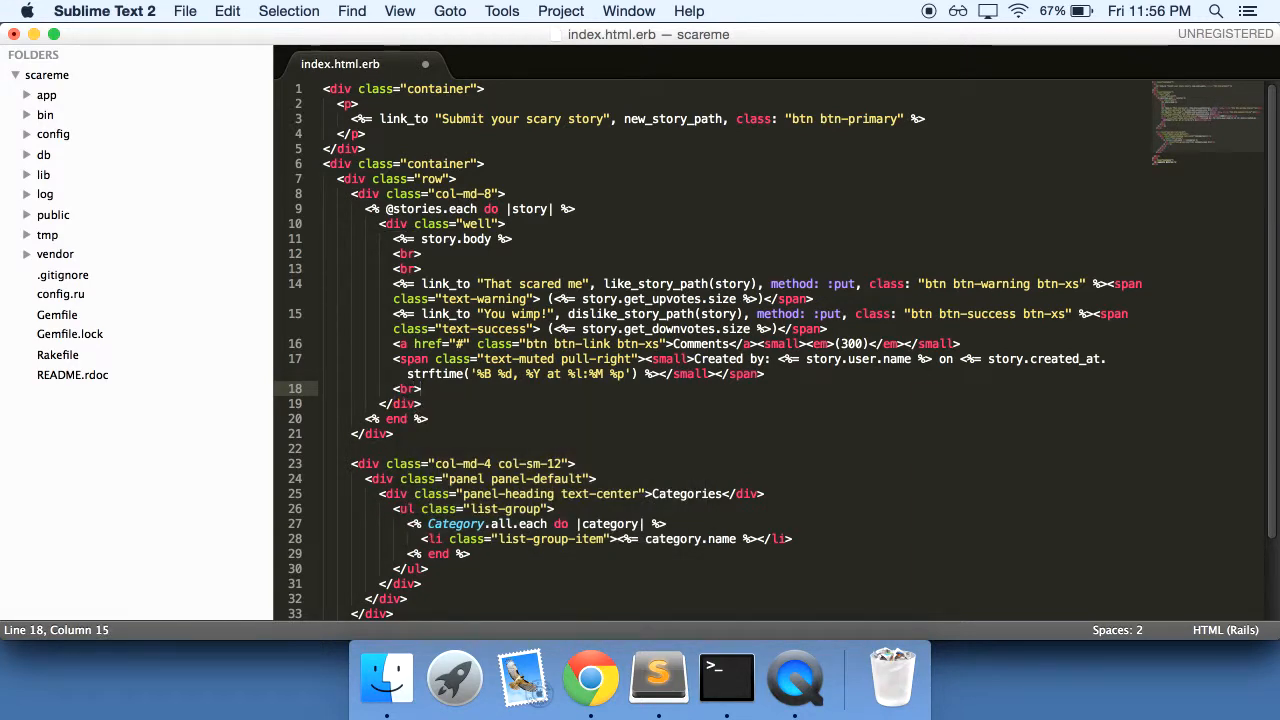
text(<span ></span>)
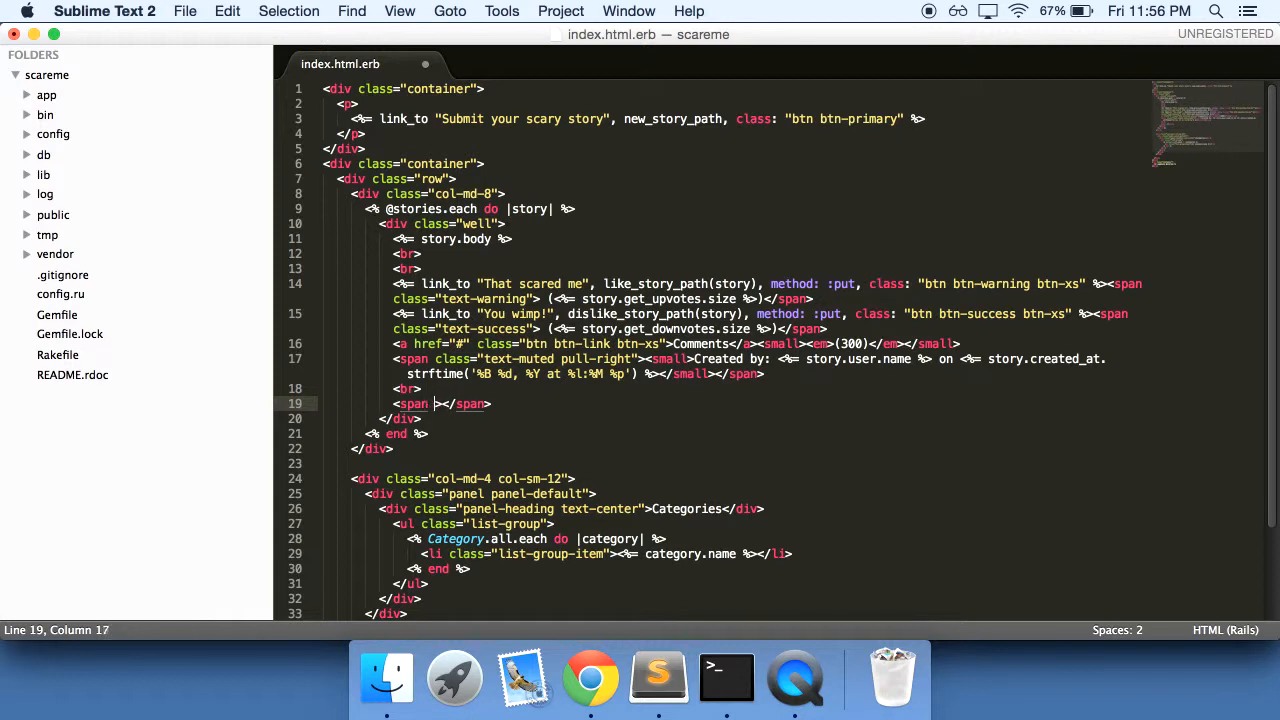
text(class="")
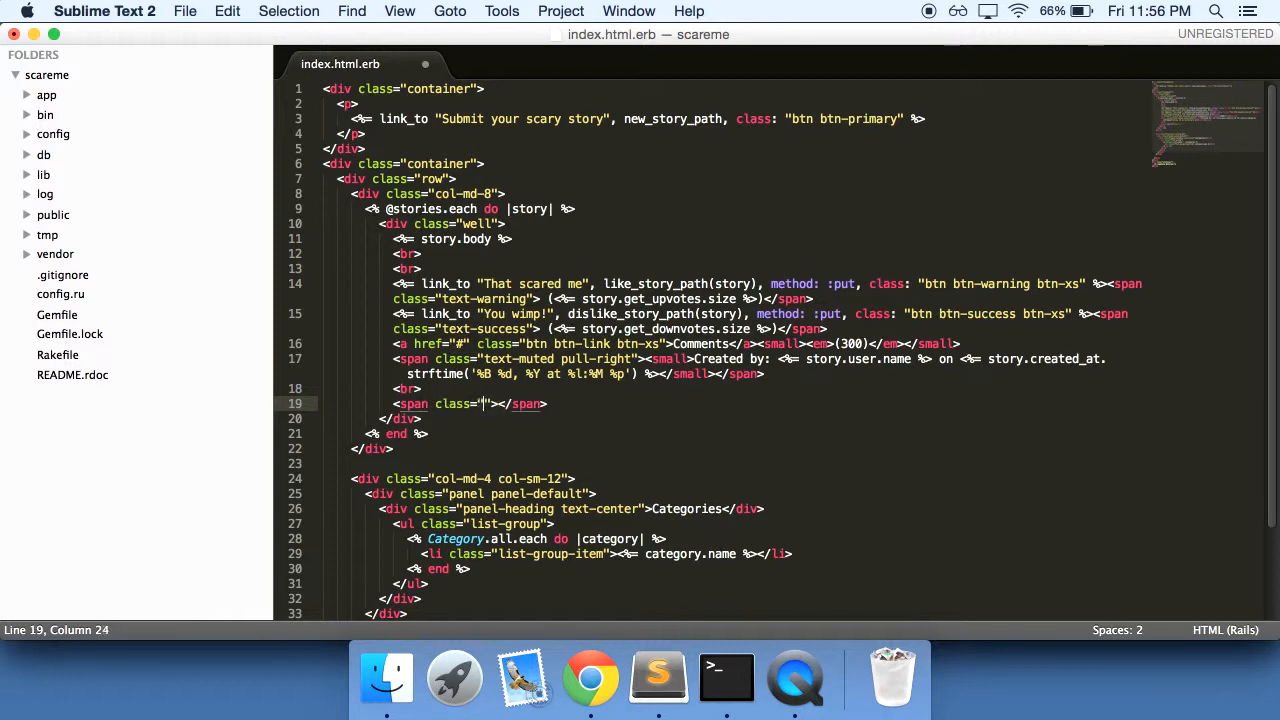
text(text-muted pull-right)
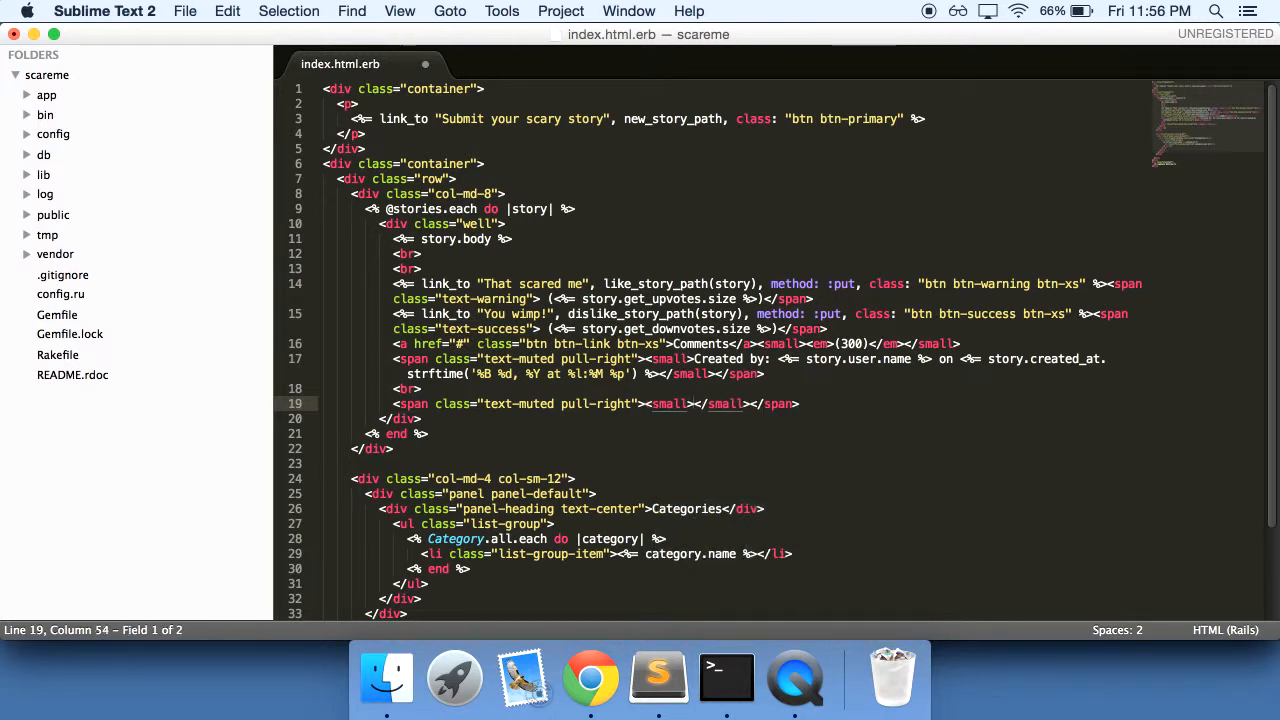
text(C)
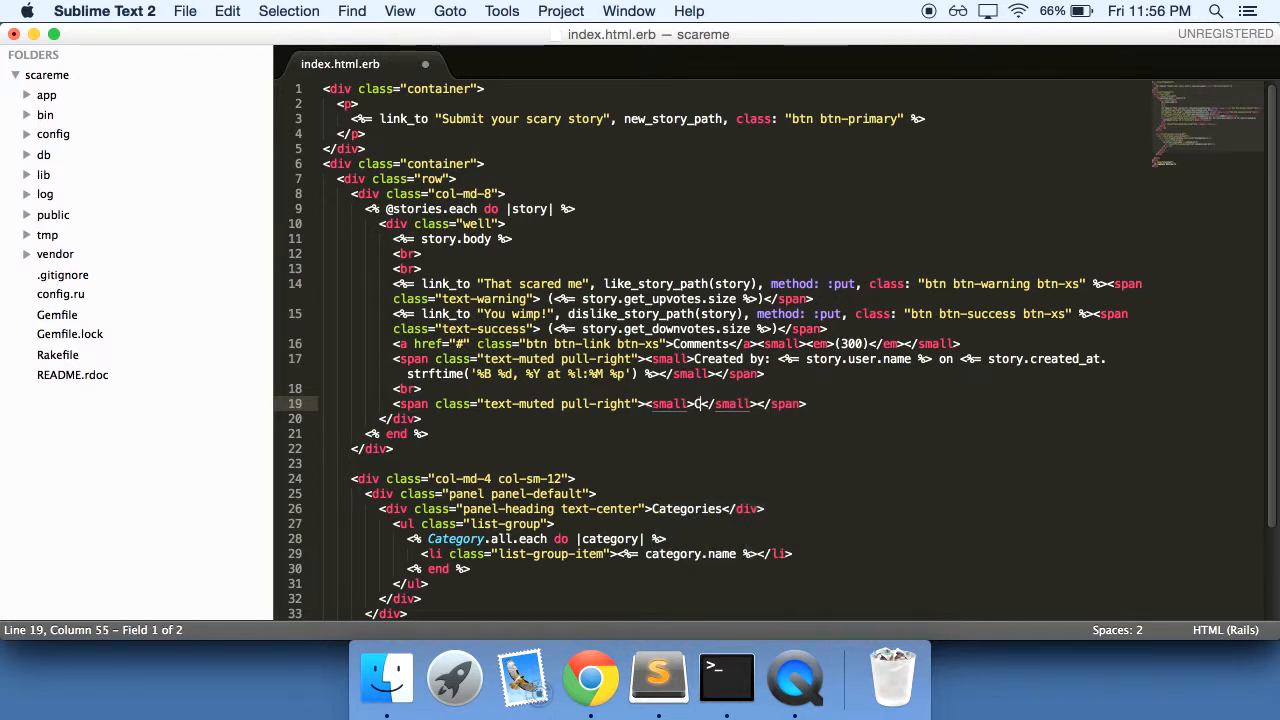
text(Category: <%= story.category.name %>)
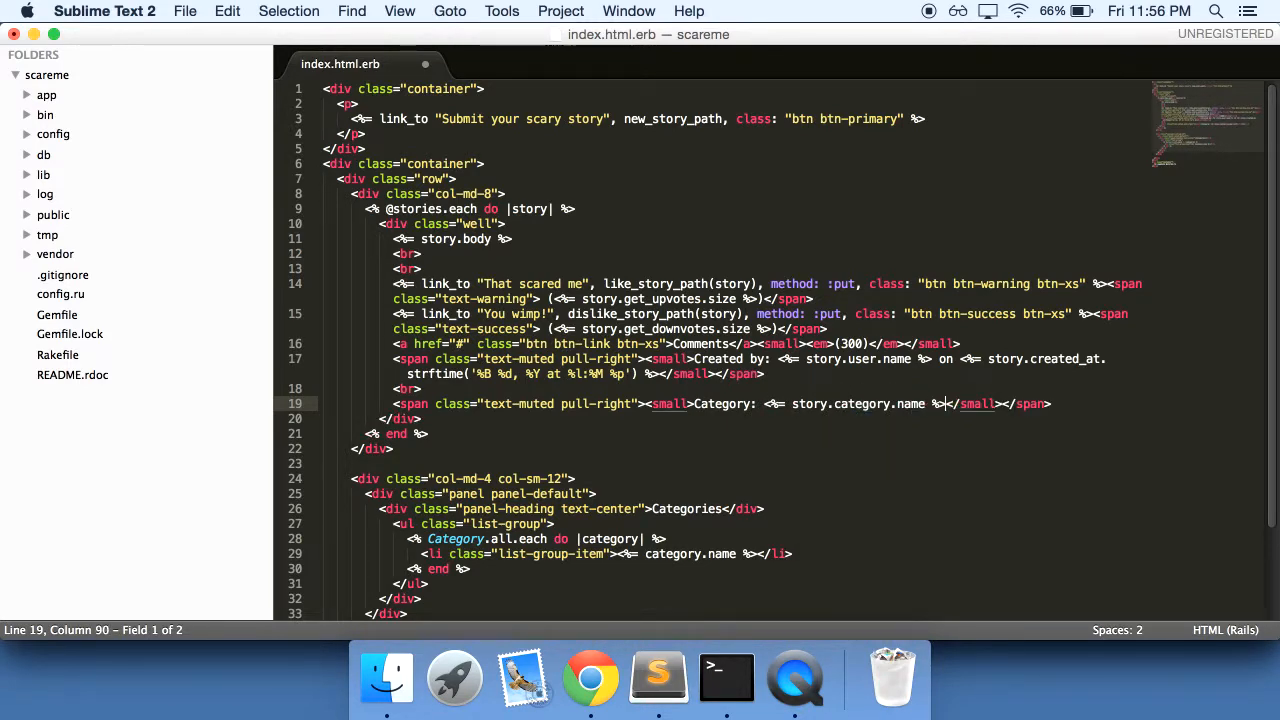
click(590, 677)
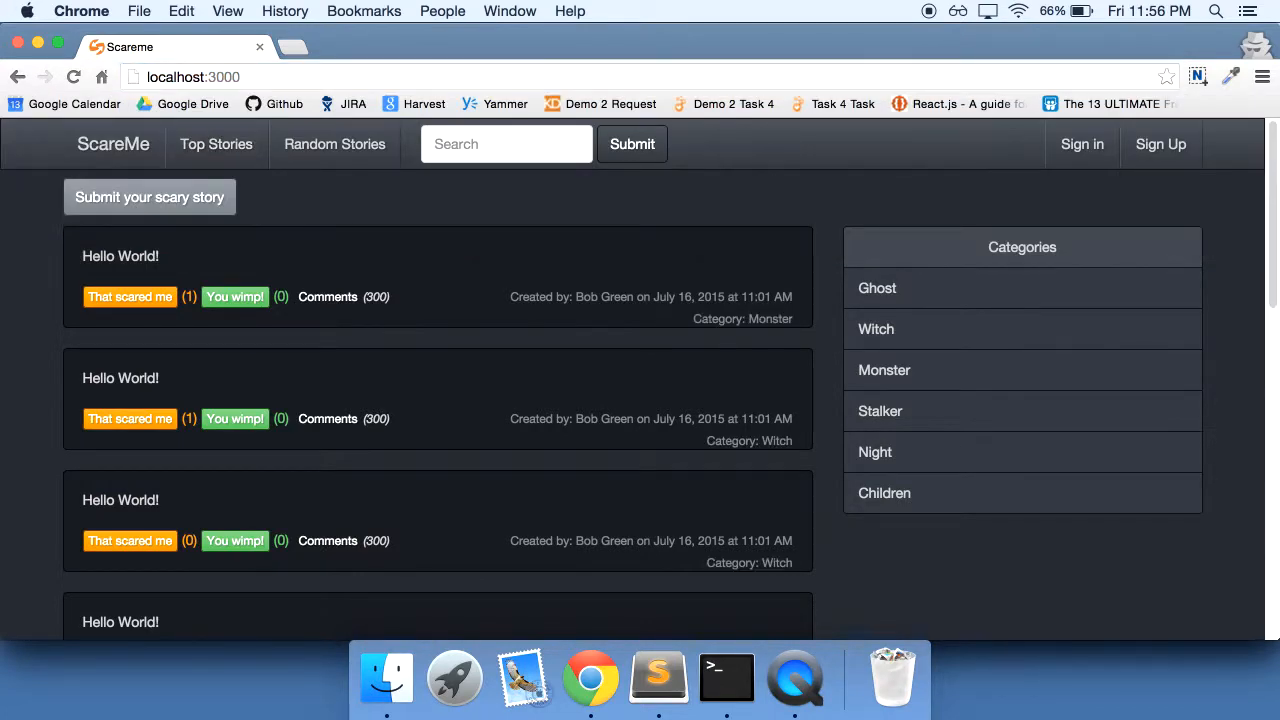
mouse_move(673, 482)
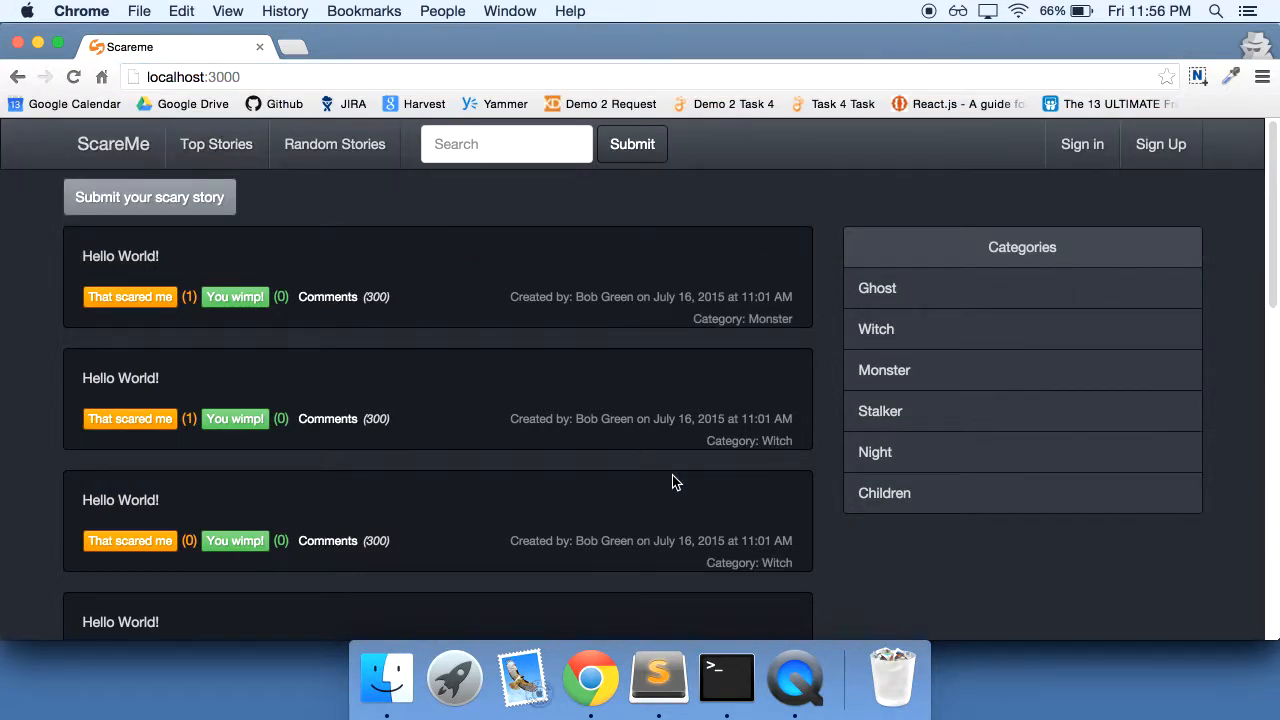
Scroll the stories page to check each story's new Category line, e.g. Monster or Witch.
scroll(down, 3)
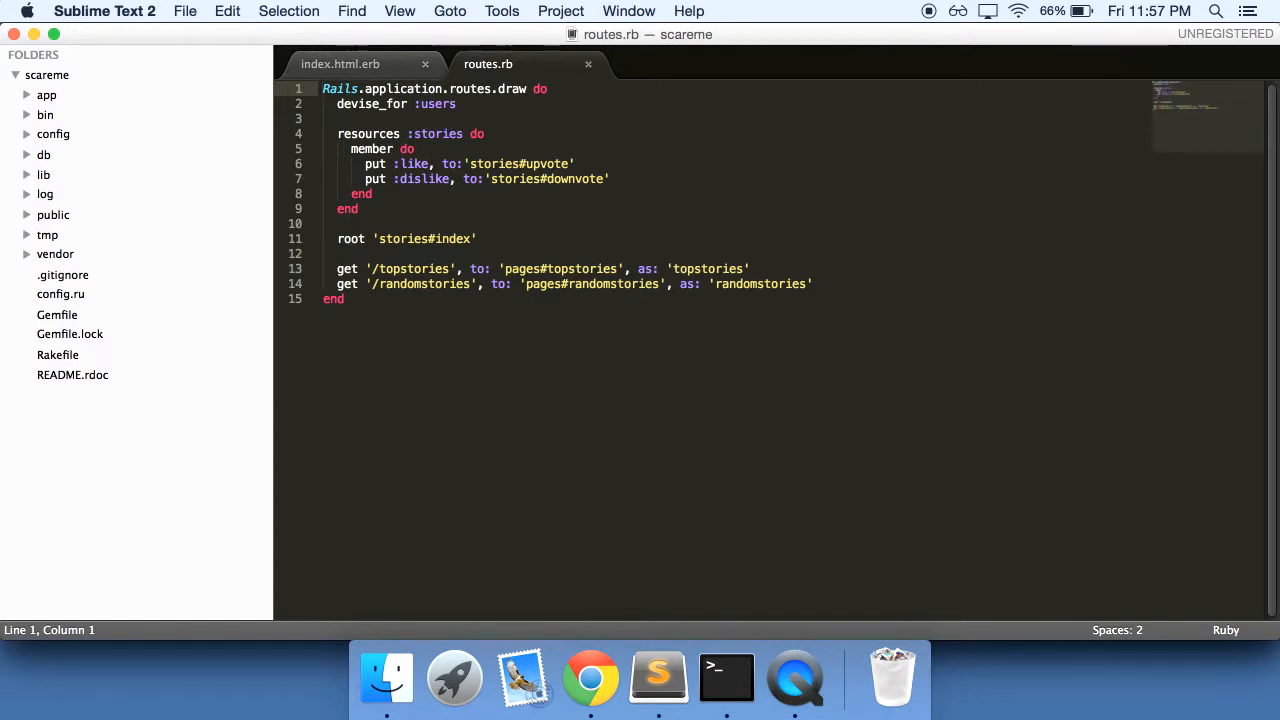
Add get 'category/:id', to: 'categories#show', as: 'category' after the randomstories route.
click(342, 283)
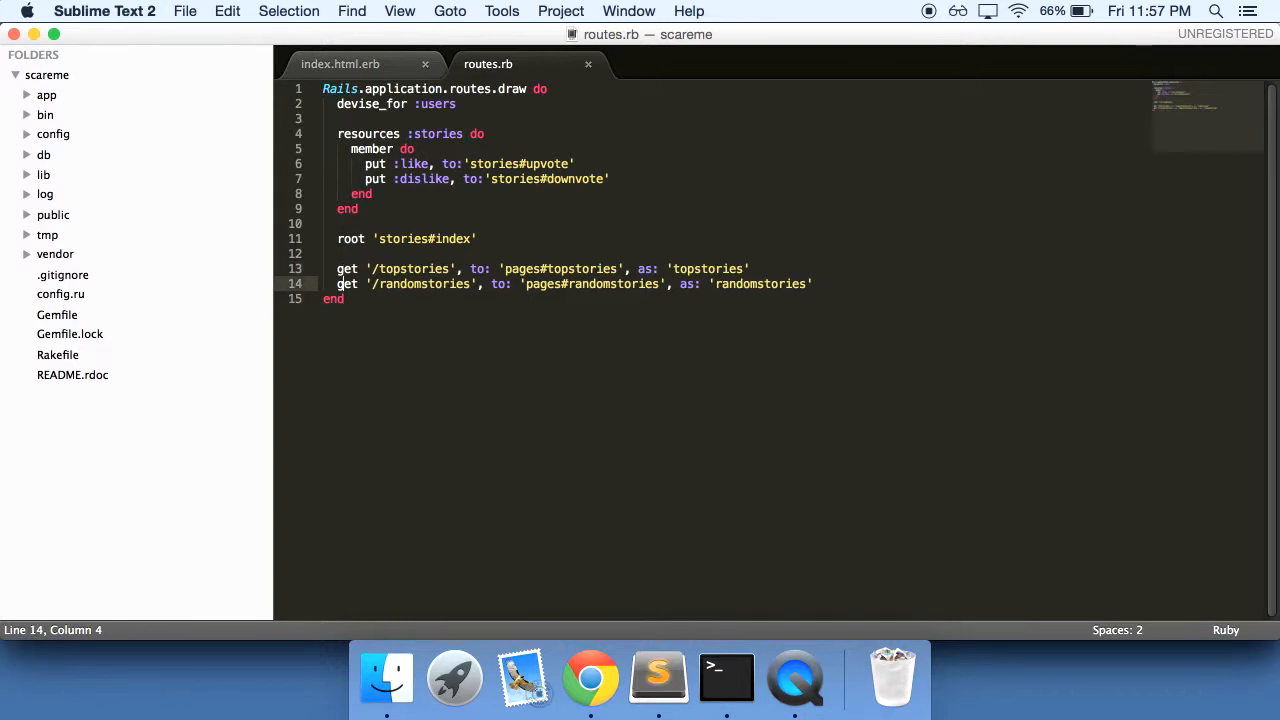
text(get)
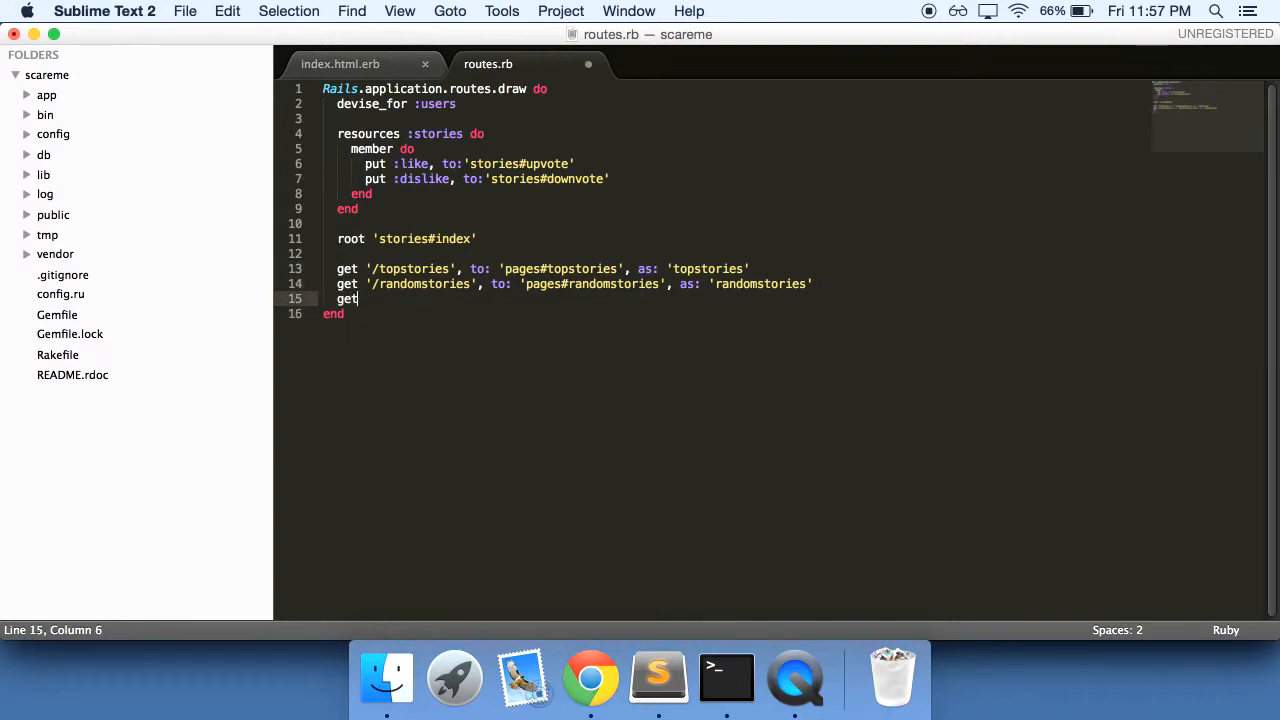
text('category')
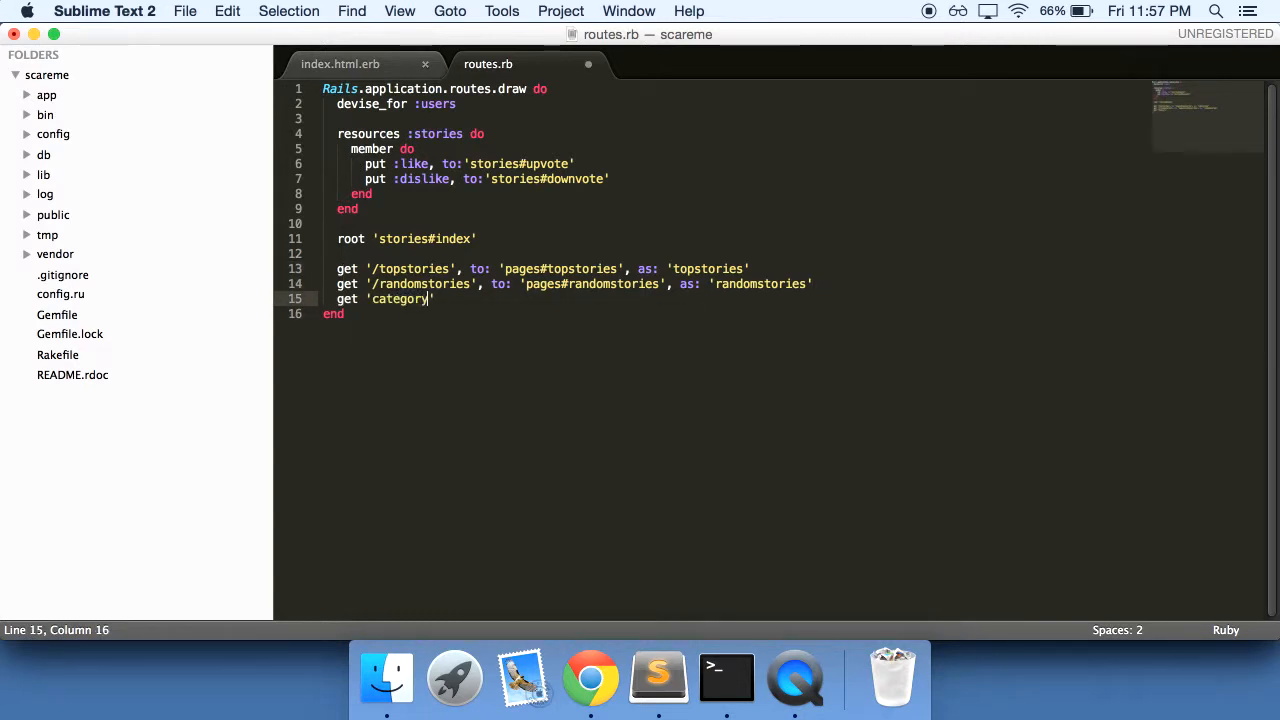
text(/:id)
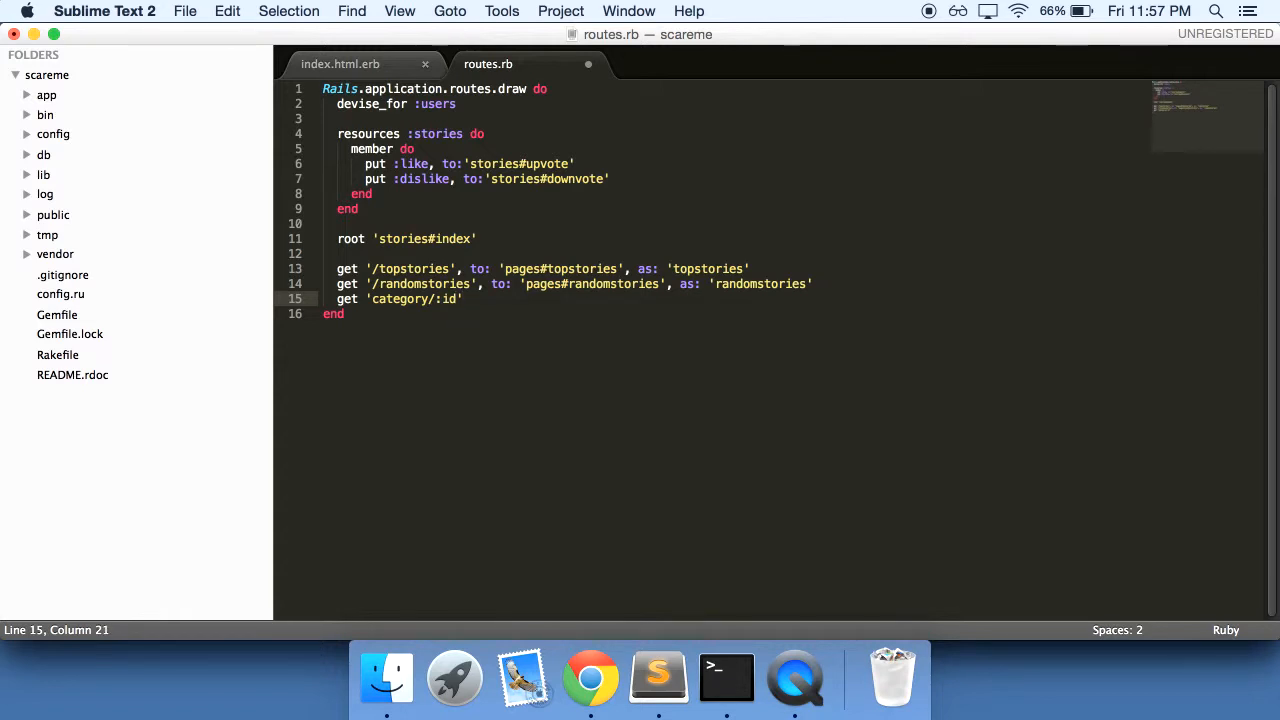
text(, to: ')
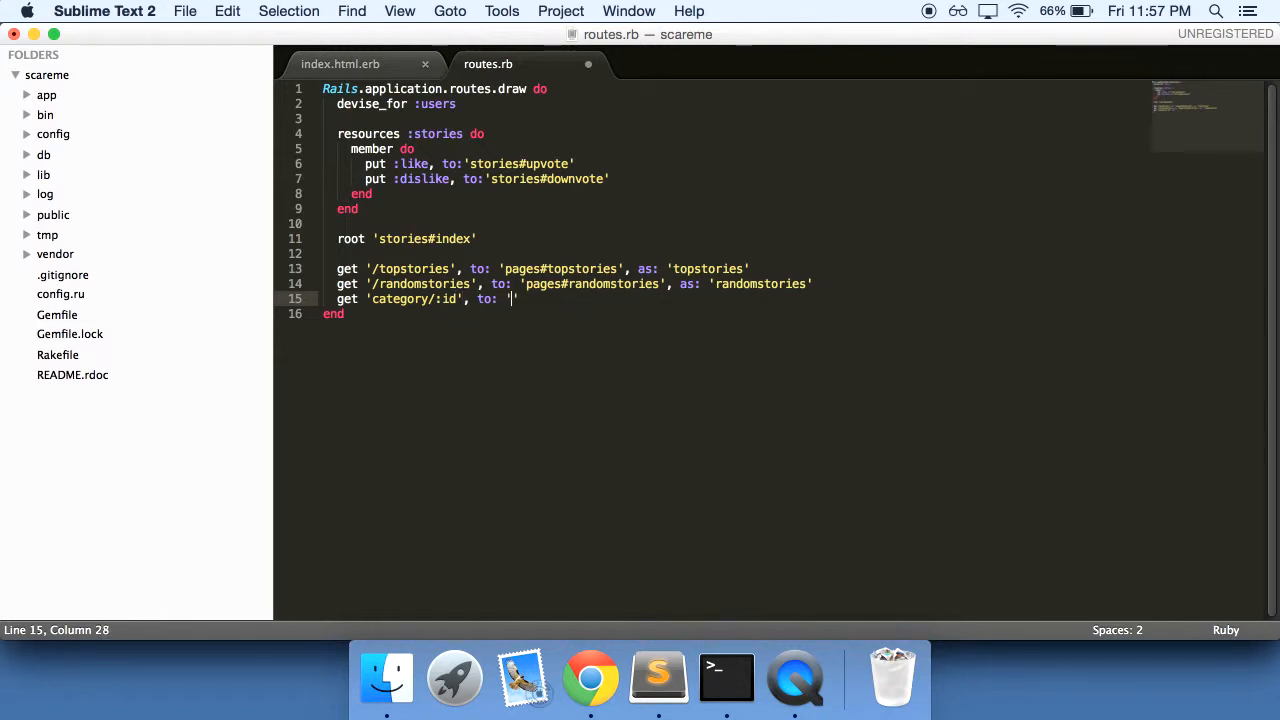
text(c)
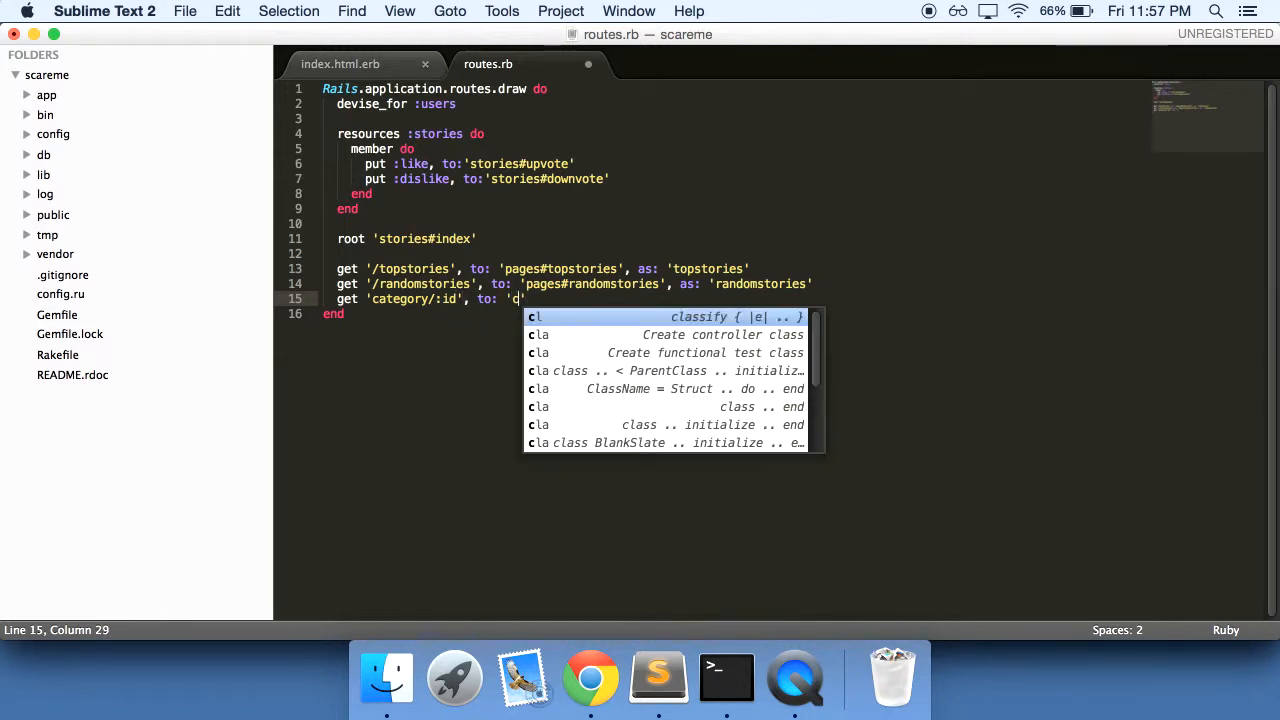
text(ategories#show')
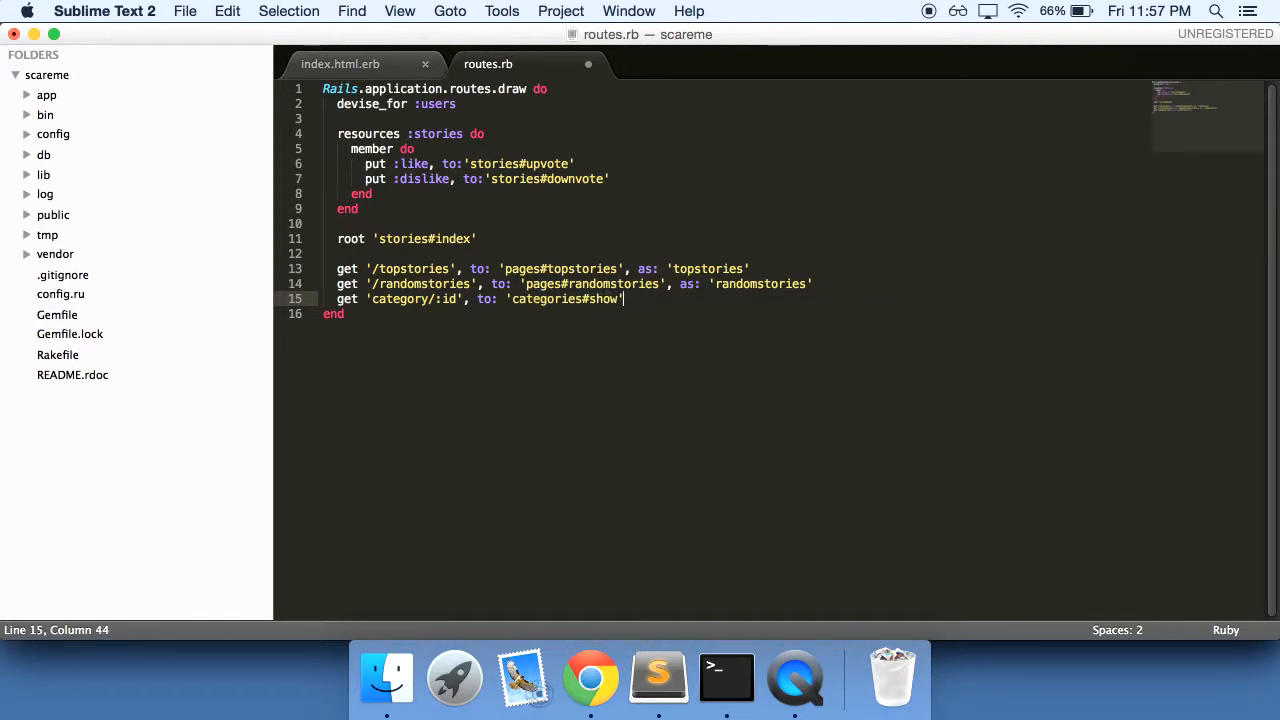
text(, as:)
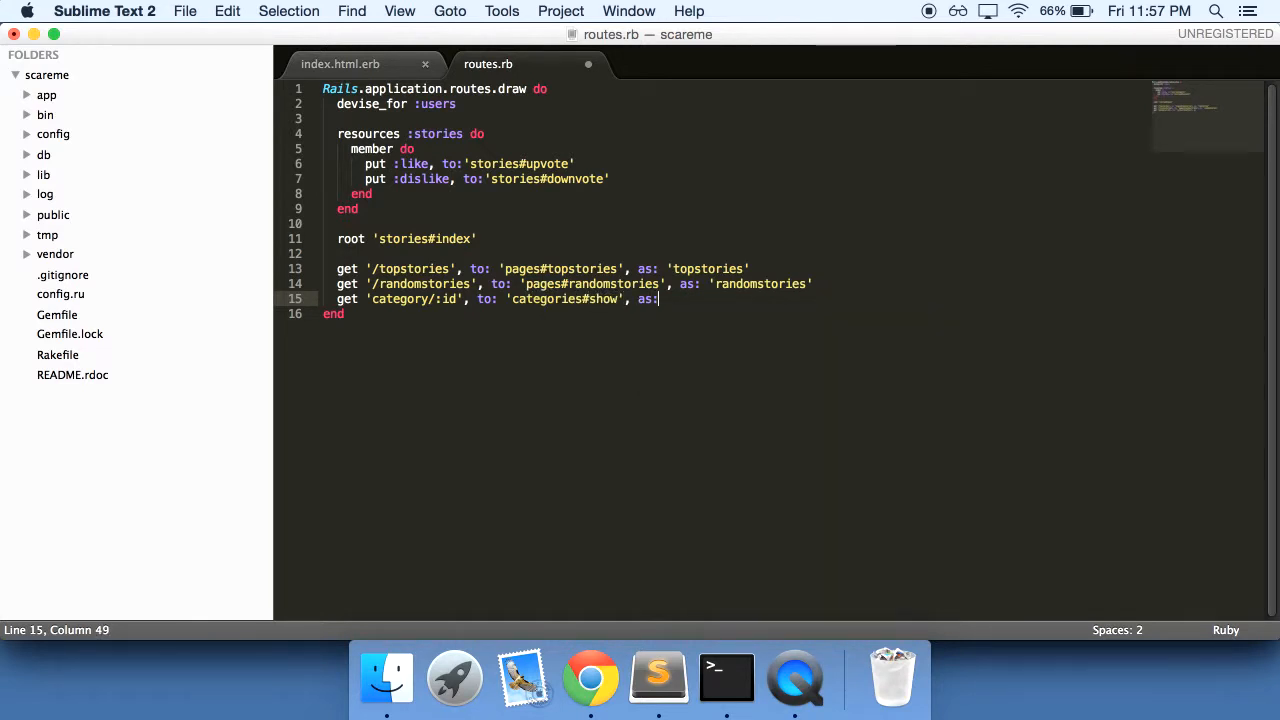
text(')
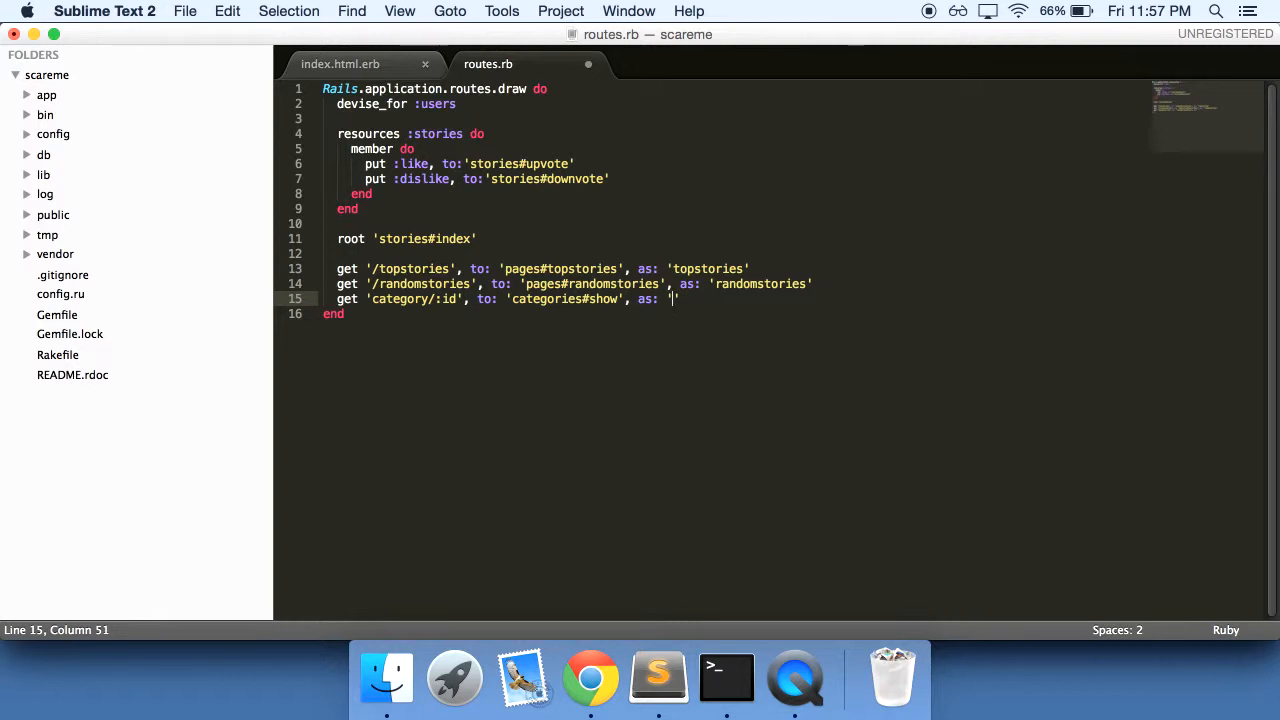
text(category)
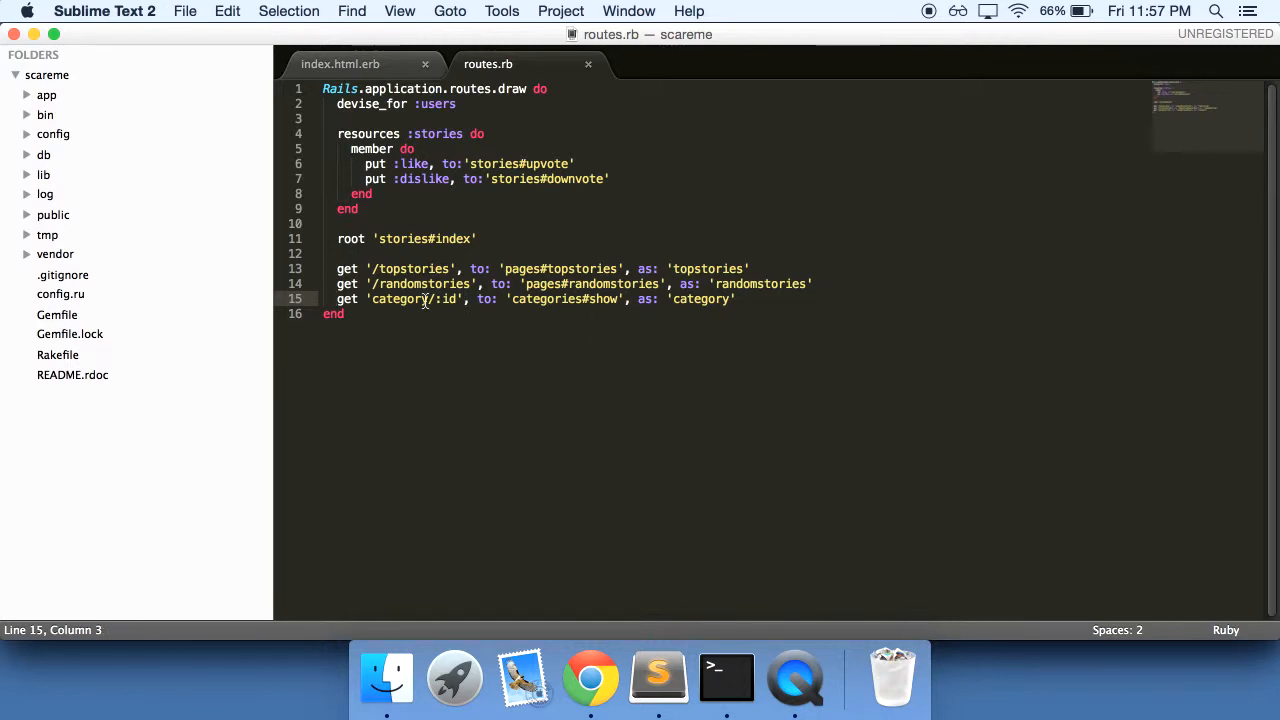
mouse_move(462, 304)
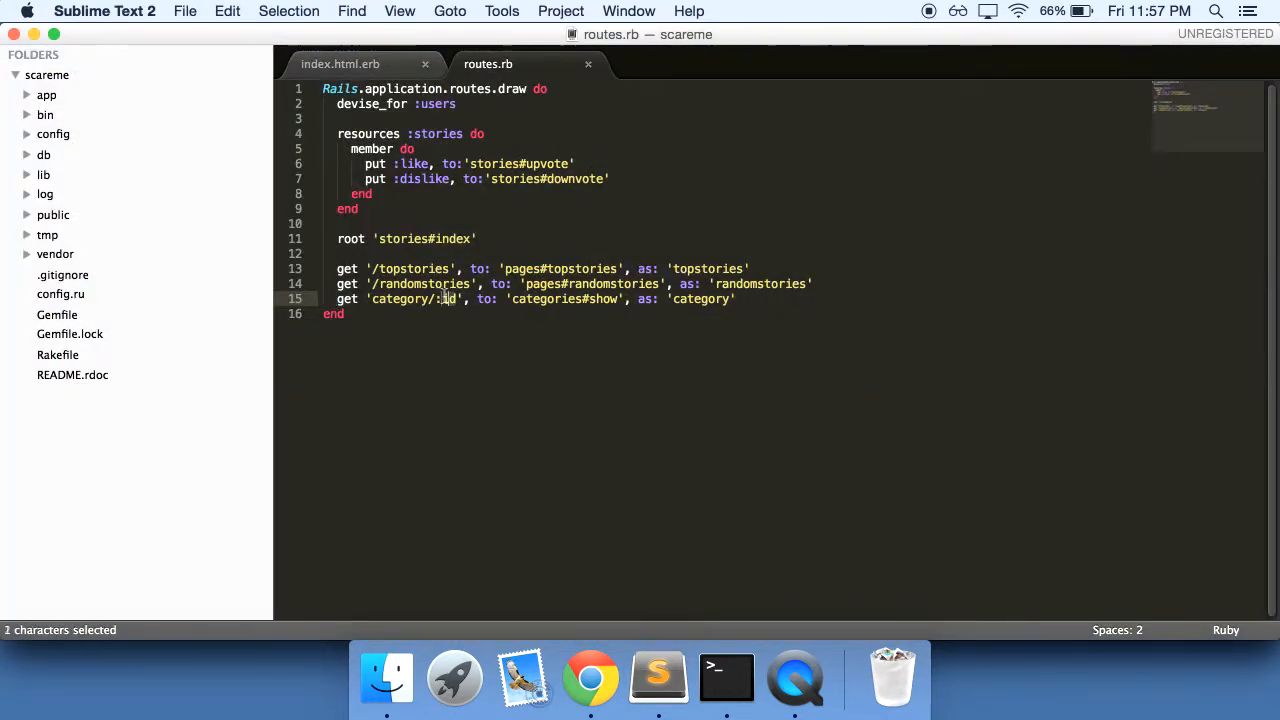
double_click(398, 299)
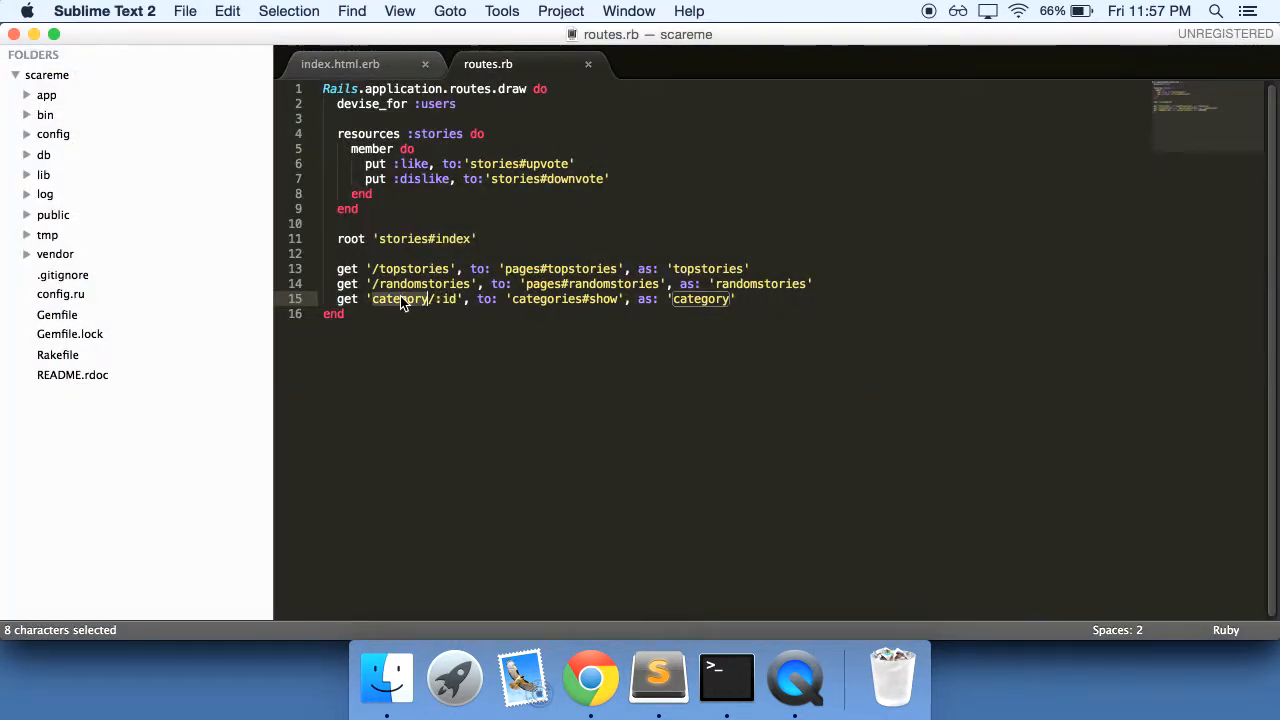
key(cmd+tab)
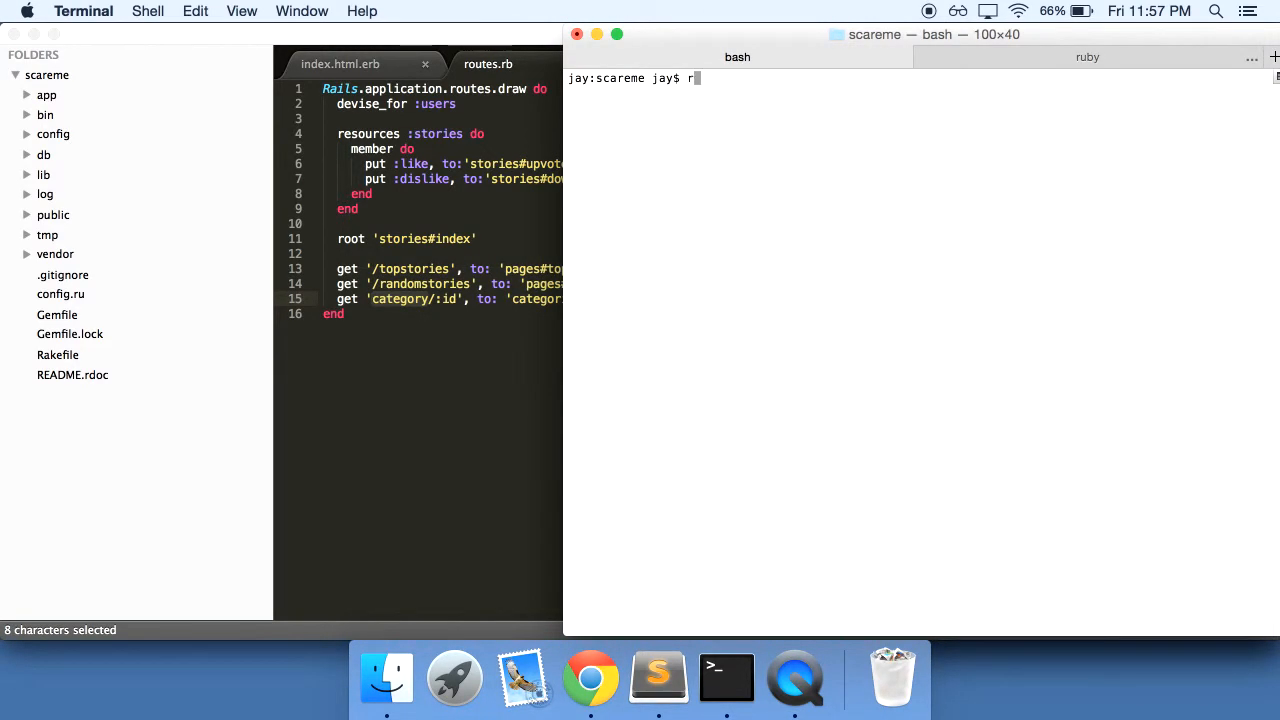
Run rake routes and find the category GET /category/:id categories#show entry.
text(ake routes)
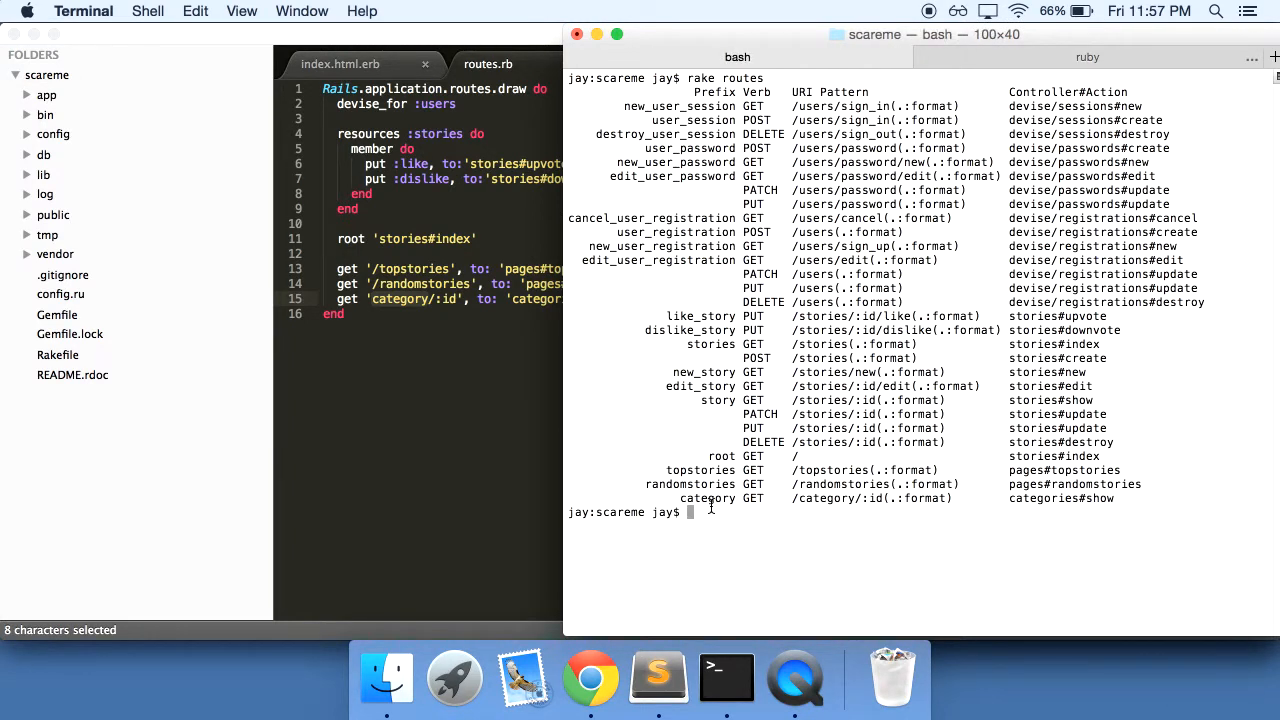
double_click(815, 498)
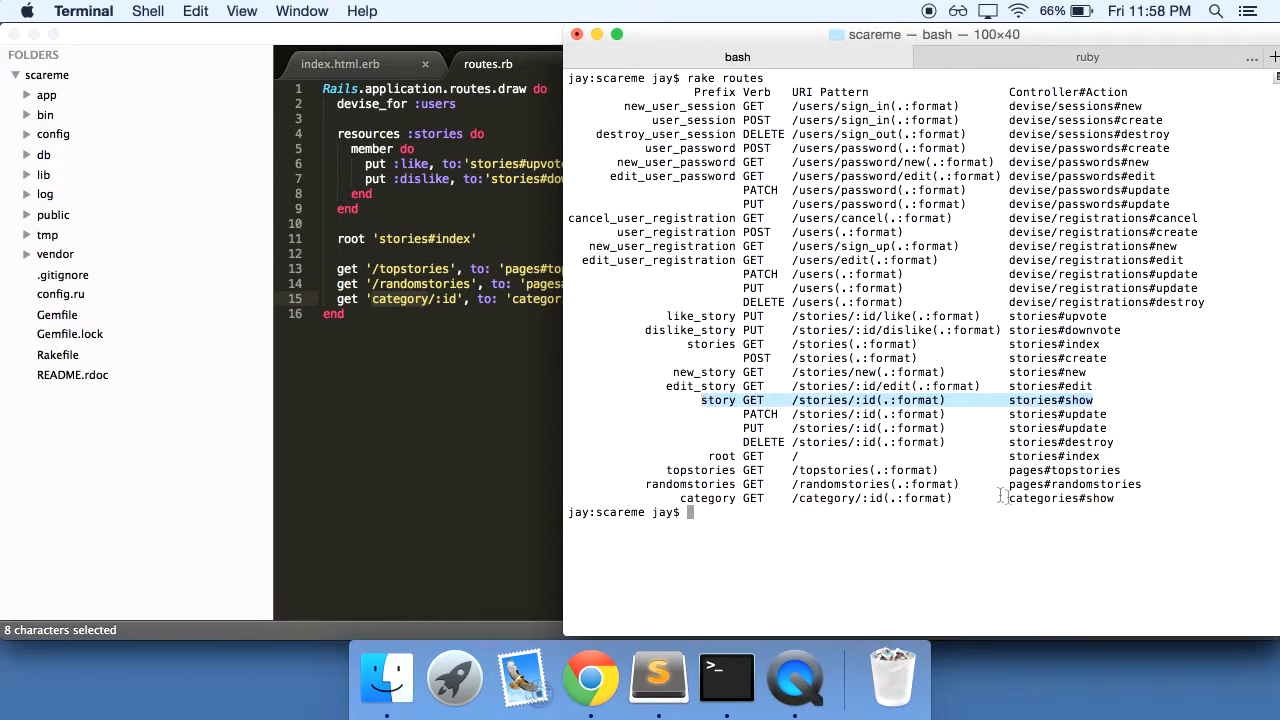
key(cmd+tab)
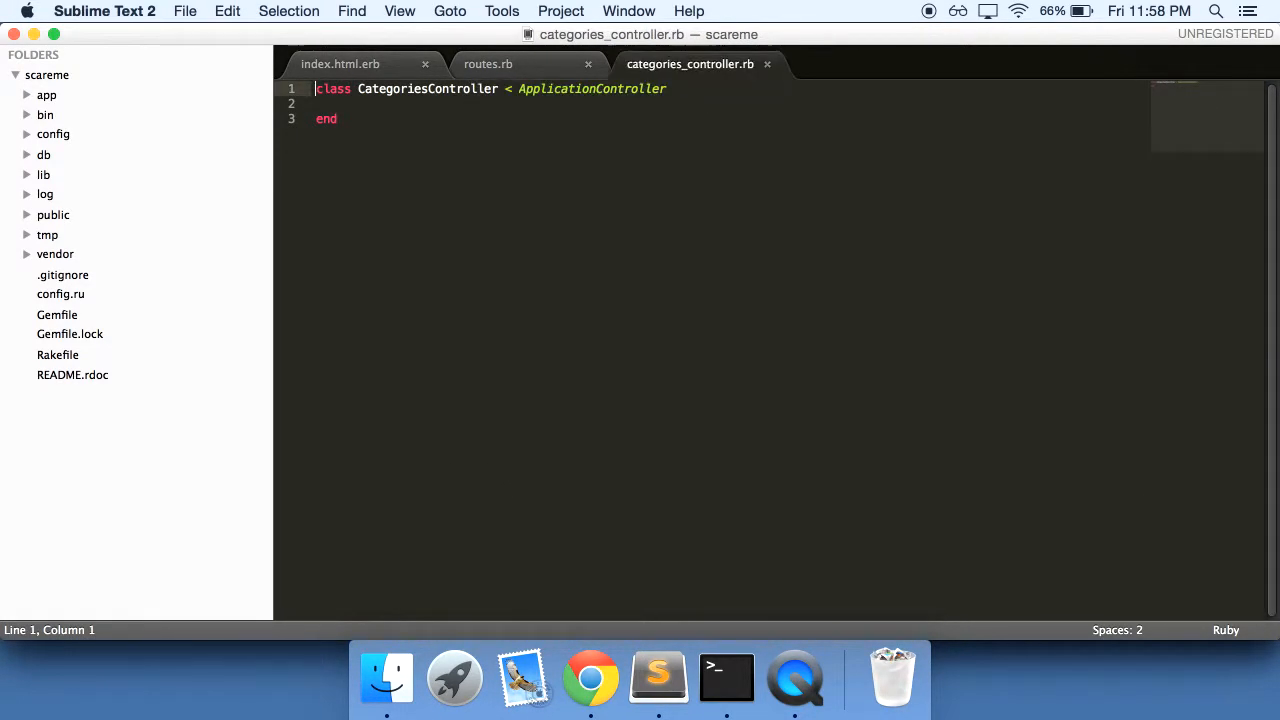
text(def method_name)
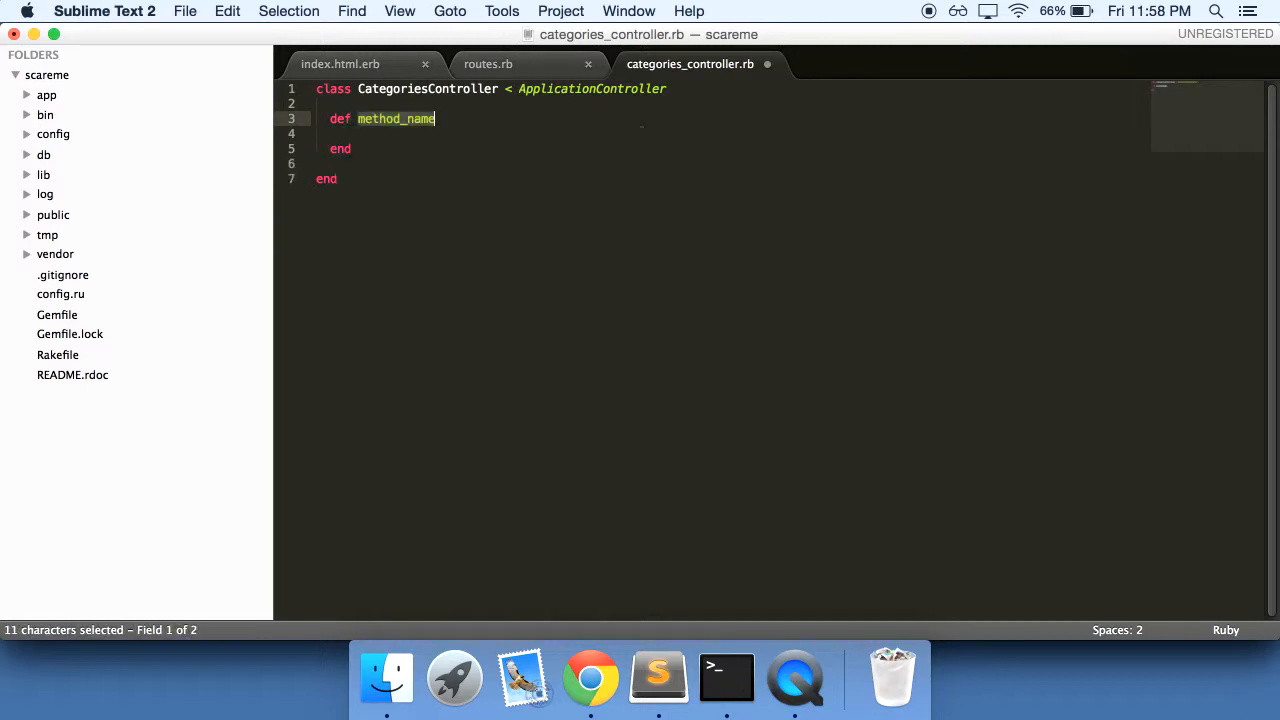
text(show)
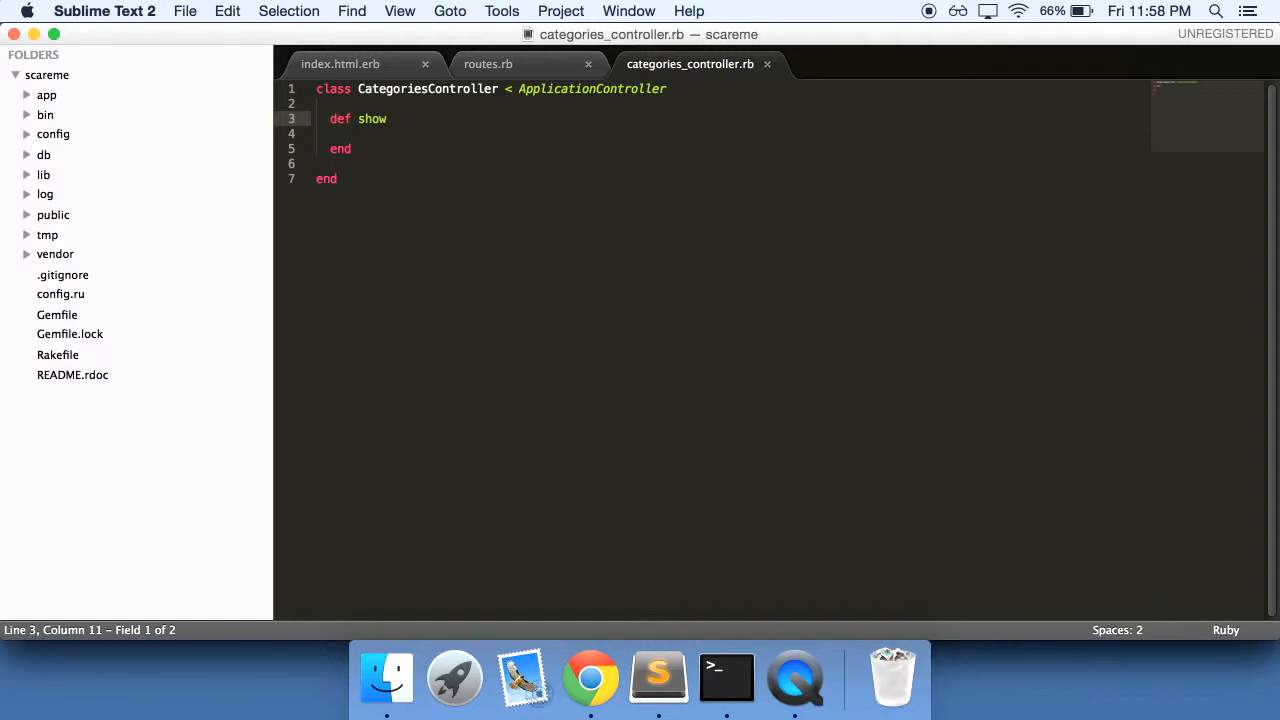
text(@category = Cate)
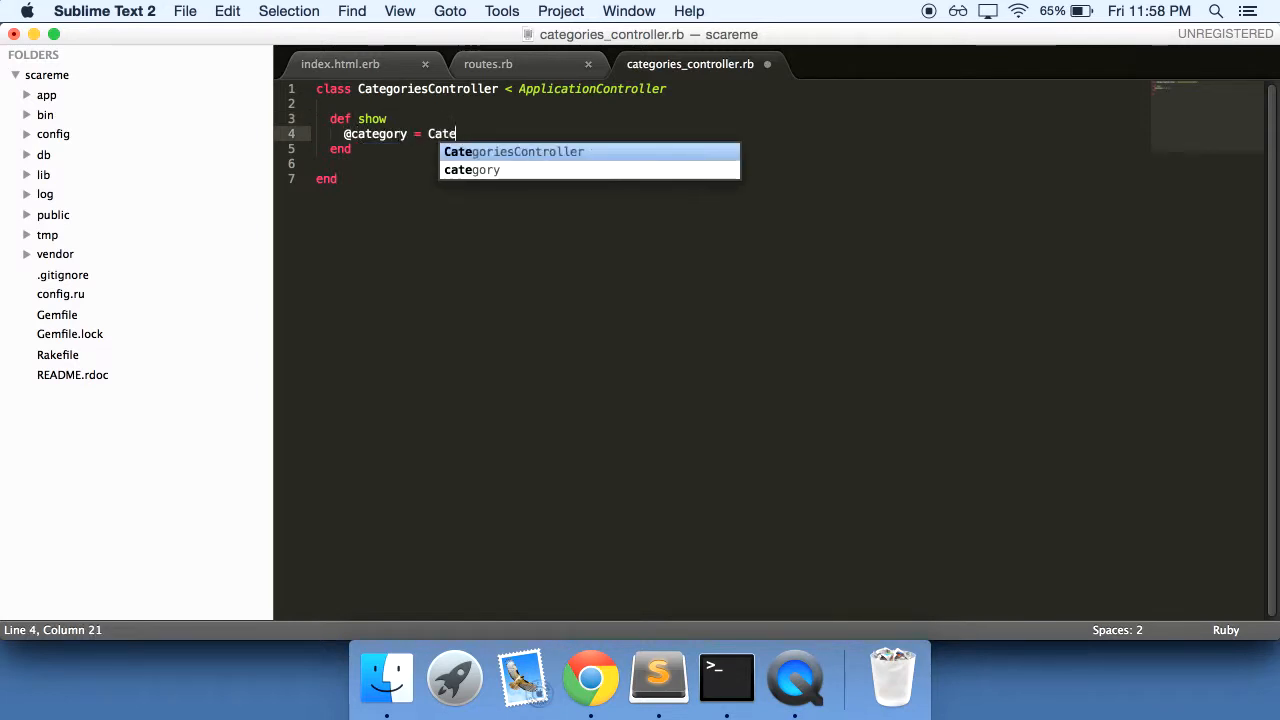
text(gory.find(params[:id)
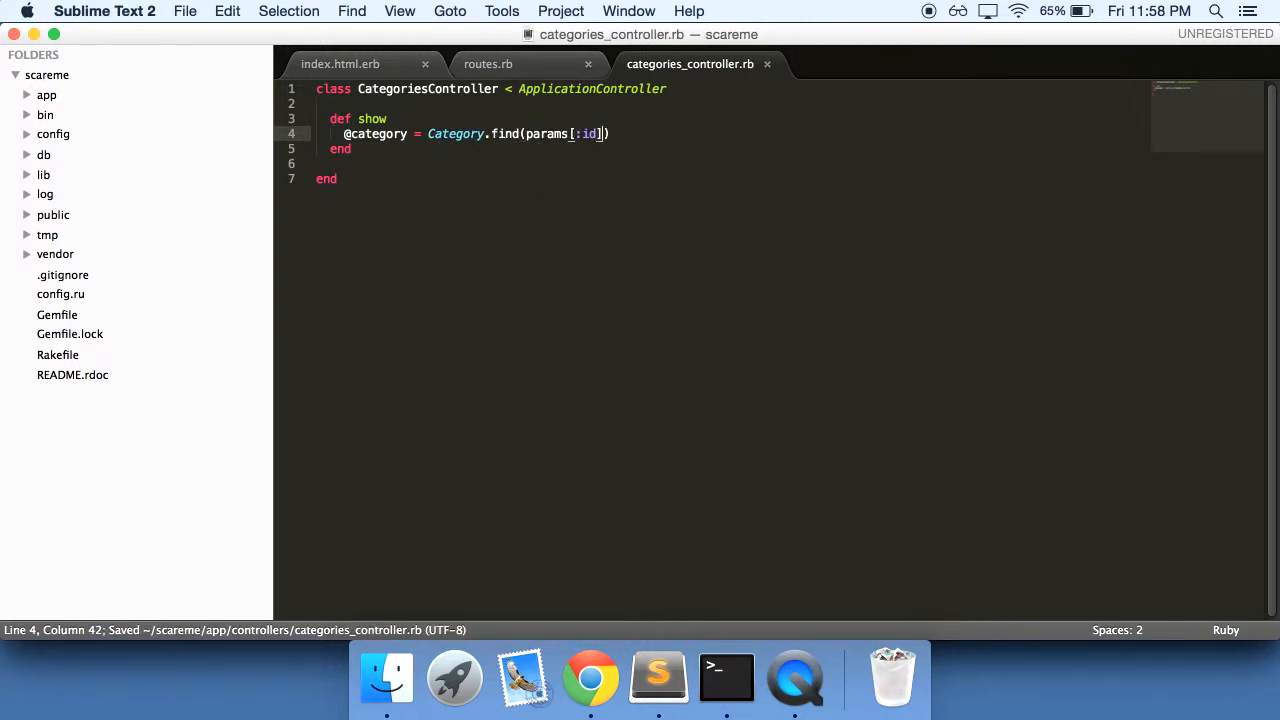
text(@stories = Story.where()
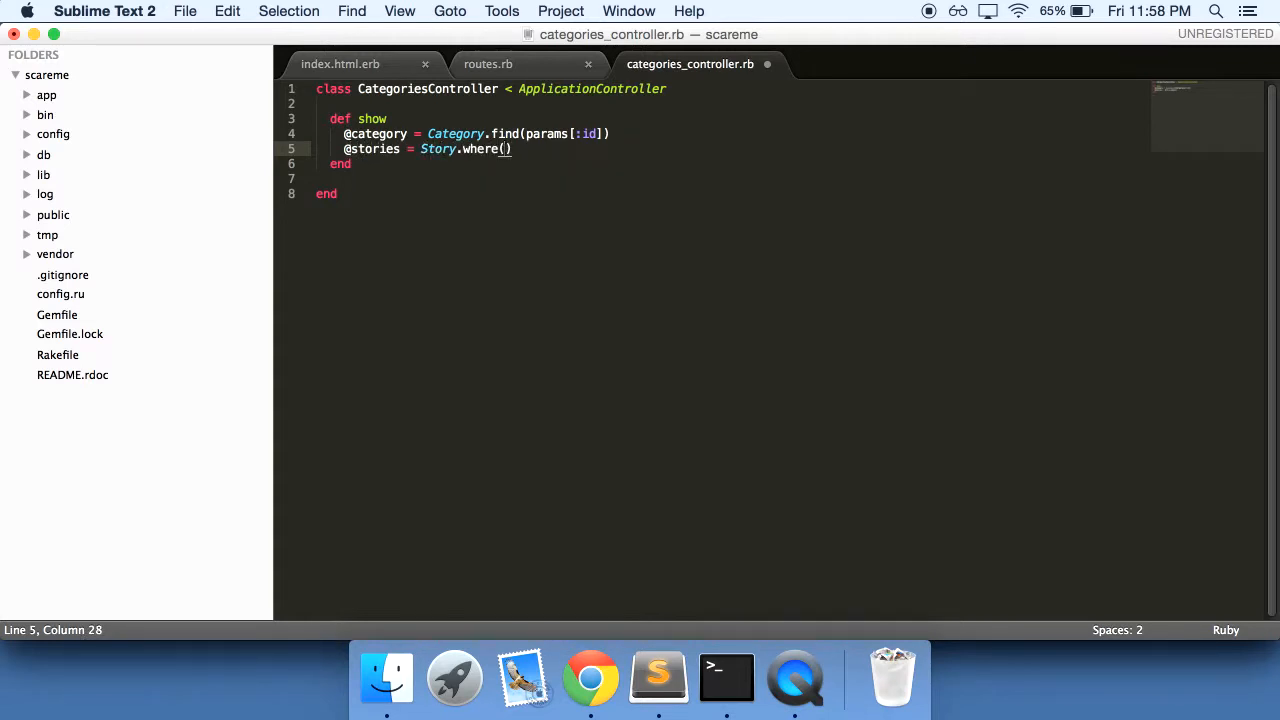
text(category_id: params[:id)
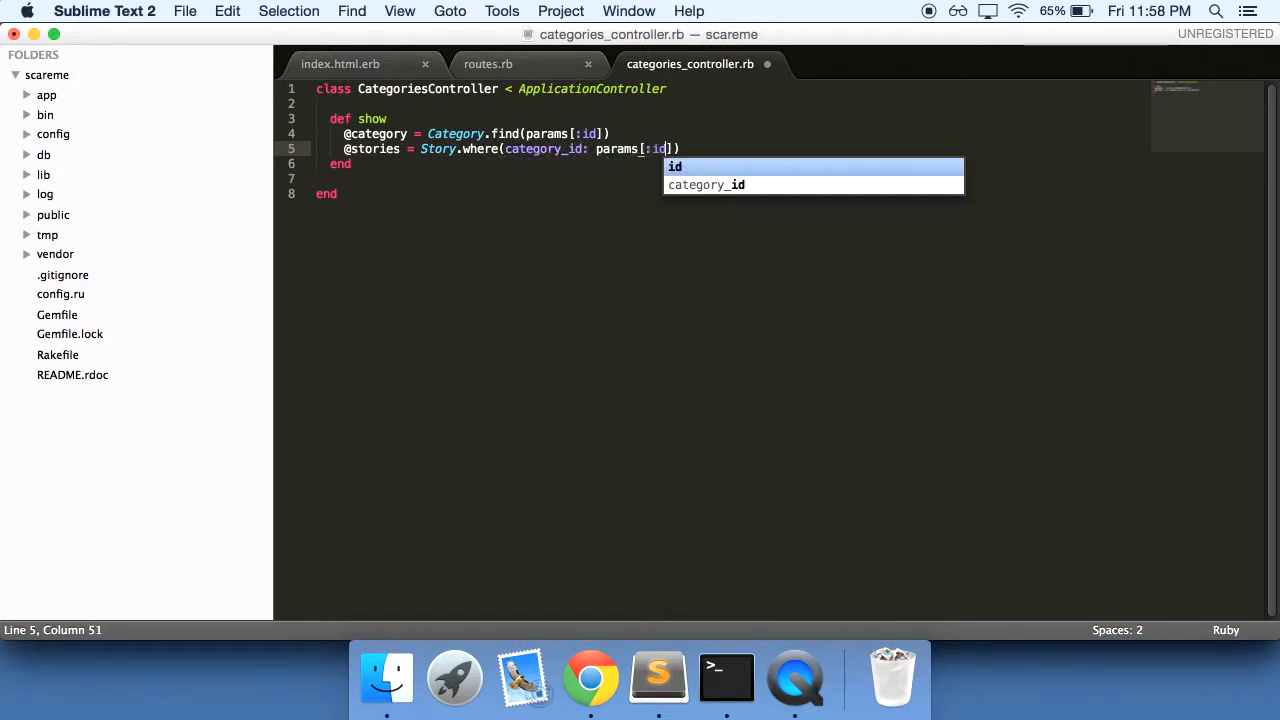
text(.order)
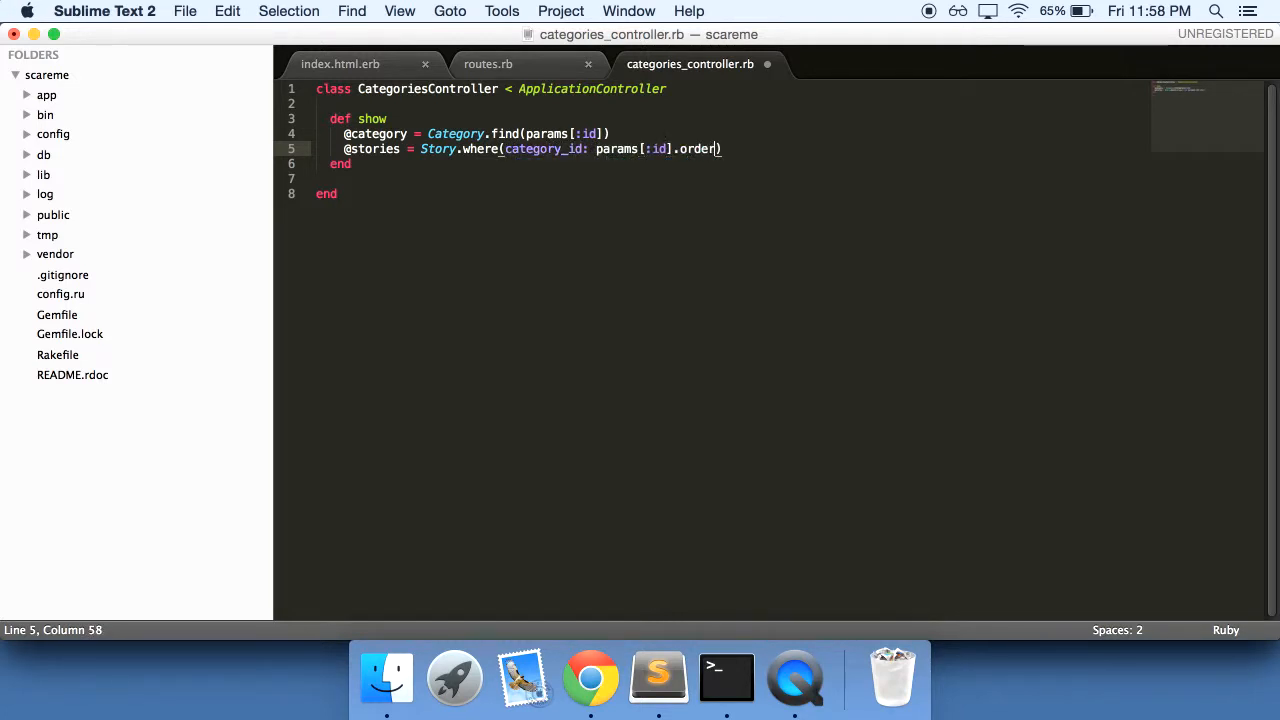
text((i)
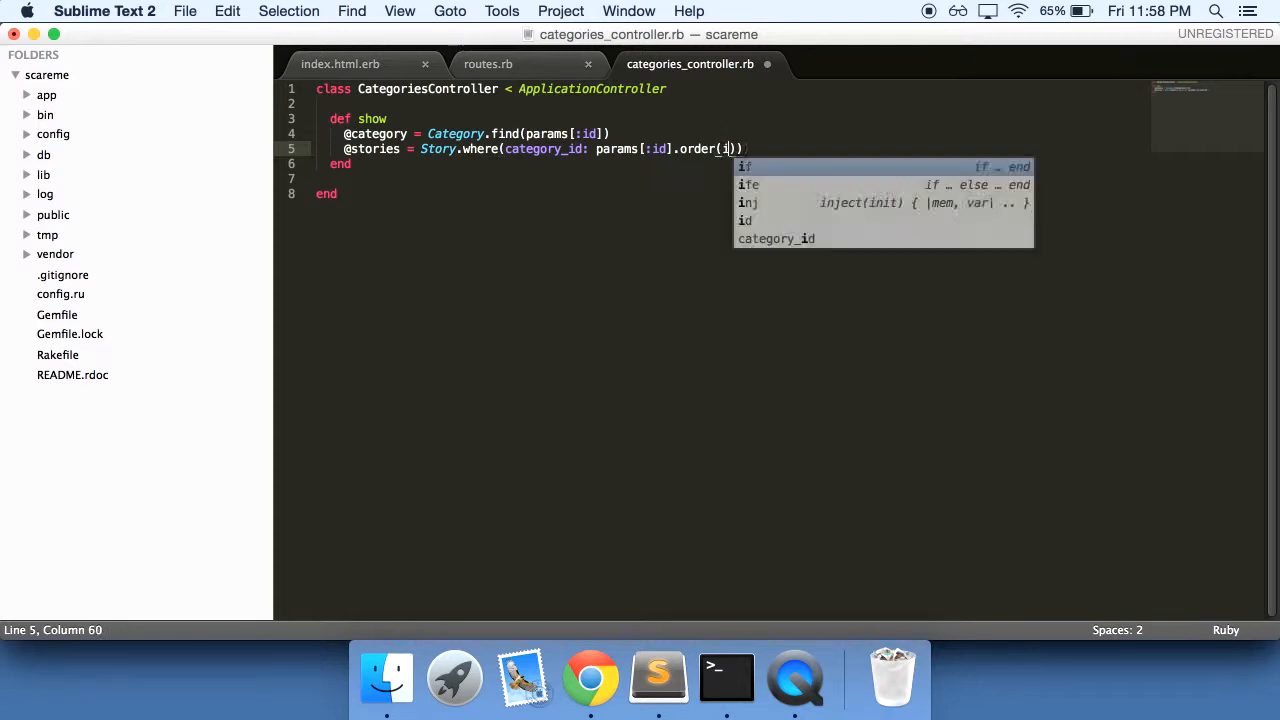
text(d: :e)
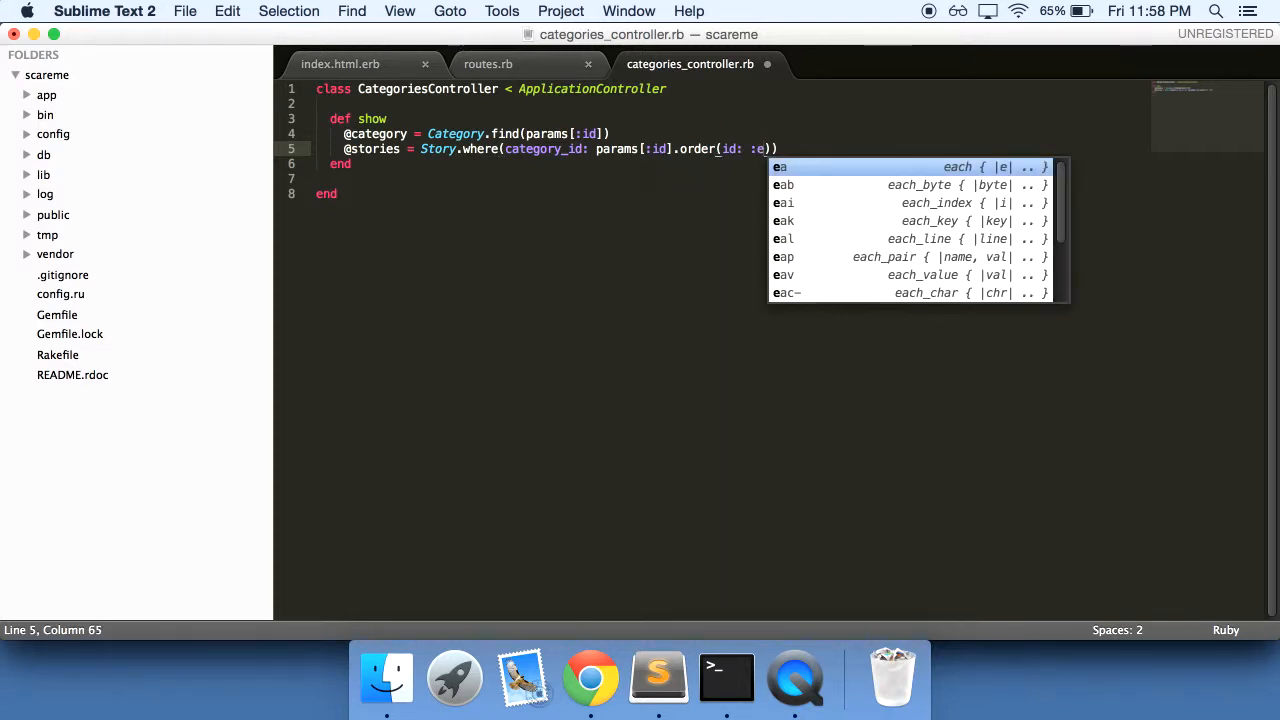
text(desc)
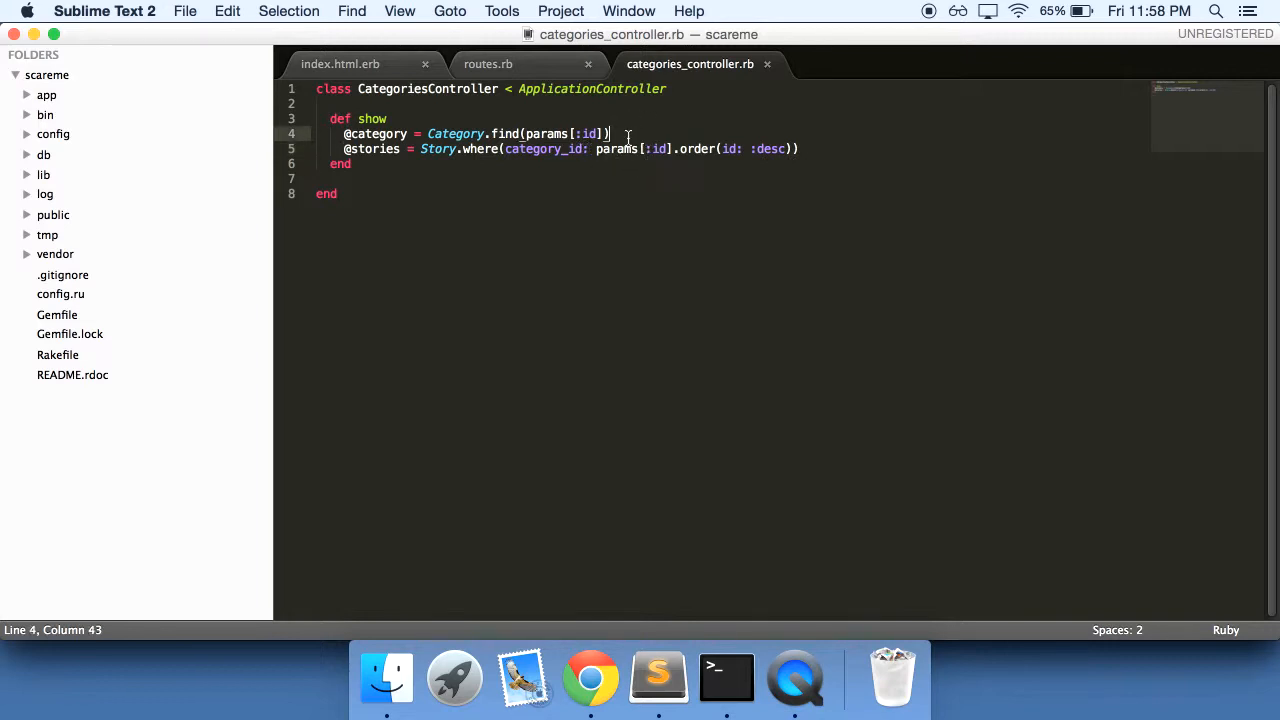
key(cmd+tab)
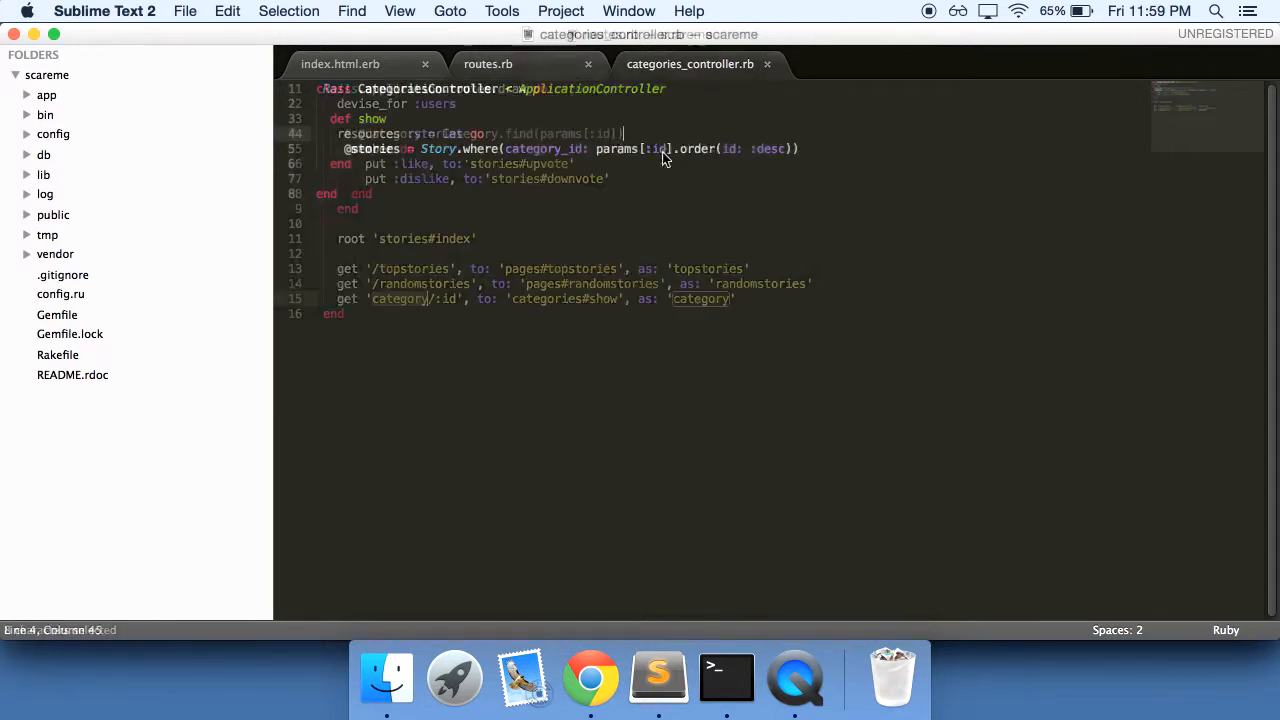
In index.html.erb, replace the sidebar category name with link_to category.name, category_path(category).
click(340, 63)
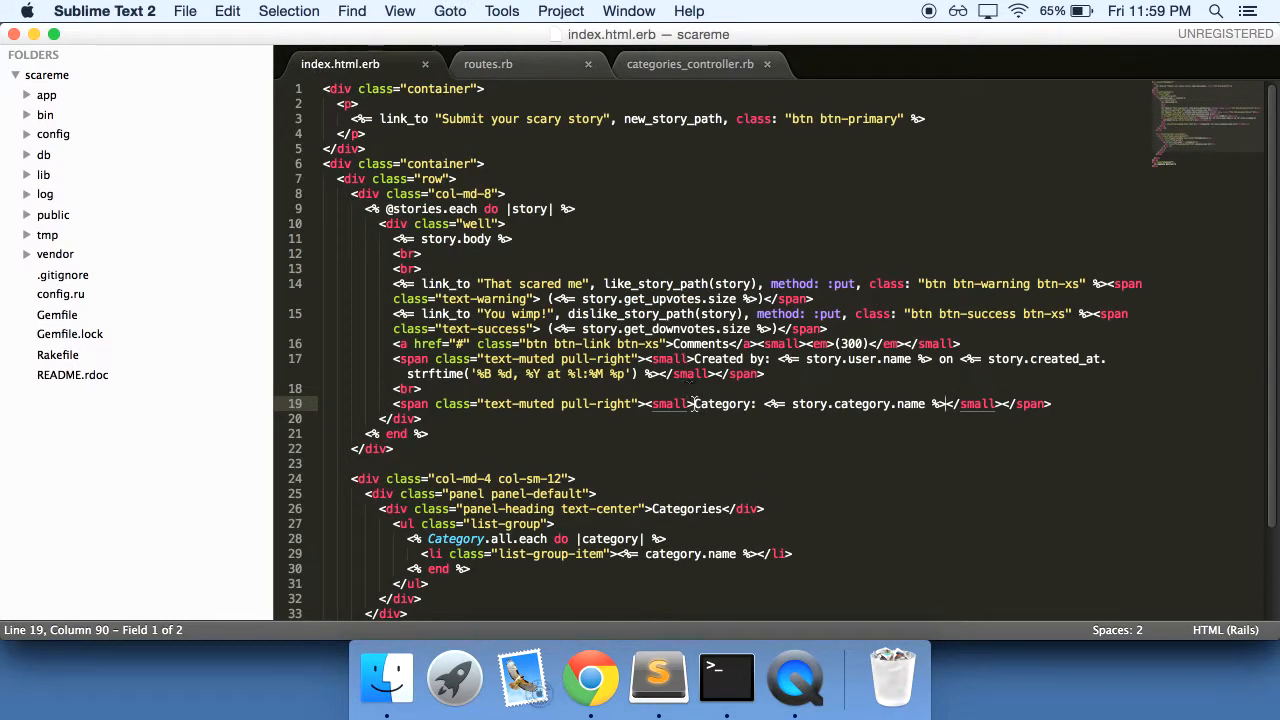
key(cmd+tab)
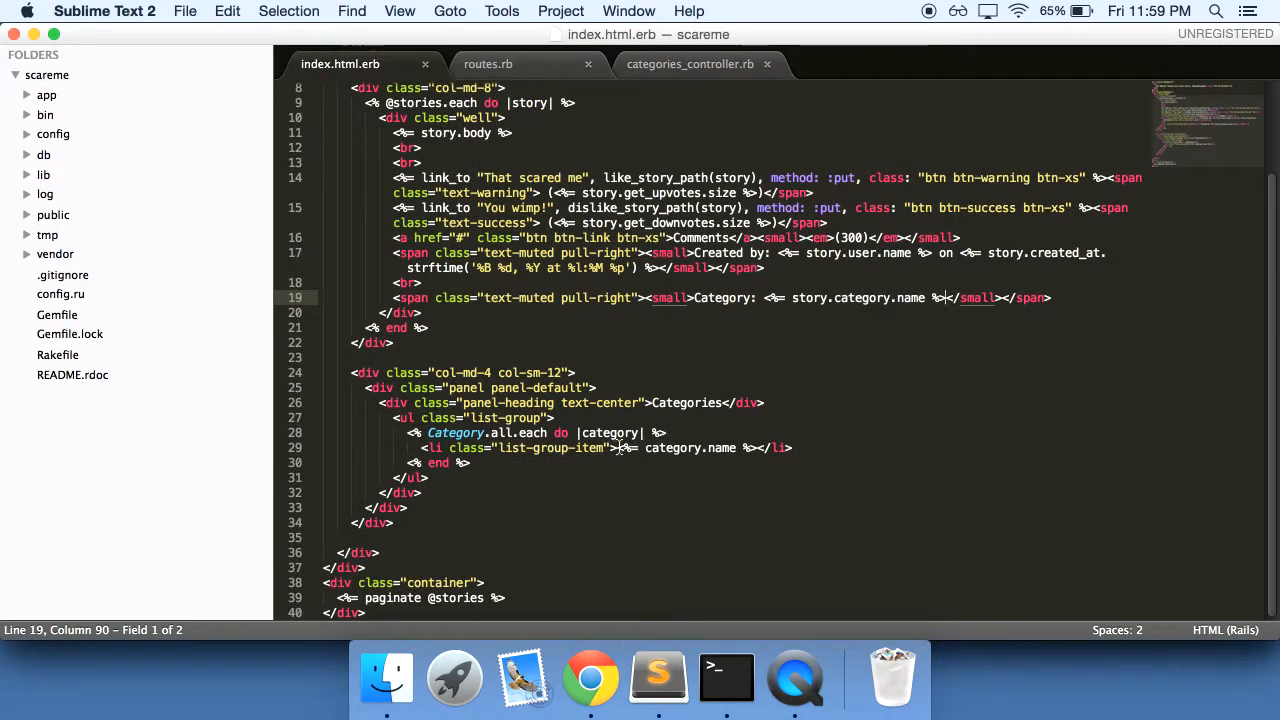
double_click(690, 448)
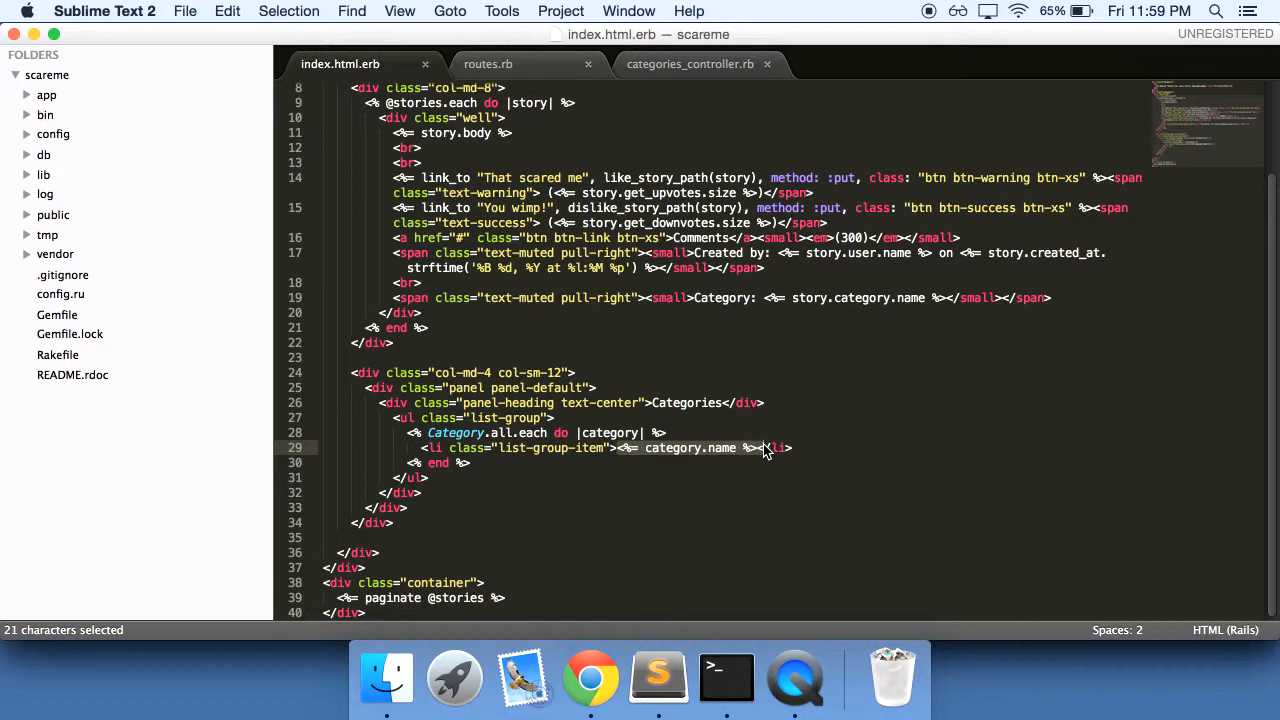
click(760, 447)
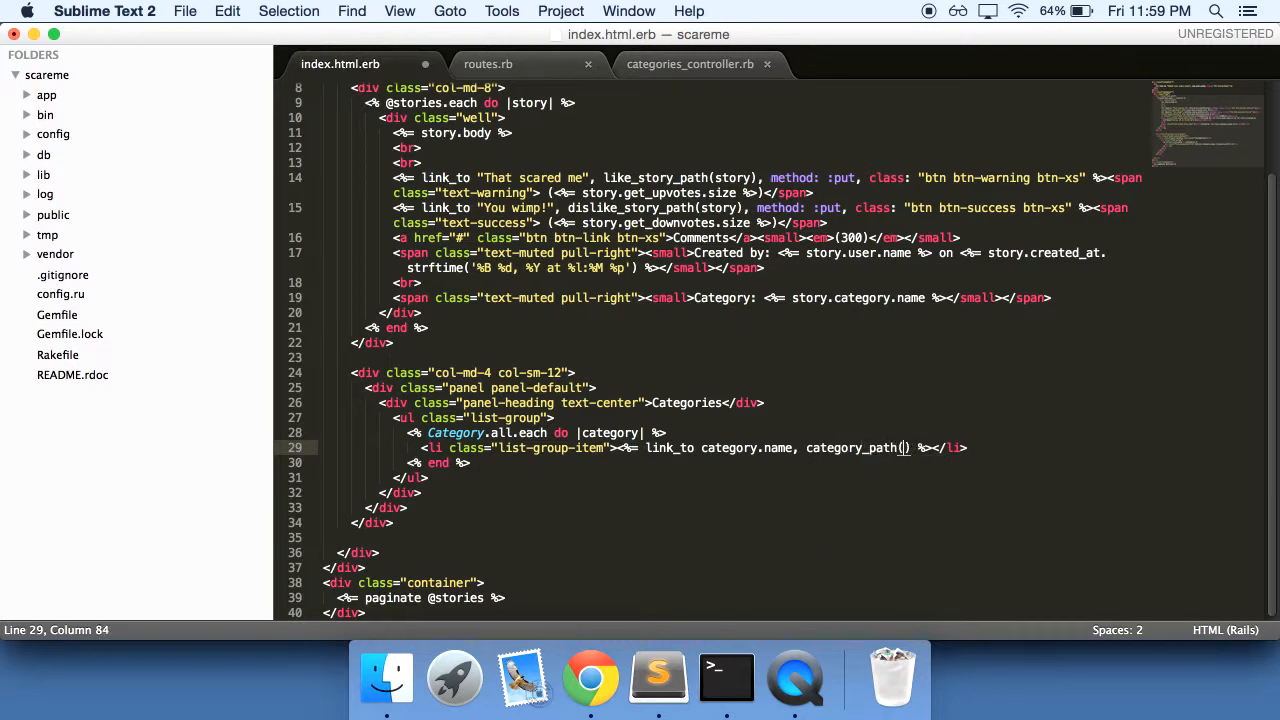
text(category)
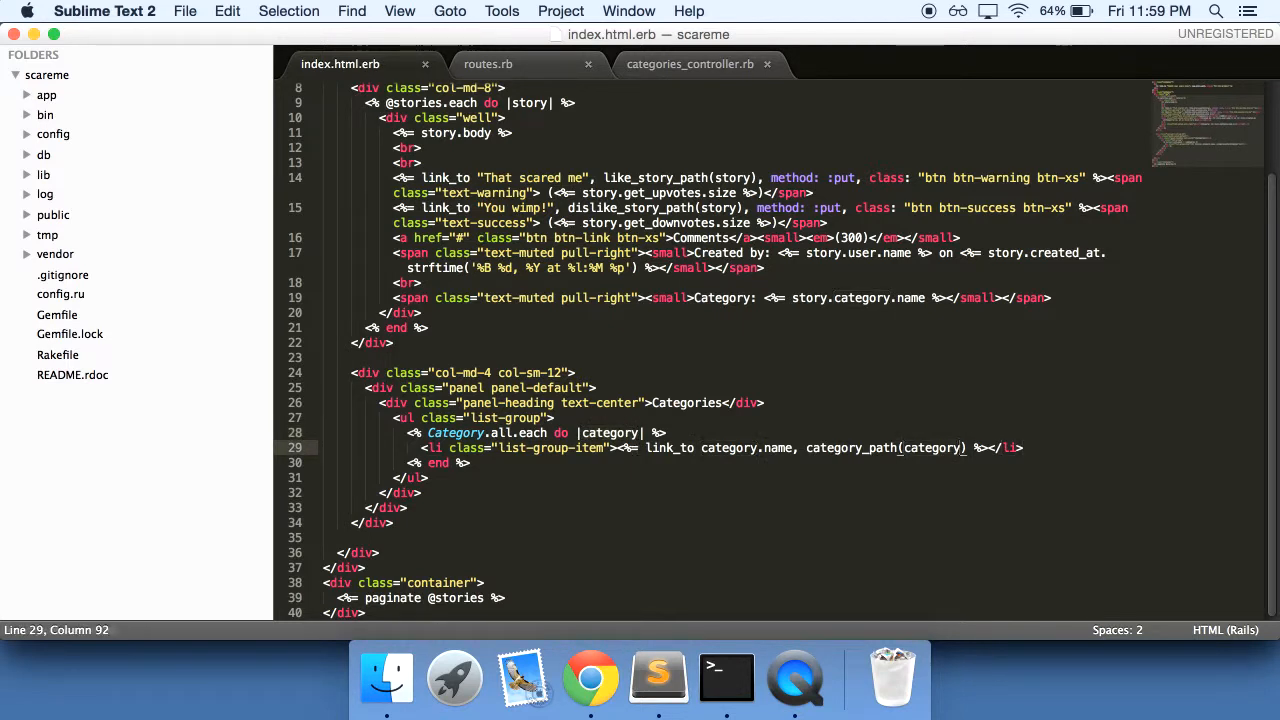
Reload localhost:3000 and follow the Ghost sidebar link to category/1, showing a NoMethodError.
double_click(931, 448)
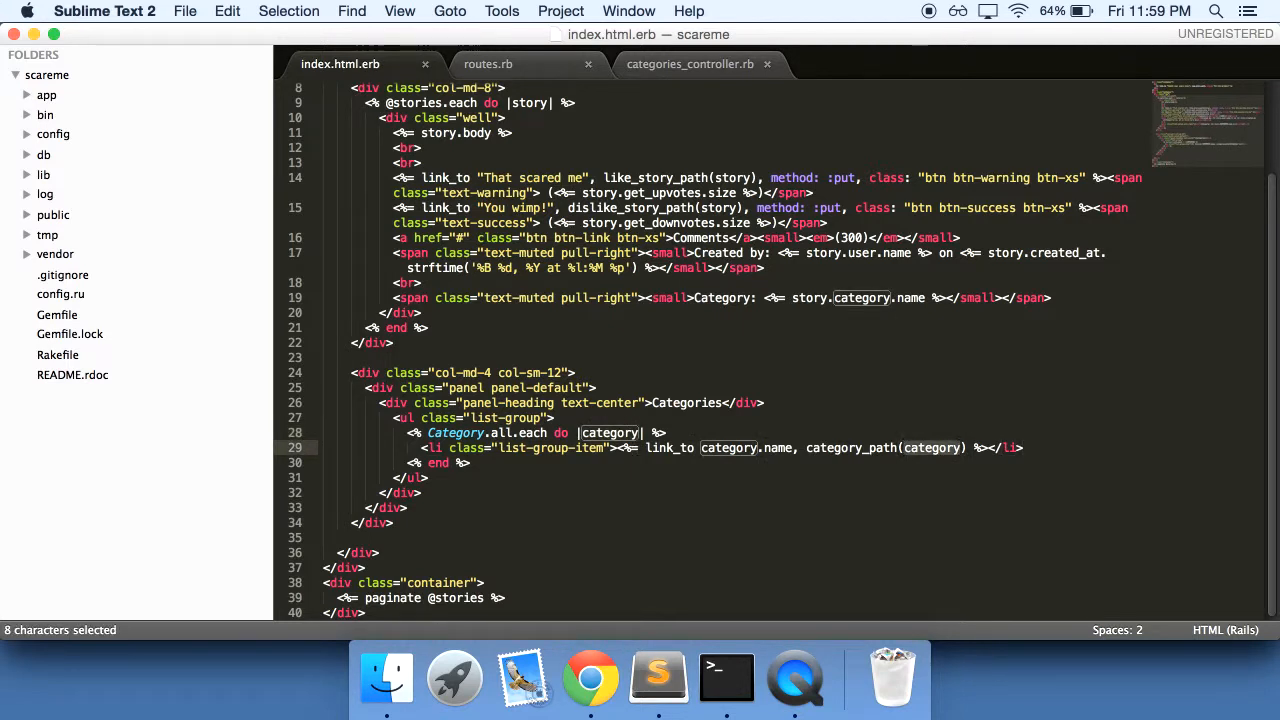
key(cmd+tab)
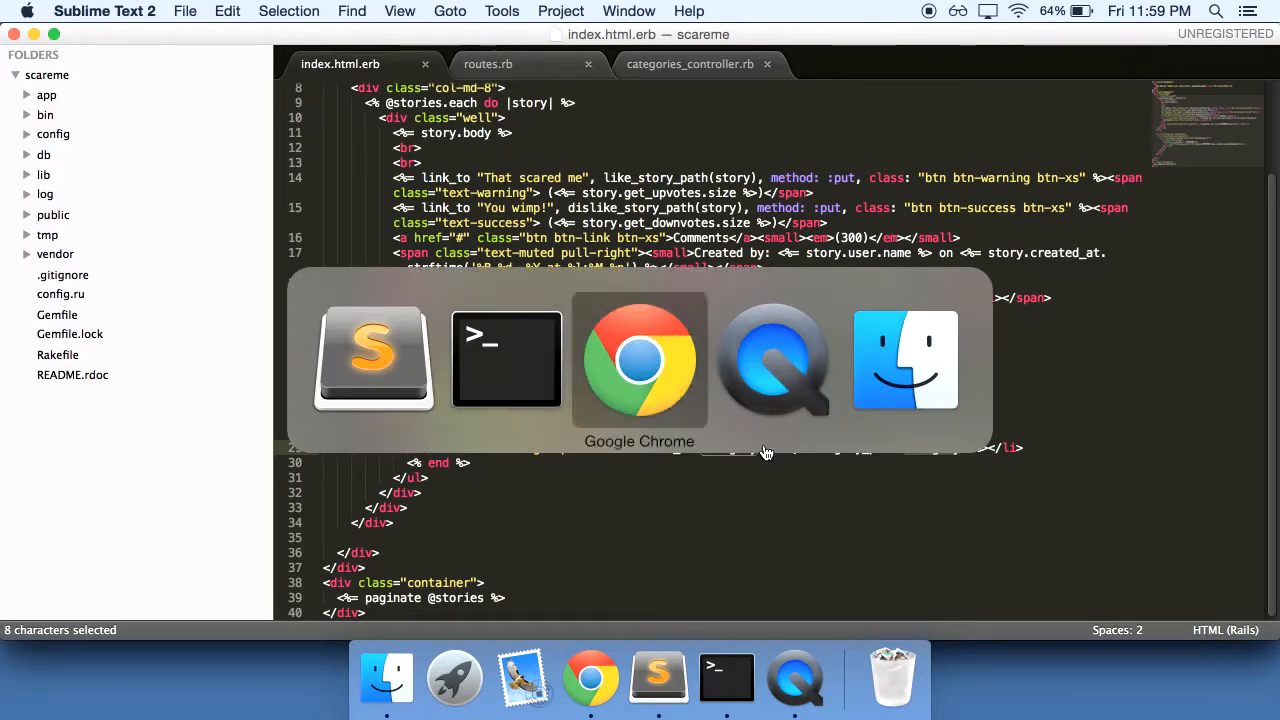
click(639, 360)
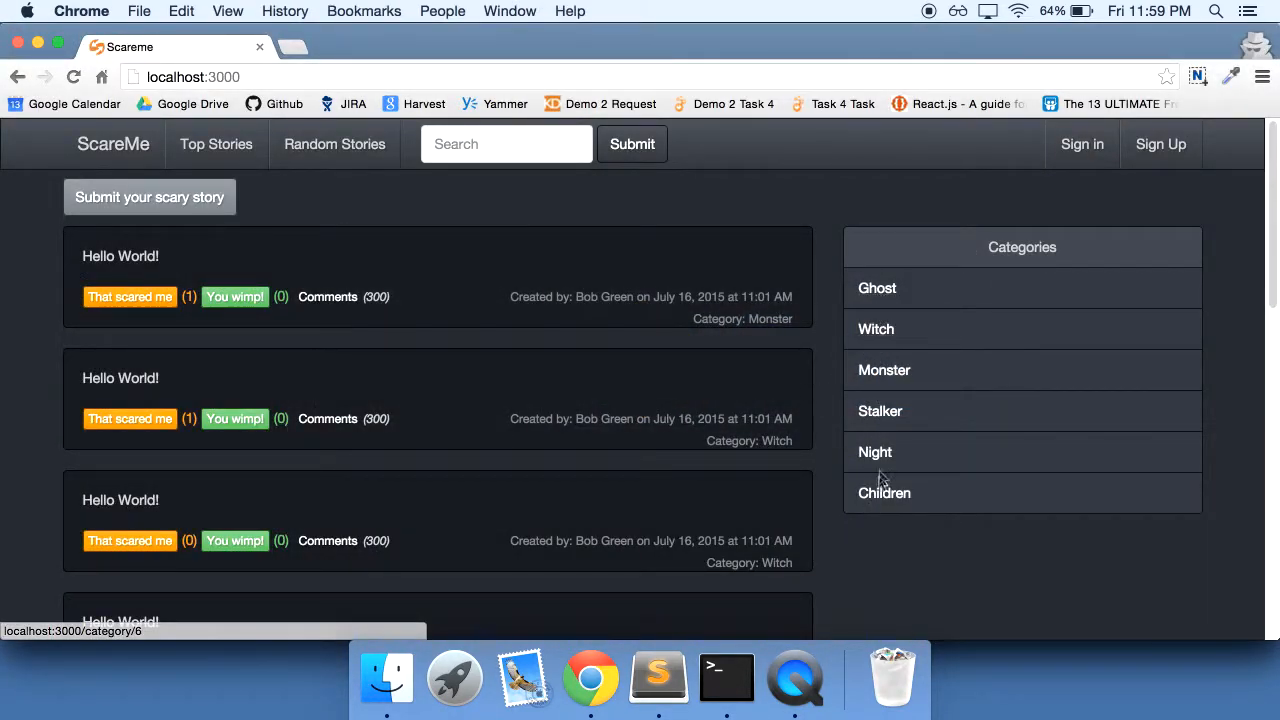
click(877, 288)
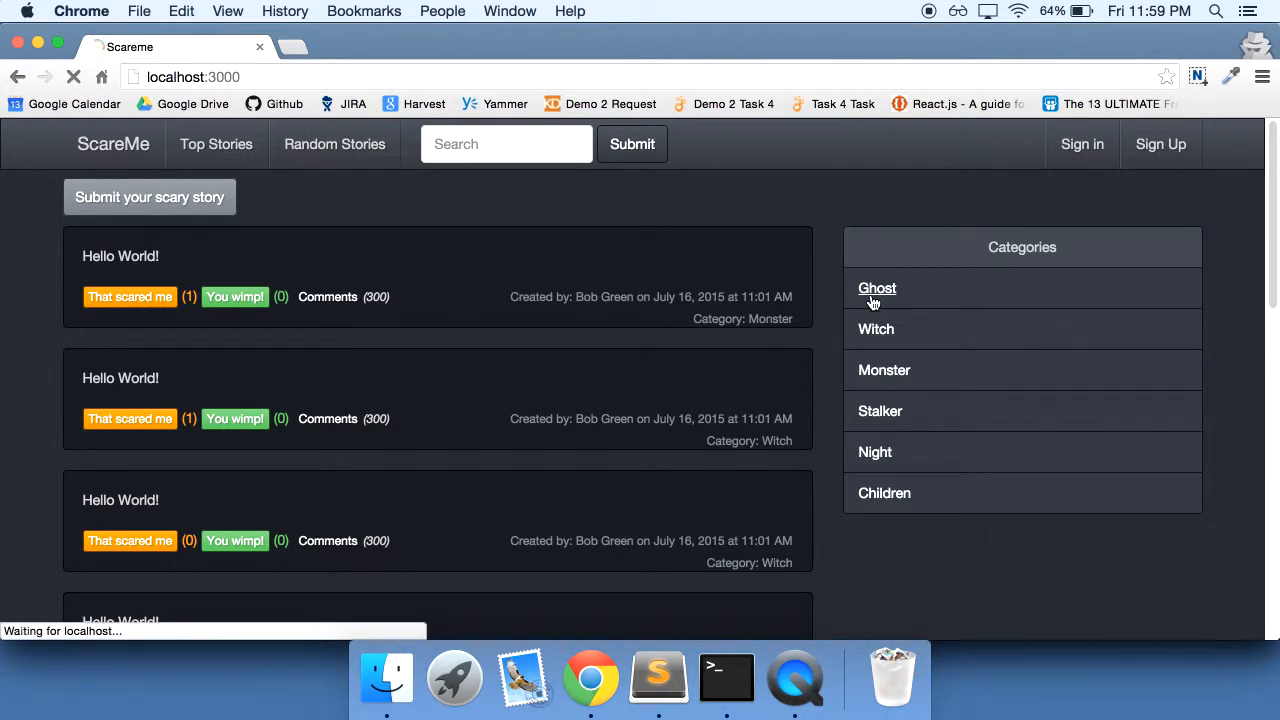
click(877, 288)
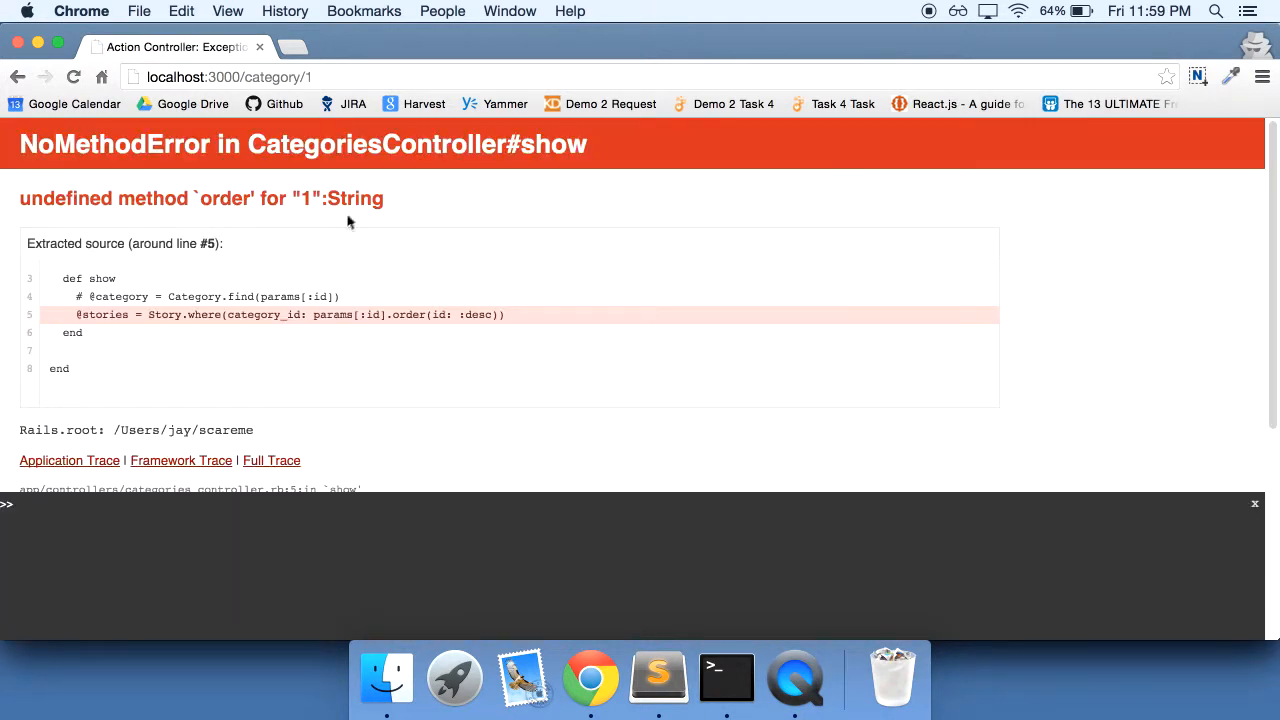
mouse_move(262, 243)
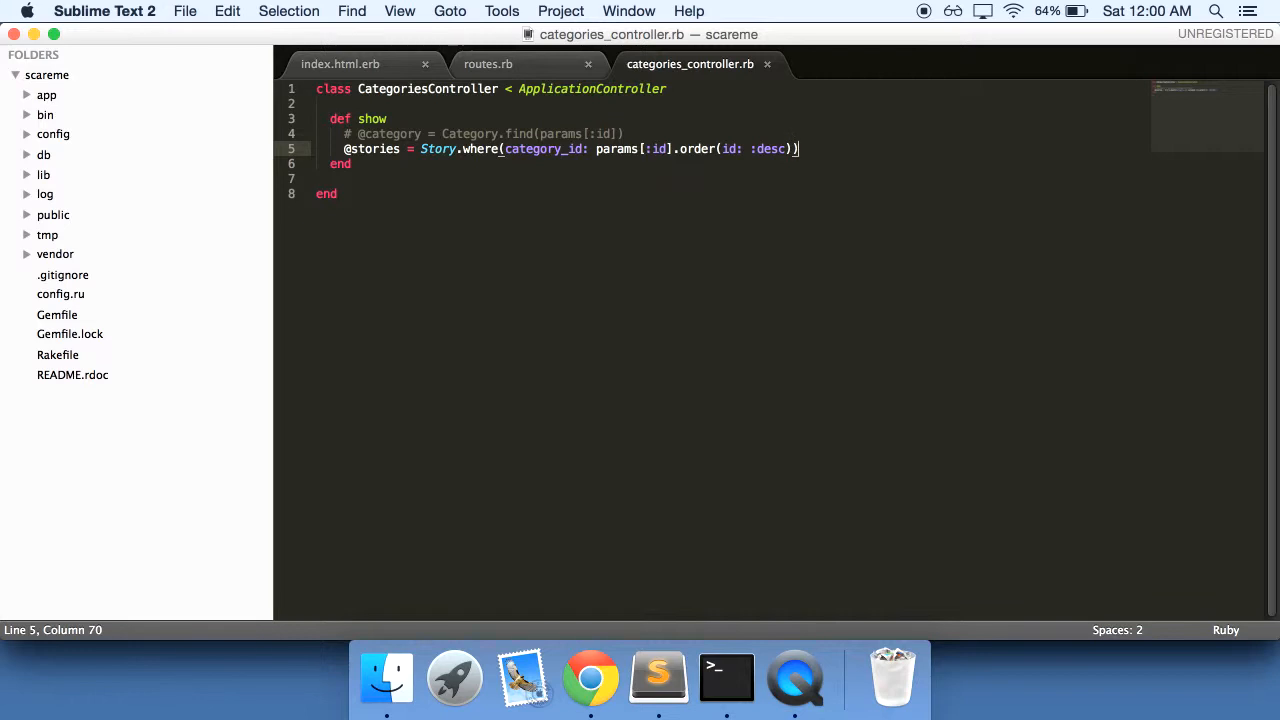
Close where(category_id: params[:id]) before .order(id: :desc), save, and reload category/1.
key(backspace)
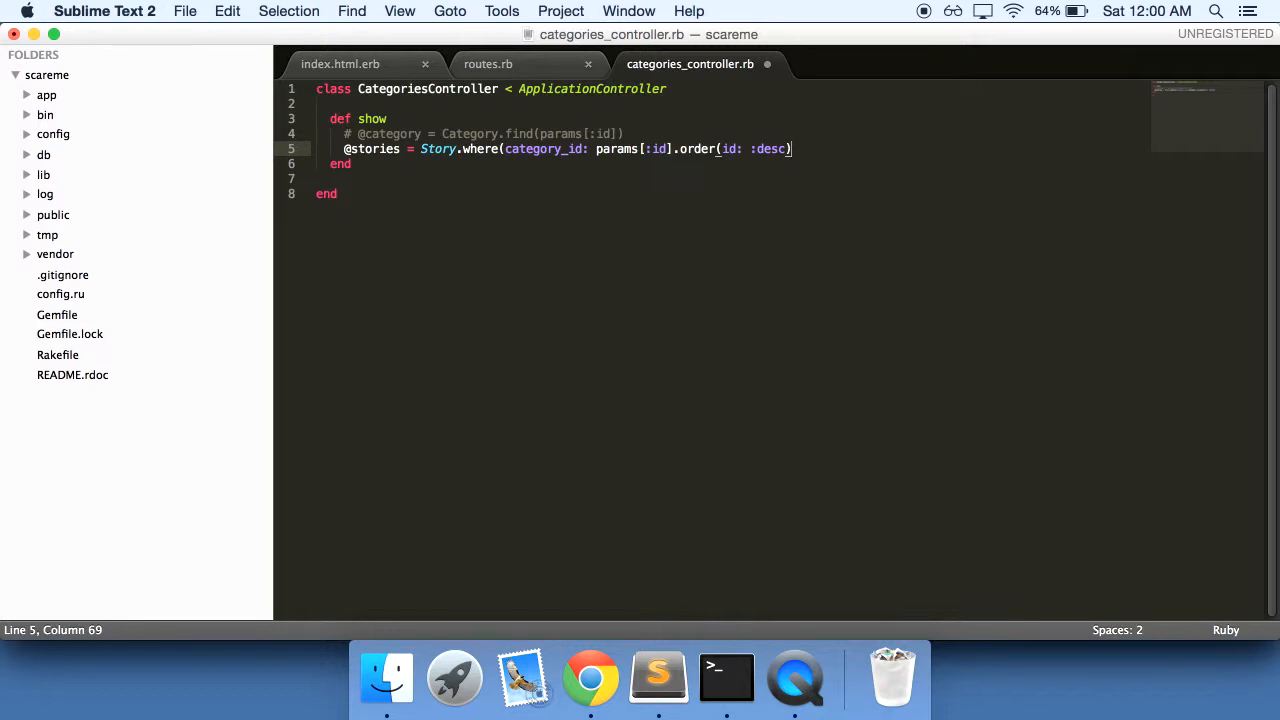
key(cmd+s)
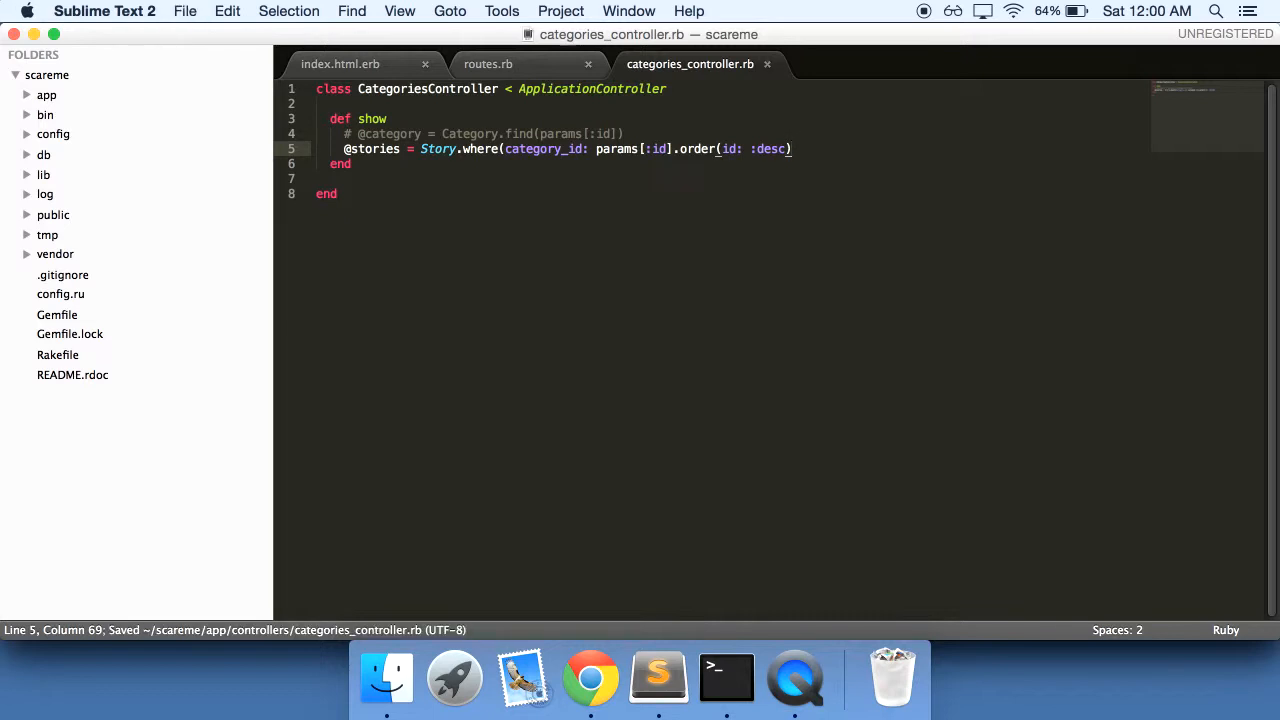
key(cmd+tab)
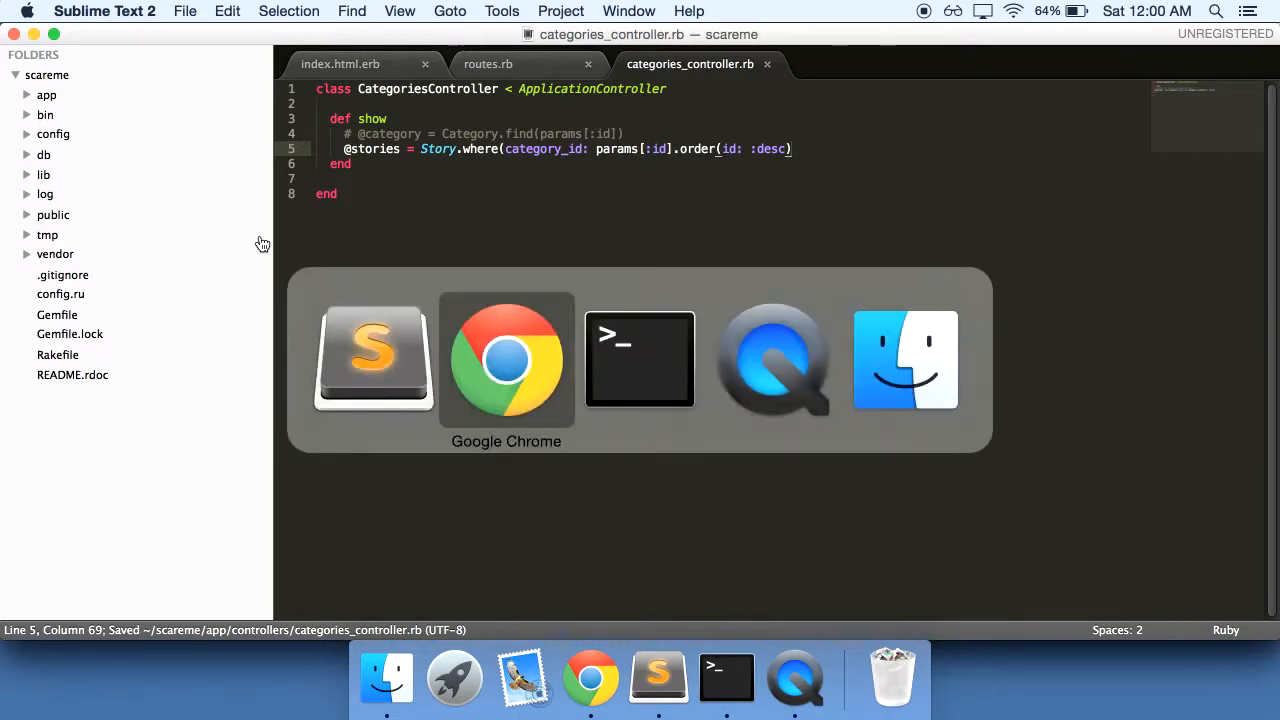
click(506, 360)
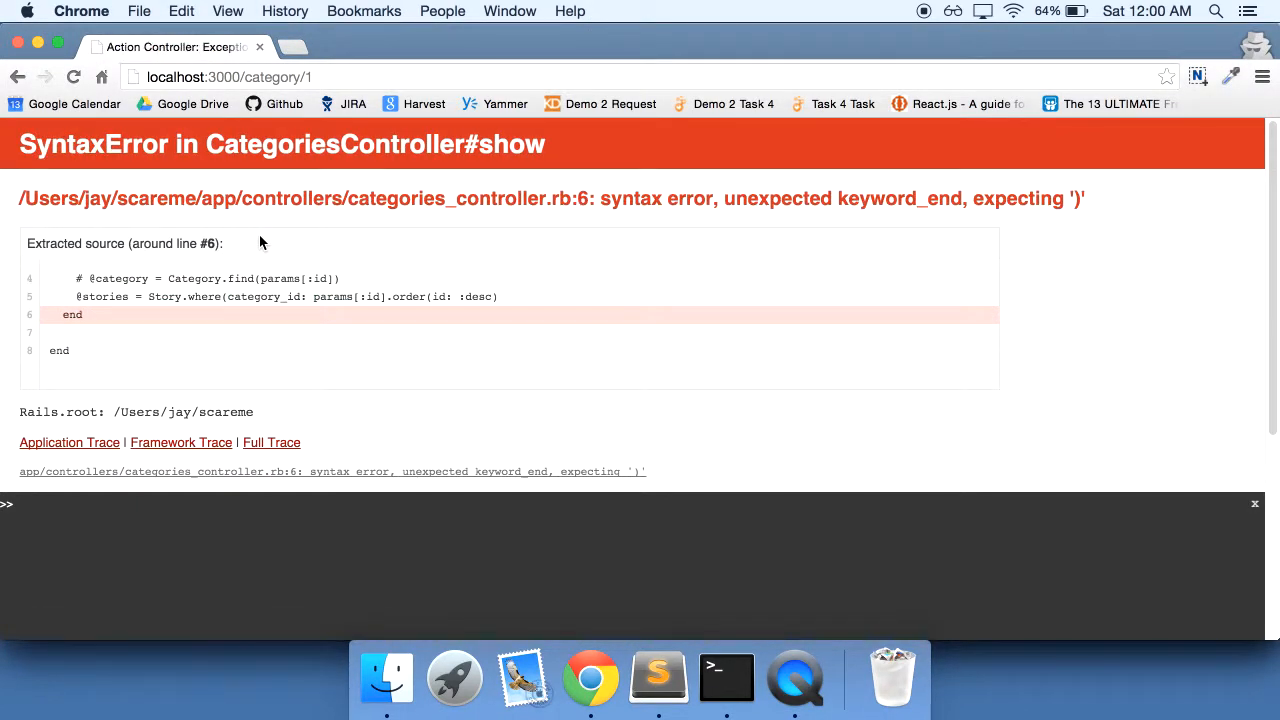
click(656, 677)
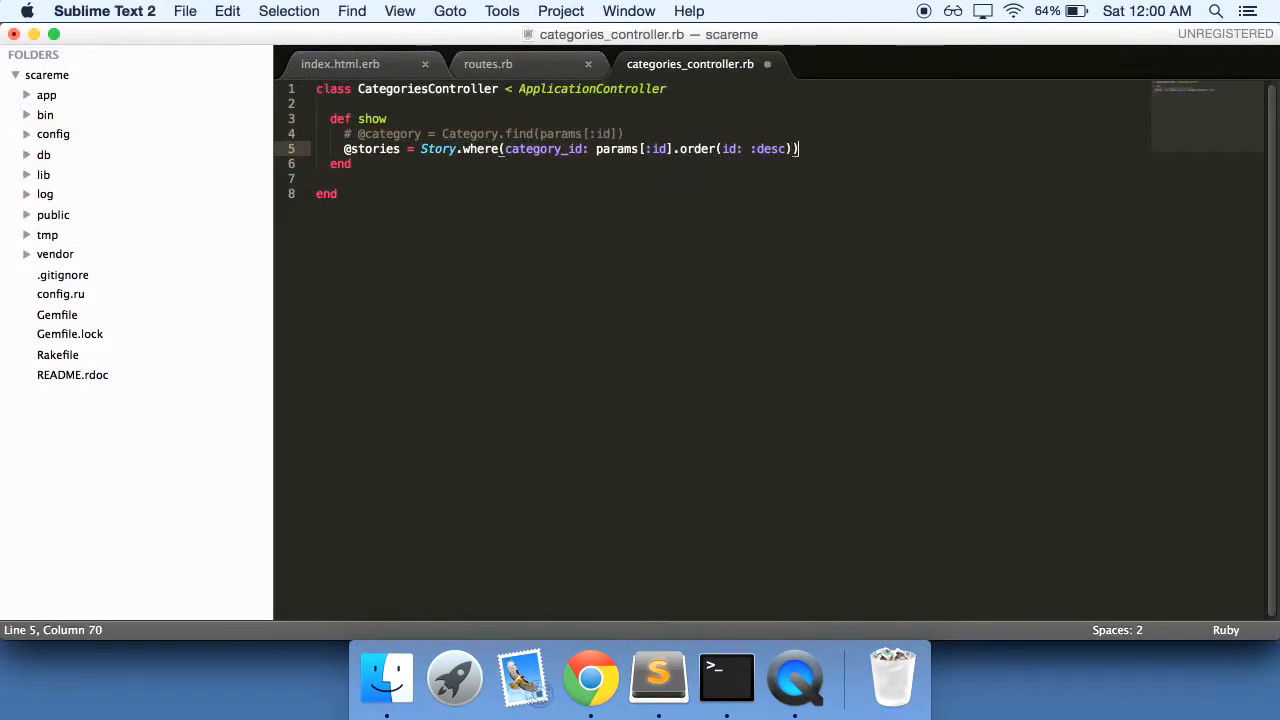
click(589, 677)
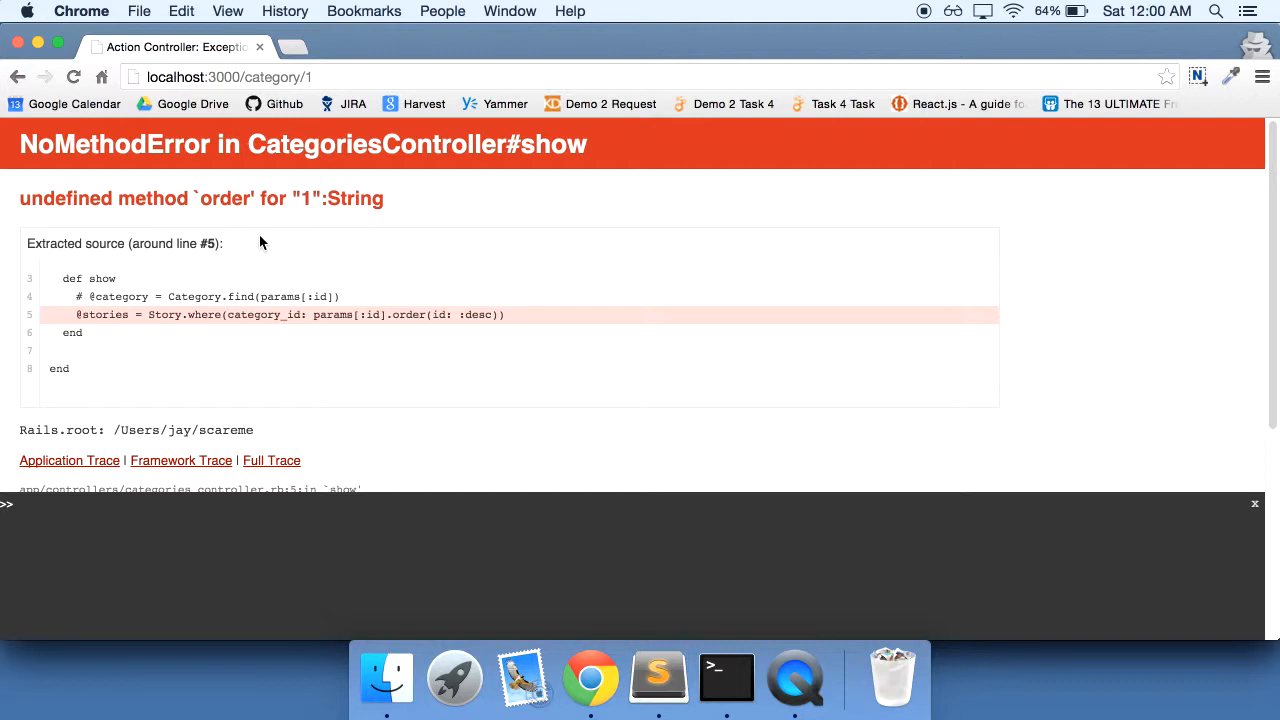
click(657, 677)
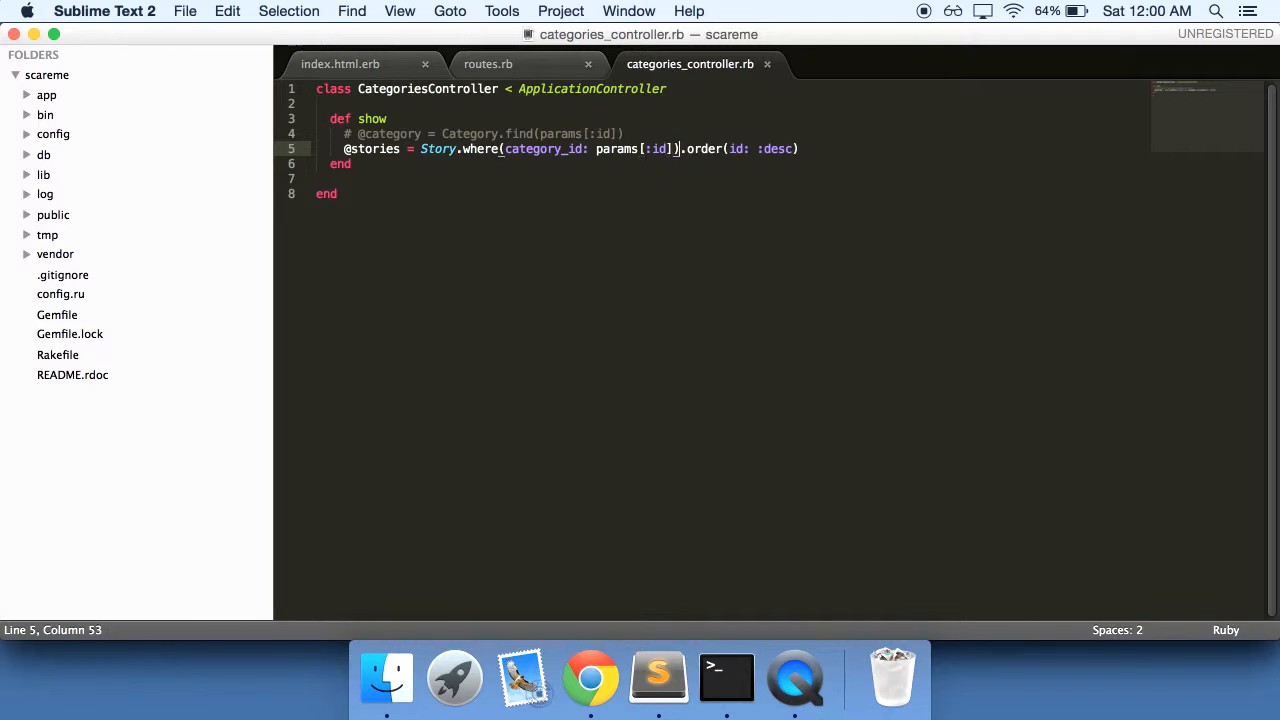
click(589, 677)
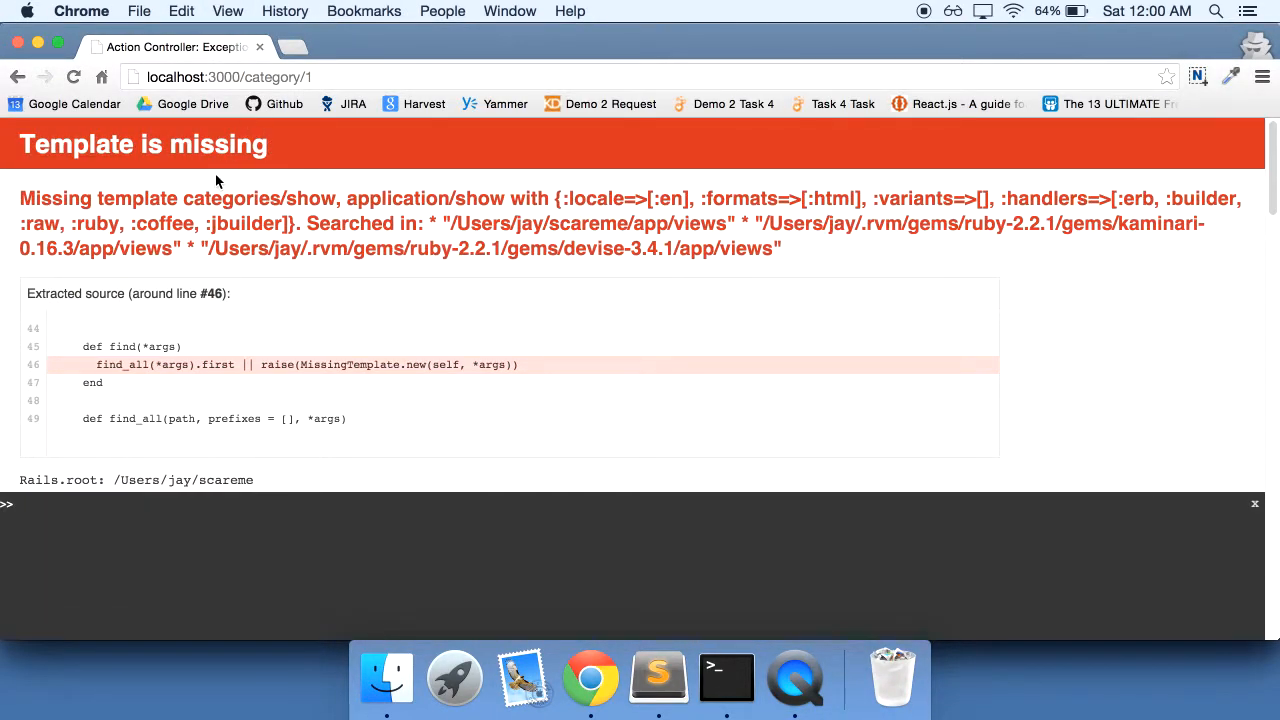
Create the app/views/categories folder and save an empty show.html.erb inside it.
click(657, 677)
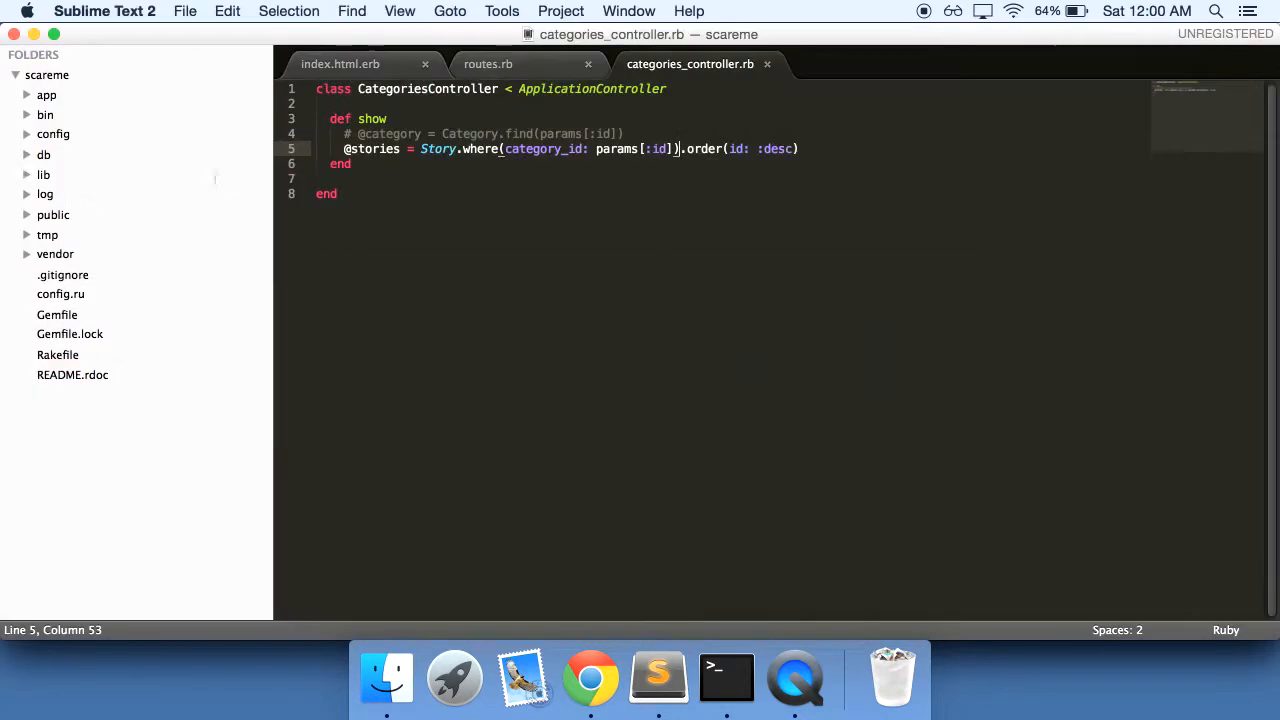
click(46, 95)
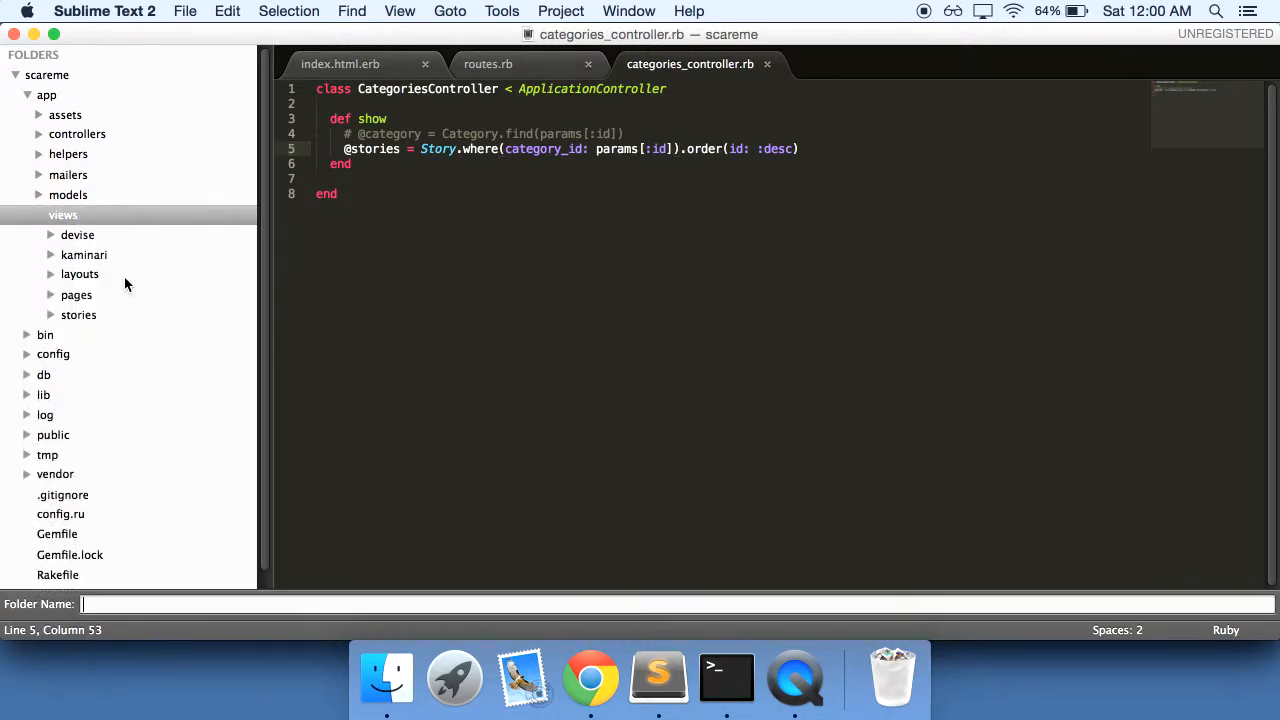
text(categories)
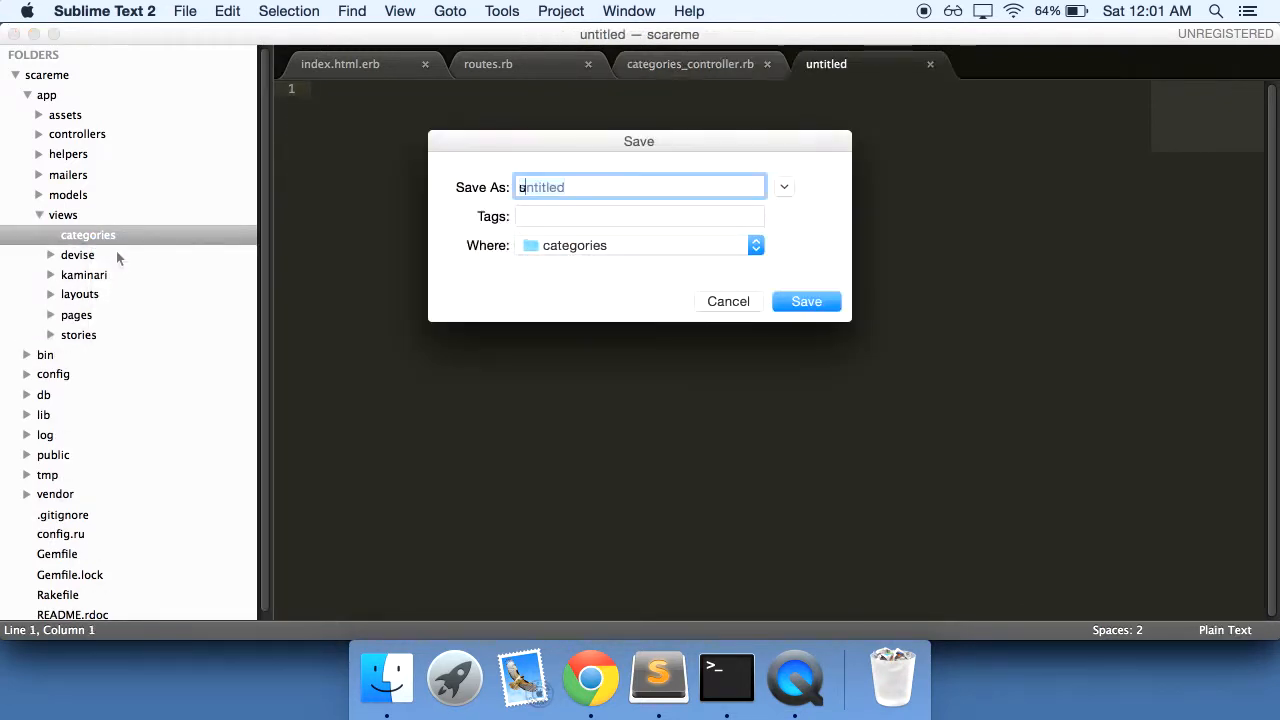
click(806, 301)
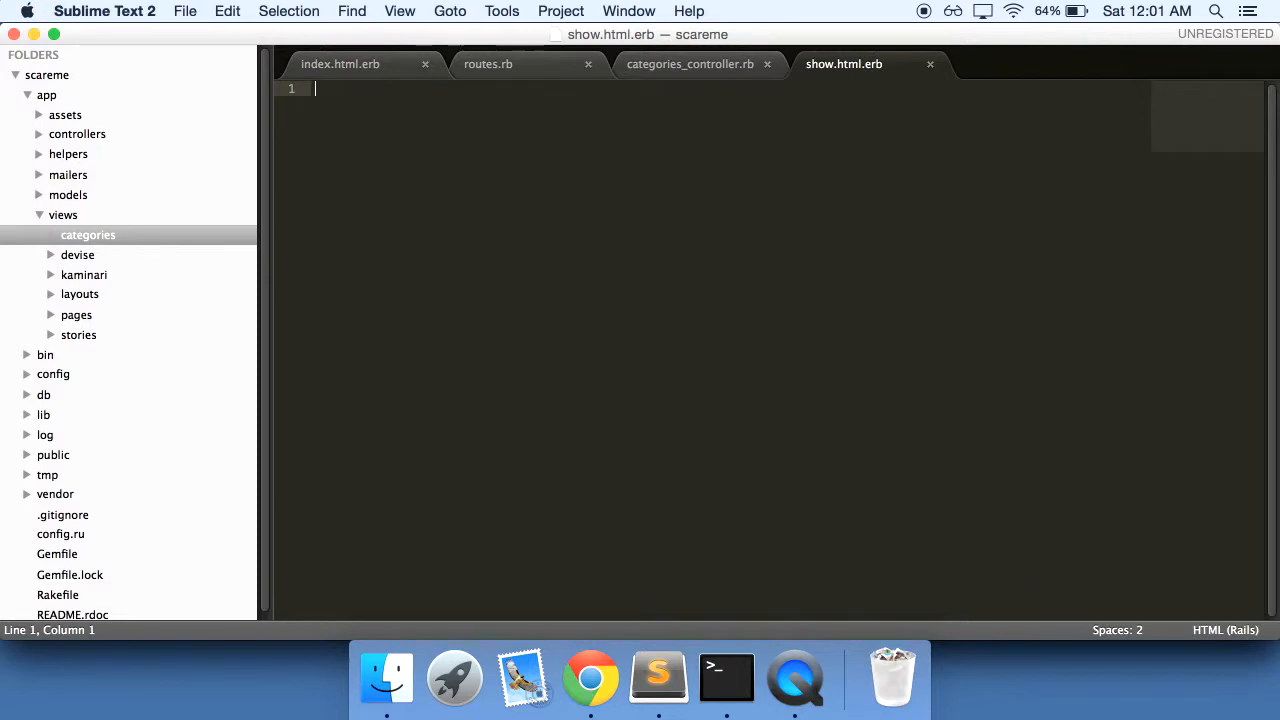
click(488, 64)
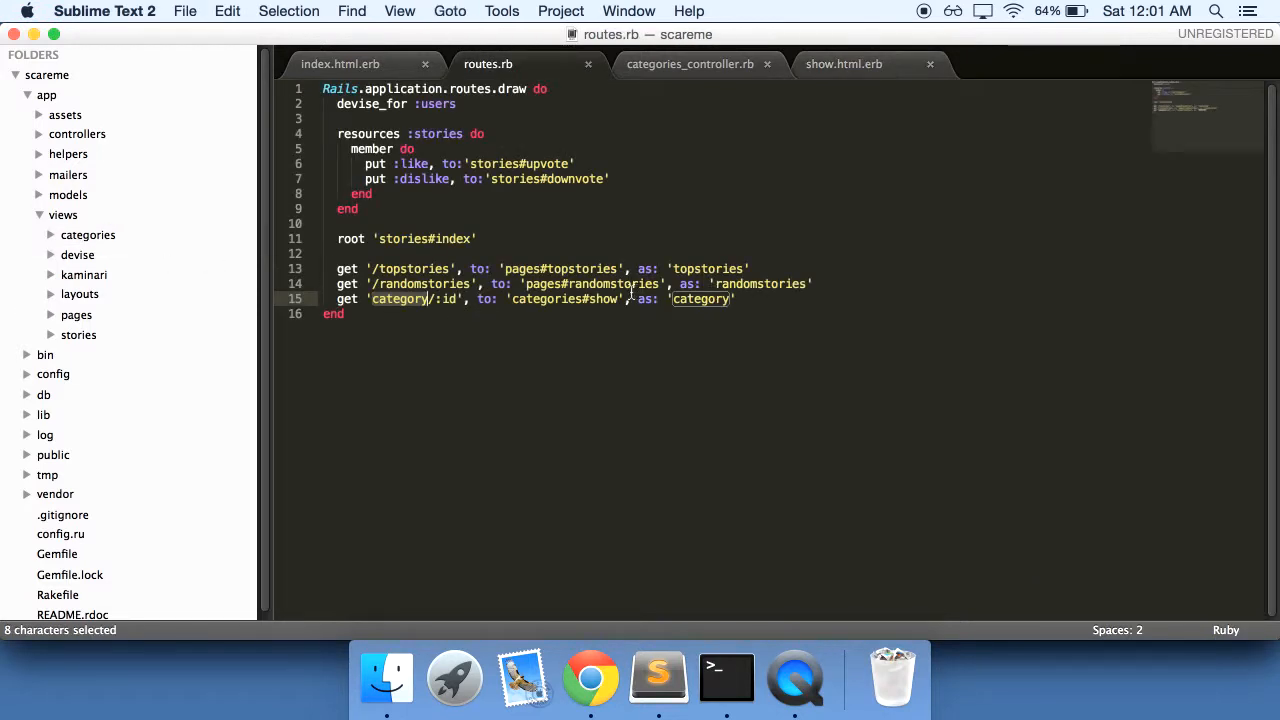
click(843, 63)
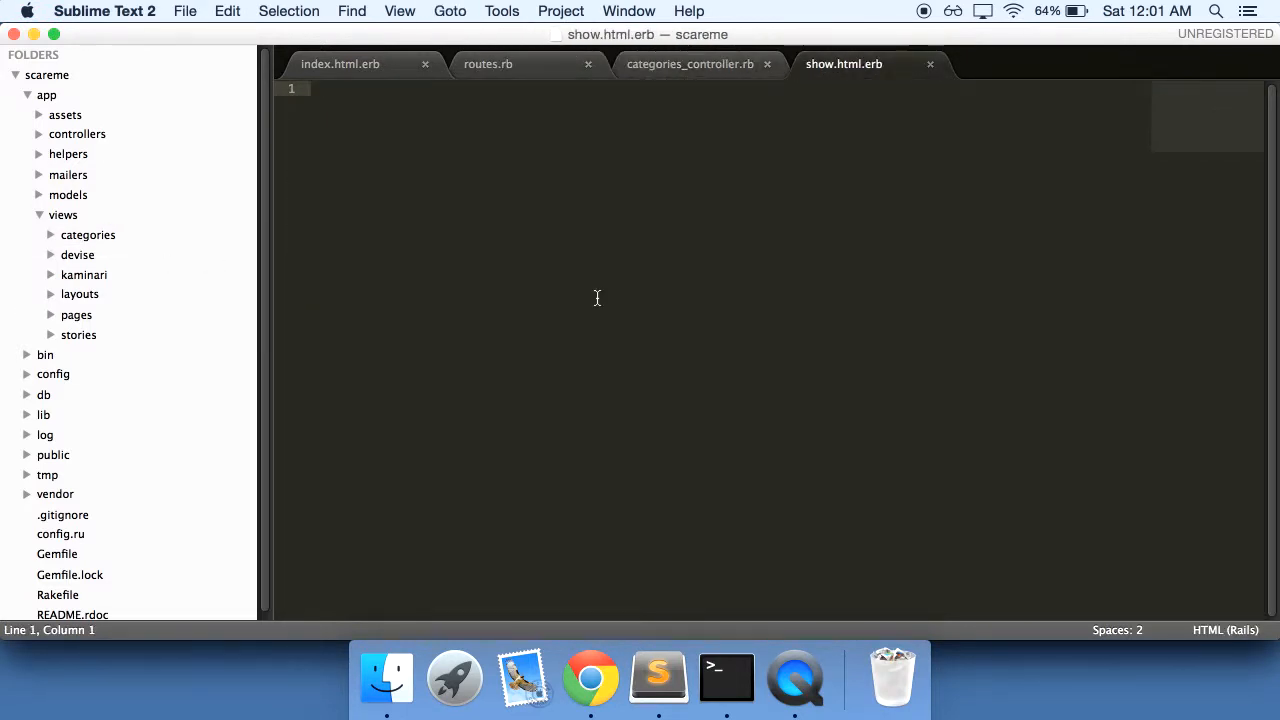
click(590, 677)
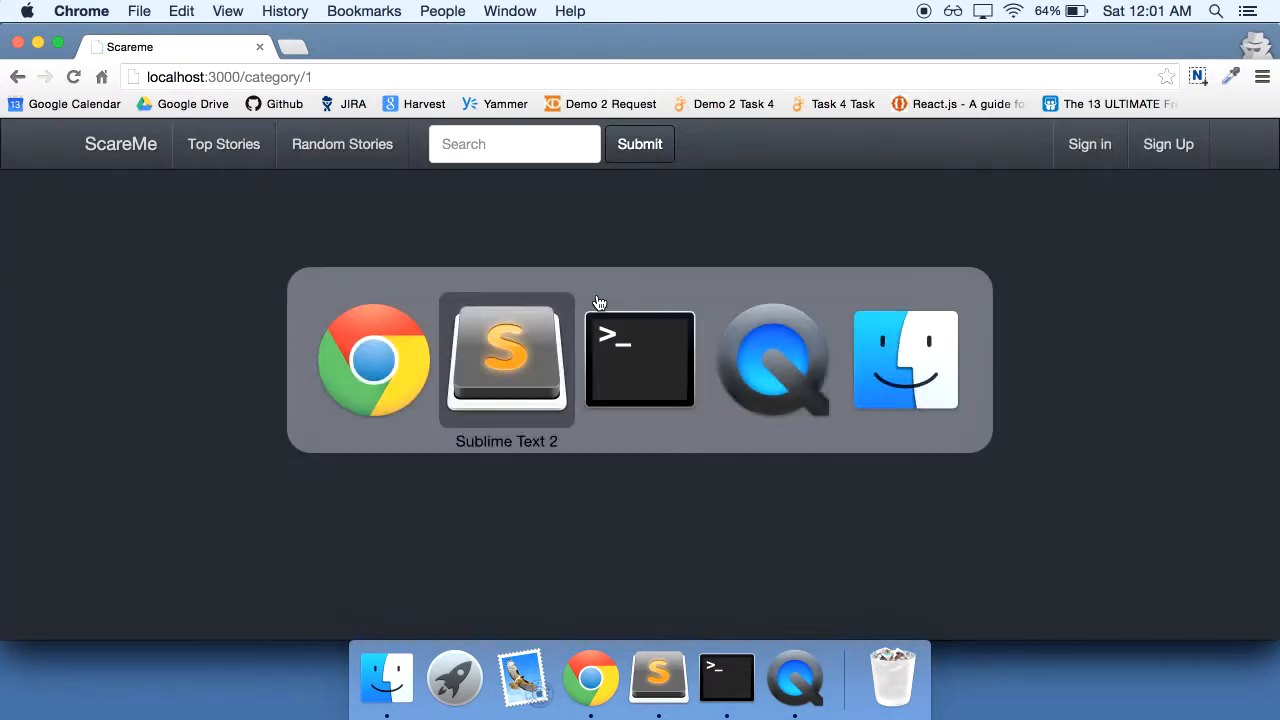
Copy all of index.html.erb into categories/show.html.erb, save, and view category/1's Ghost stories.
click(506, 360)
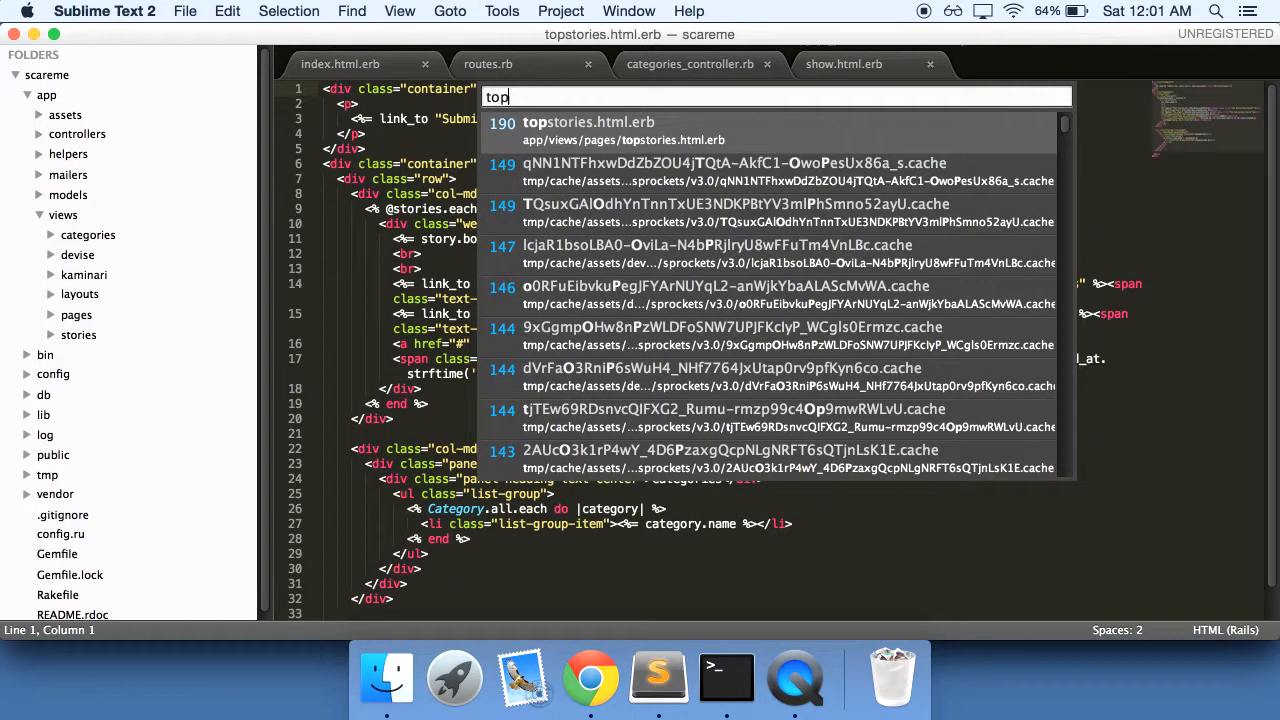
click(588, 122)
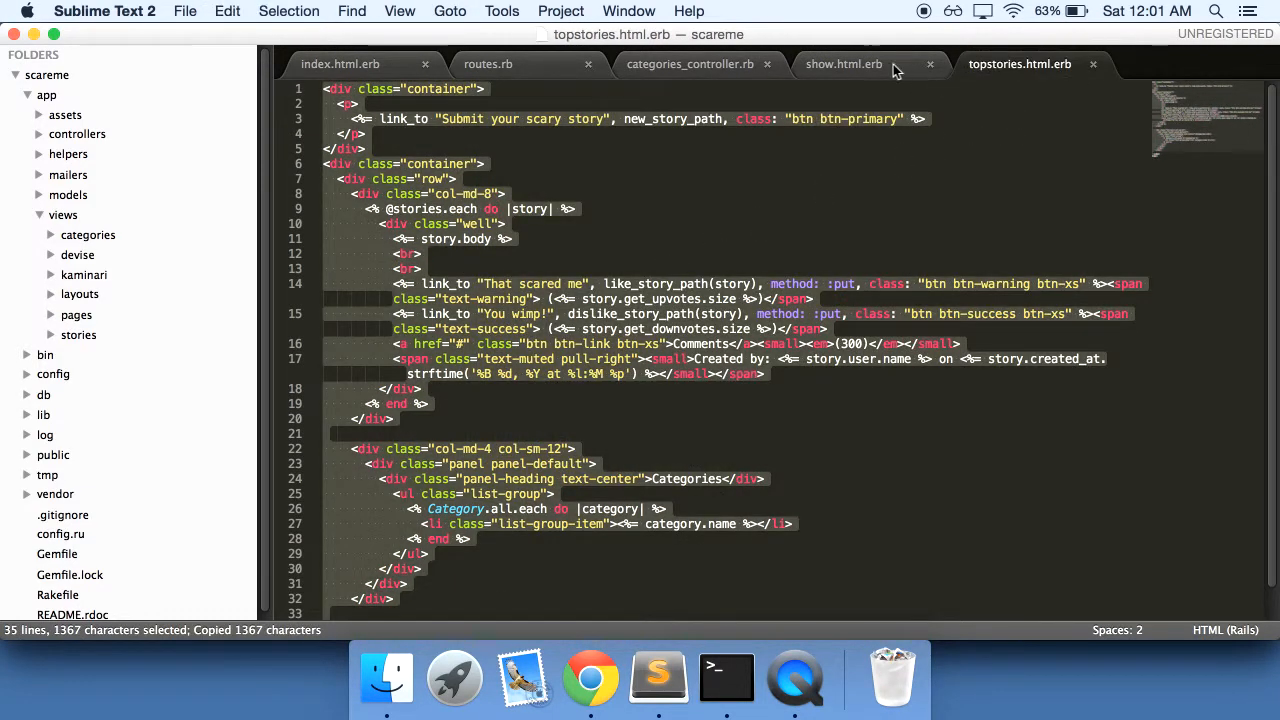
click(340, 64)
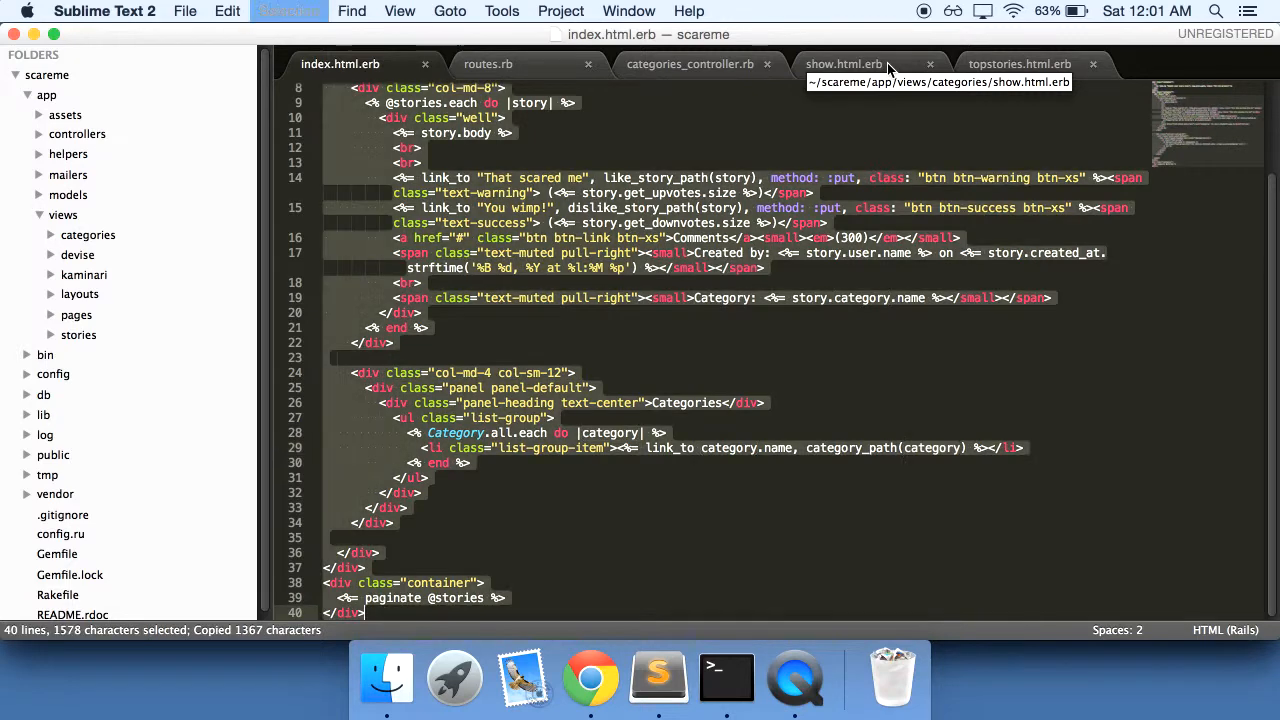
click(843, 64)
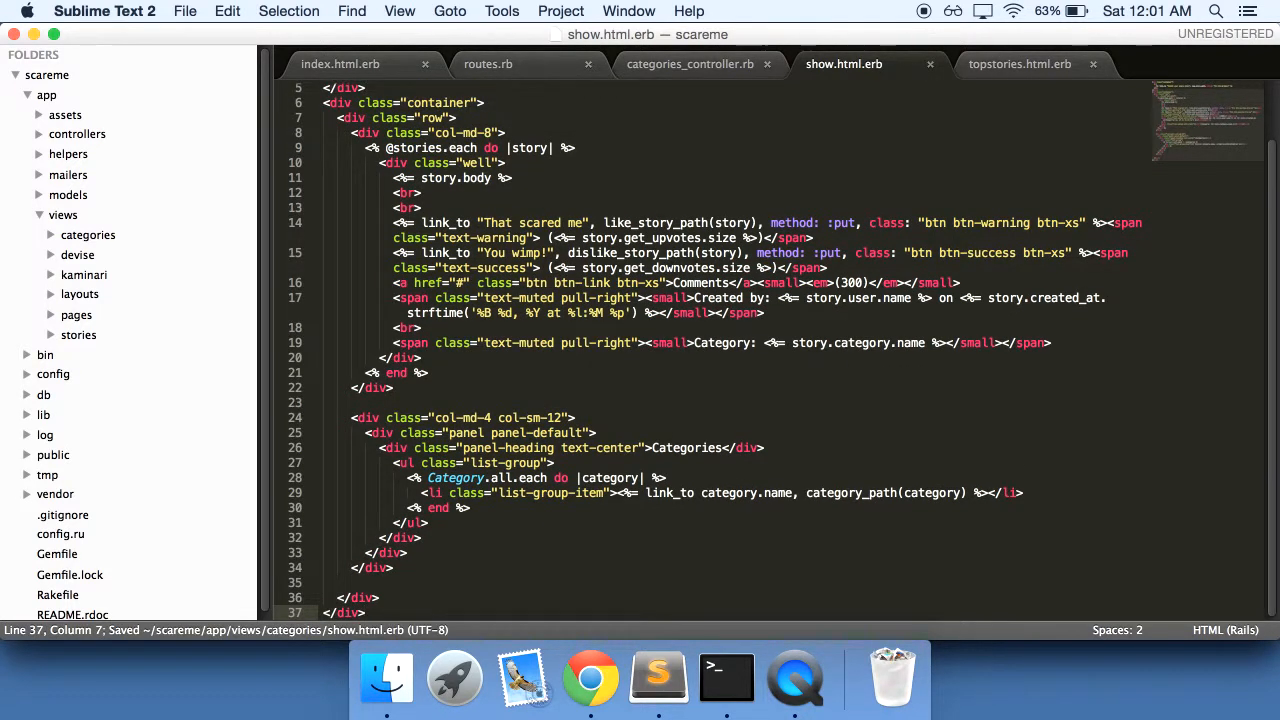
click(589, 677)
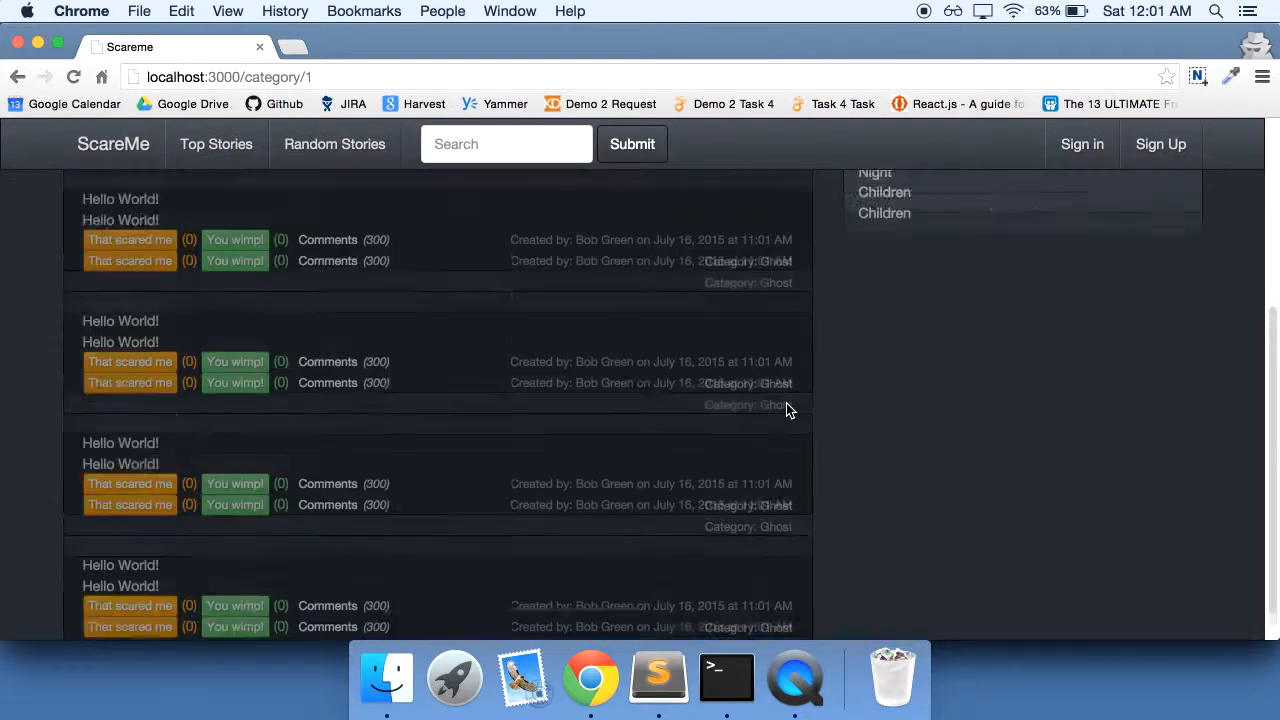
Browse the Witch and Children category pages, then go to Random Stories.
click(876, 329)
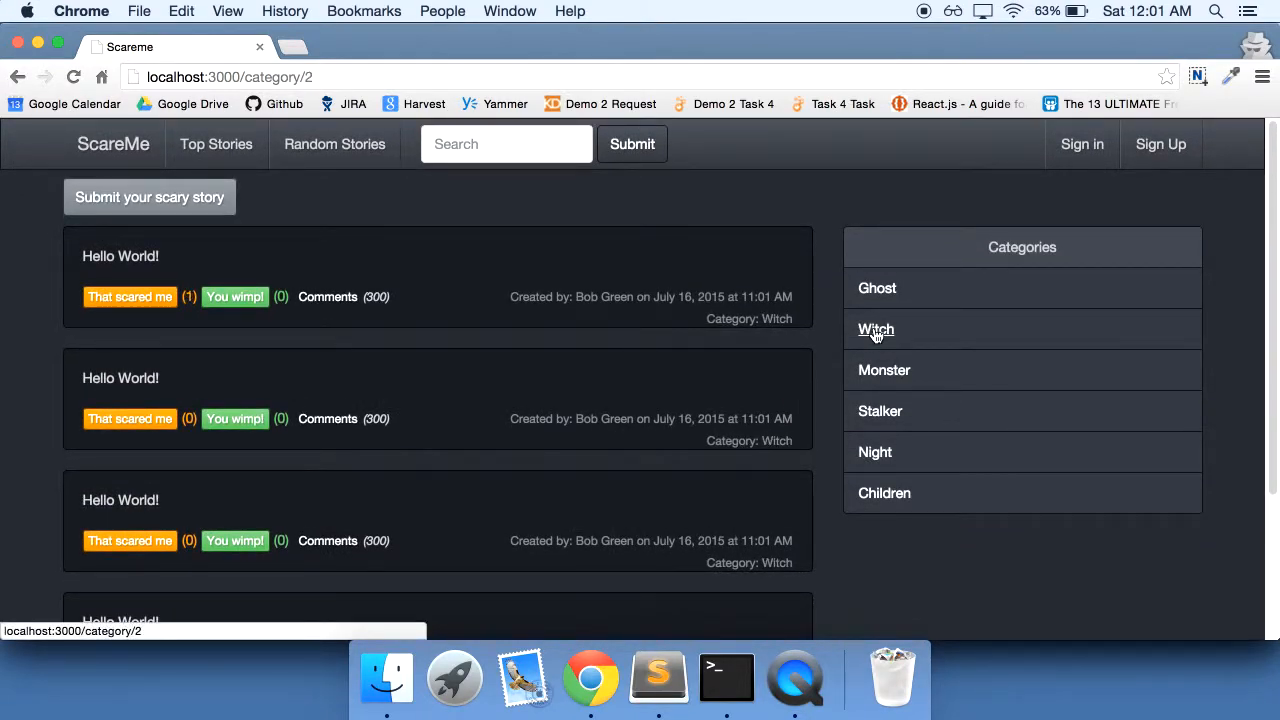
scroll(down, 3)
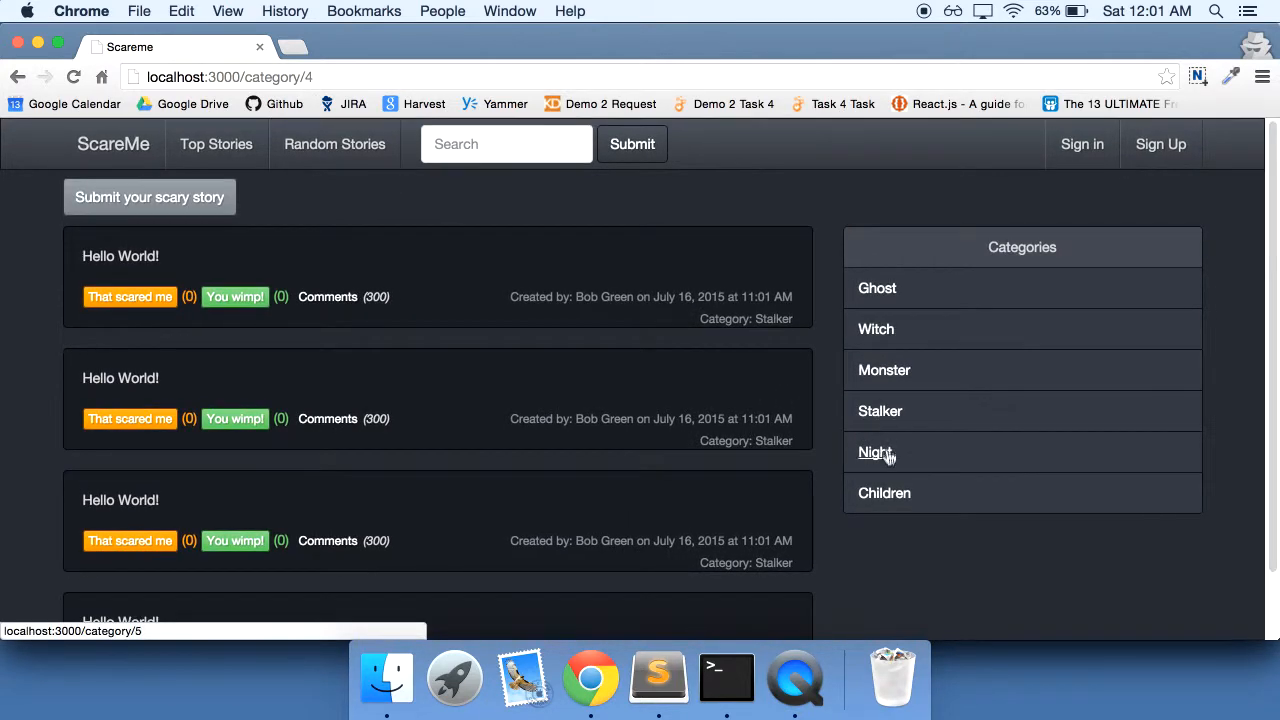
click(884, 493)
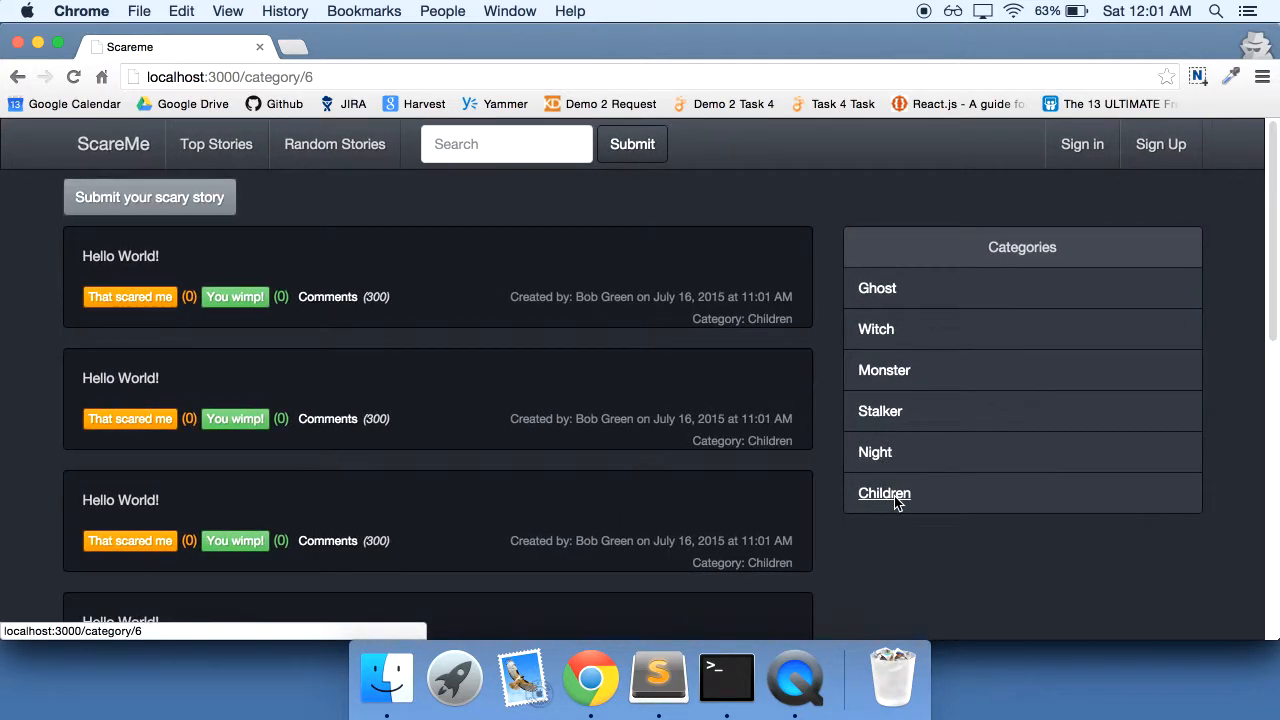
scroll(down, 3)
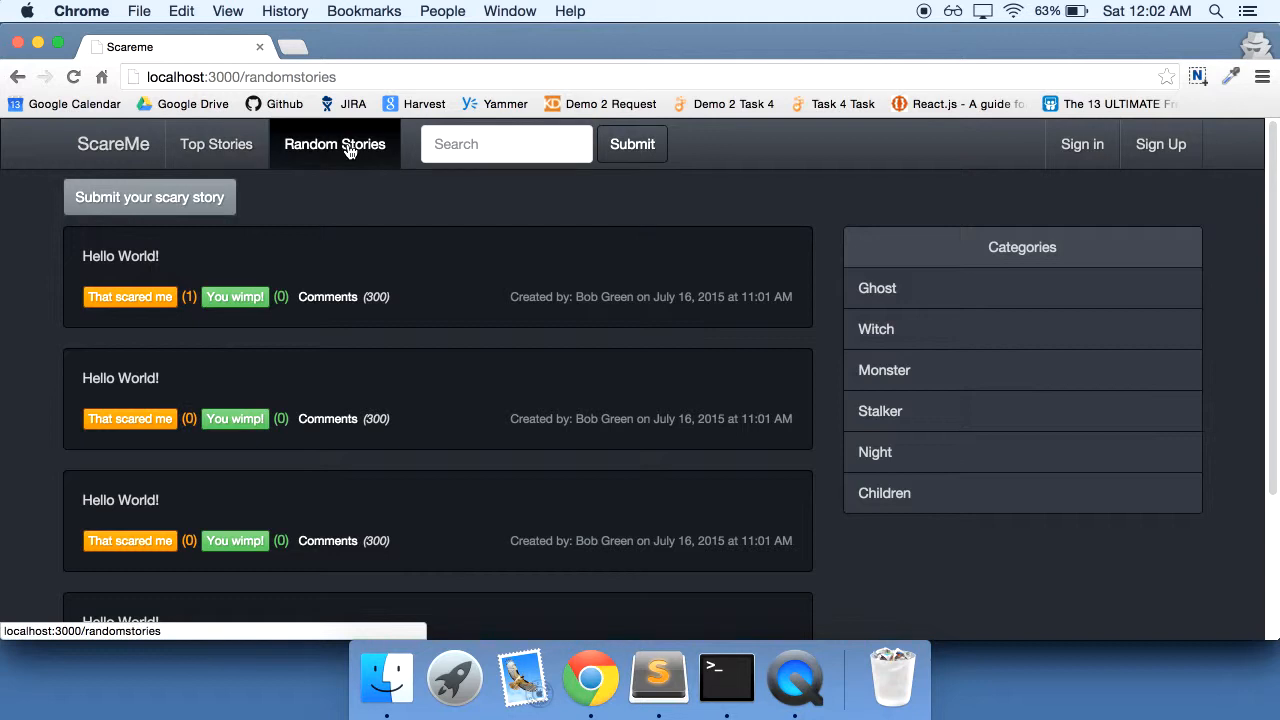
mouse_move(673, 328)
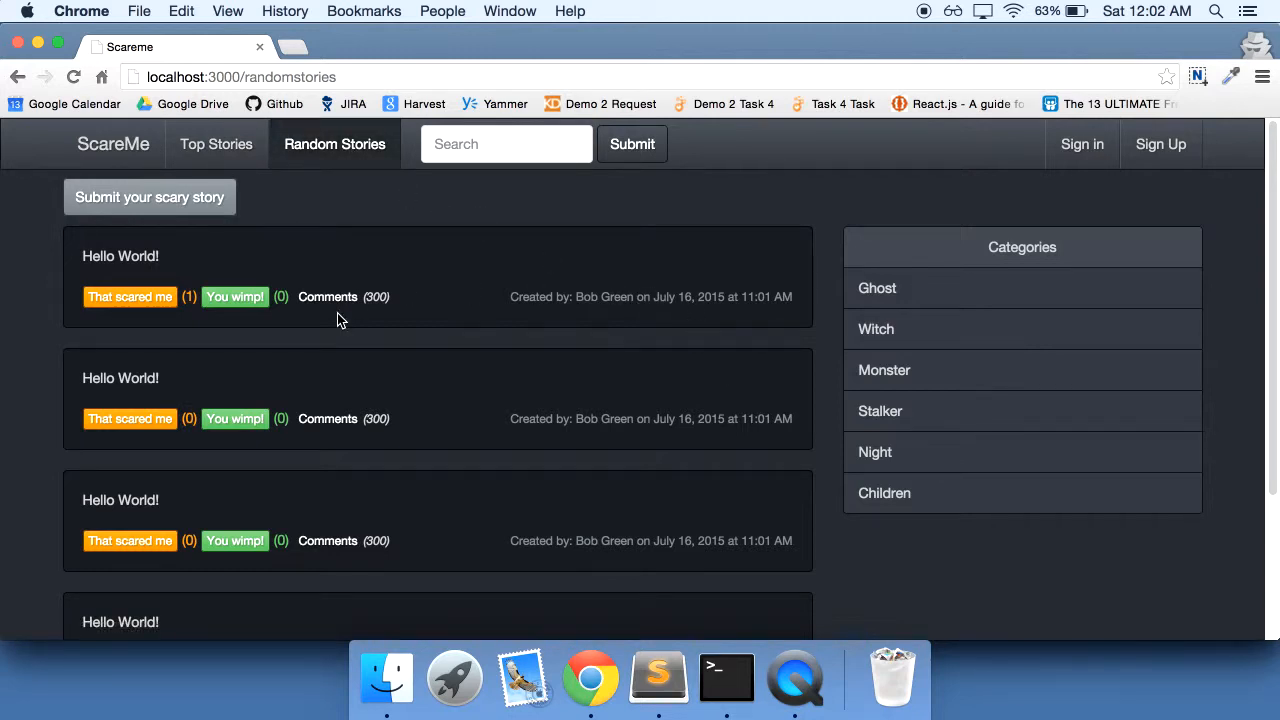
click(657, 677)
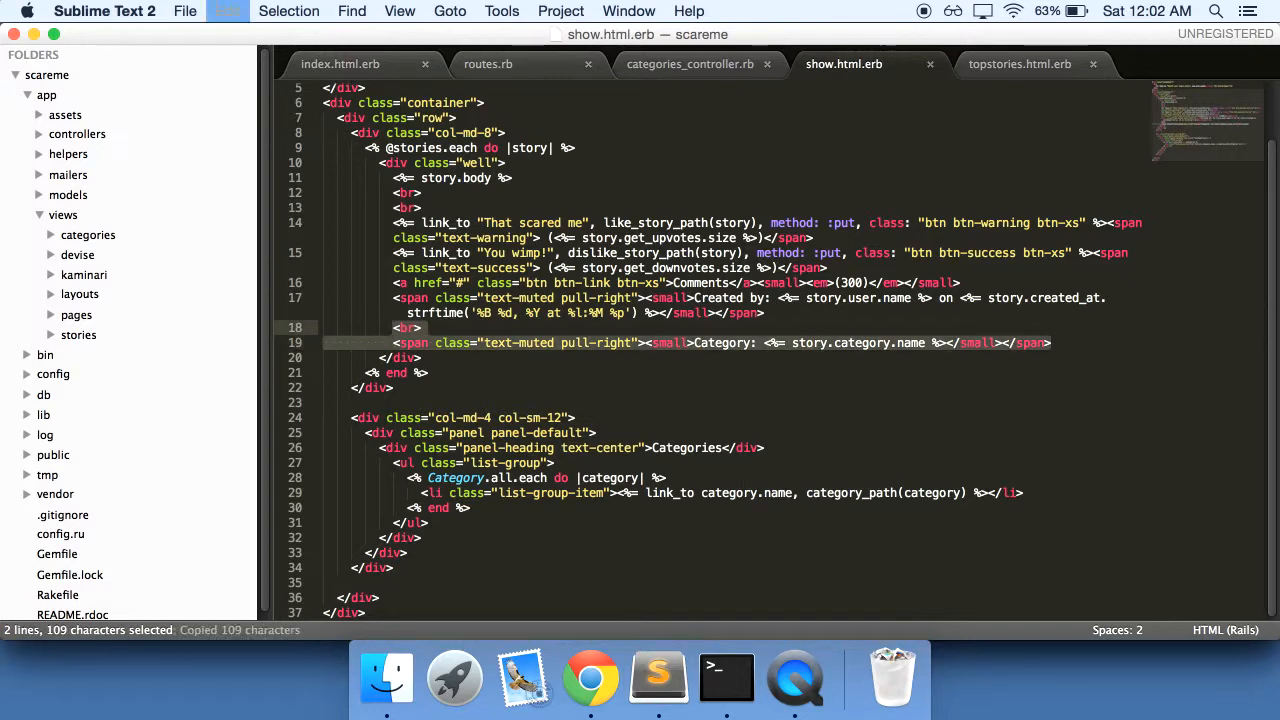
Paste the Category span line into topstories.html.erb and randomstories.html.erb and save both.
text(stop)
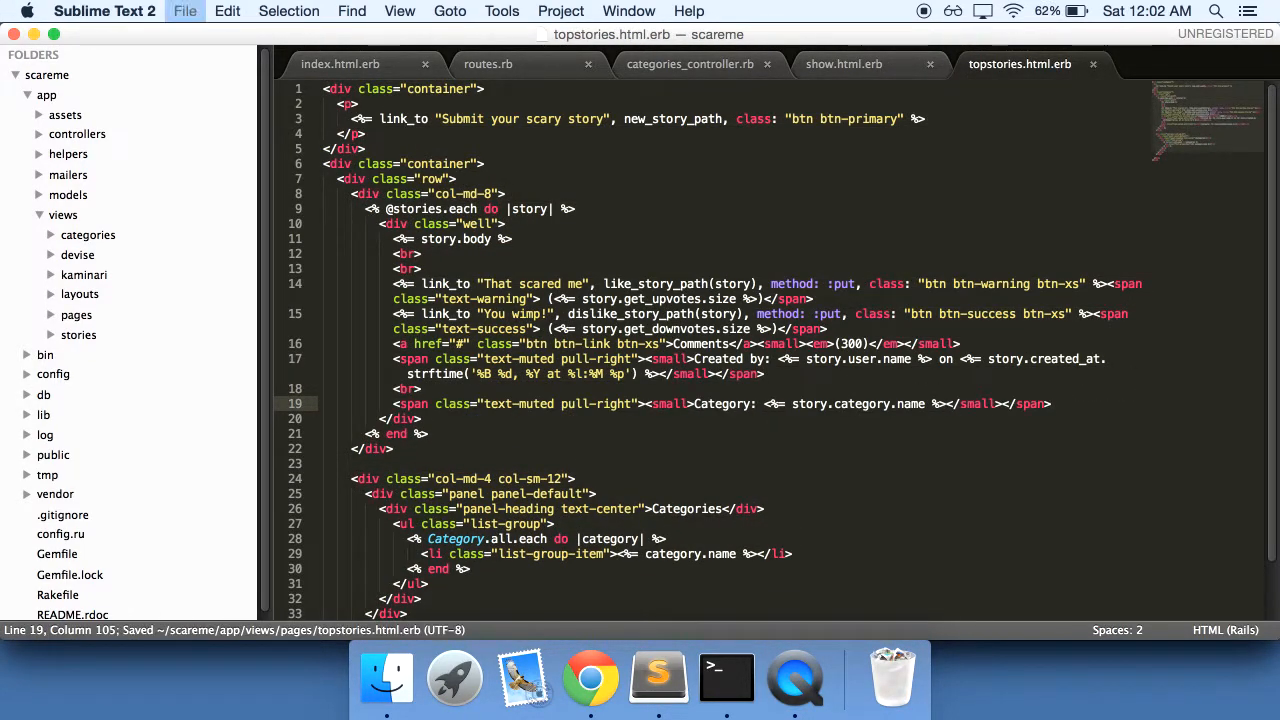
text(rand)
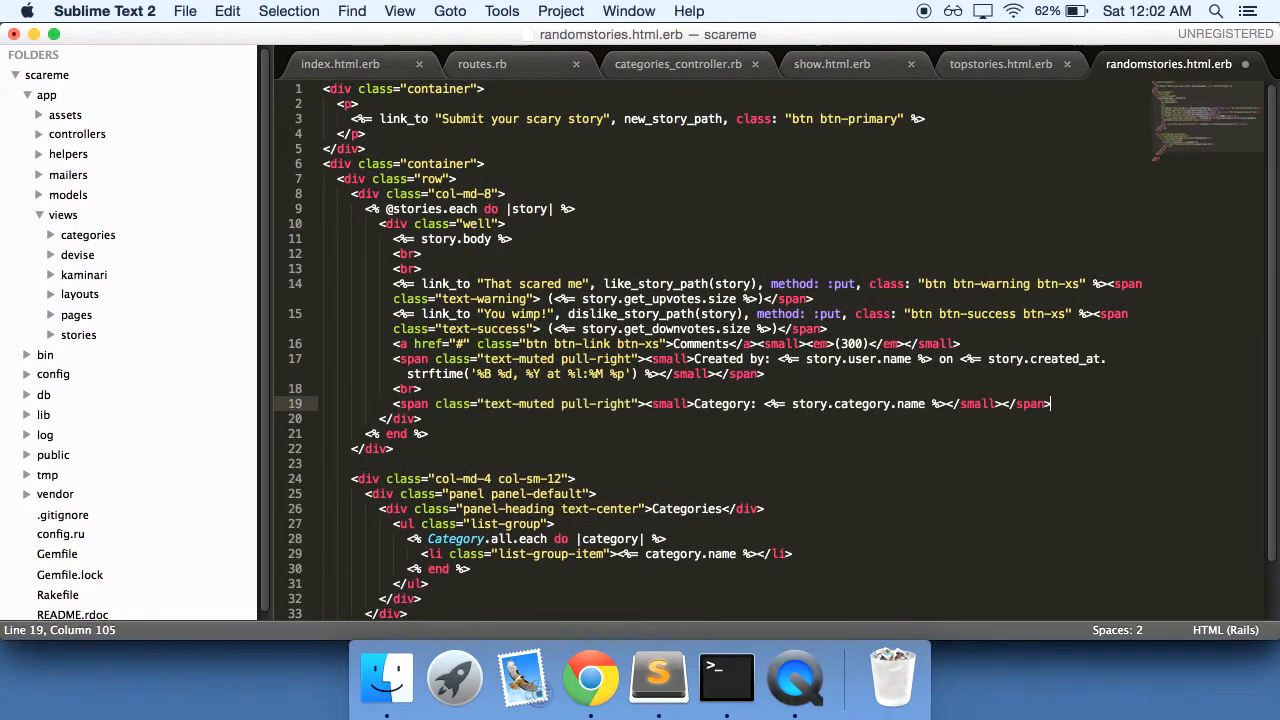
click(589, 678)
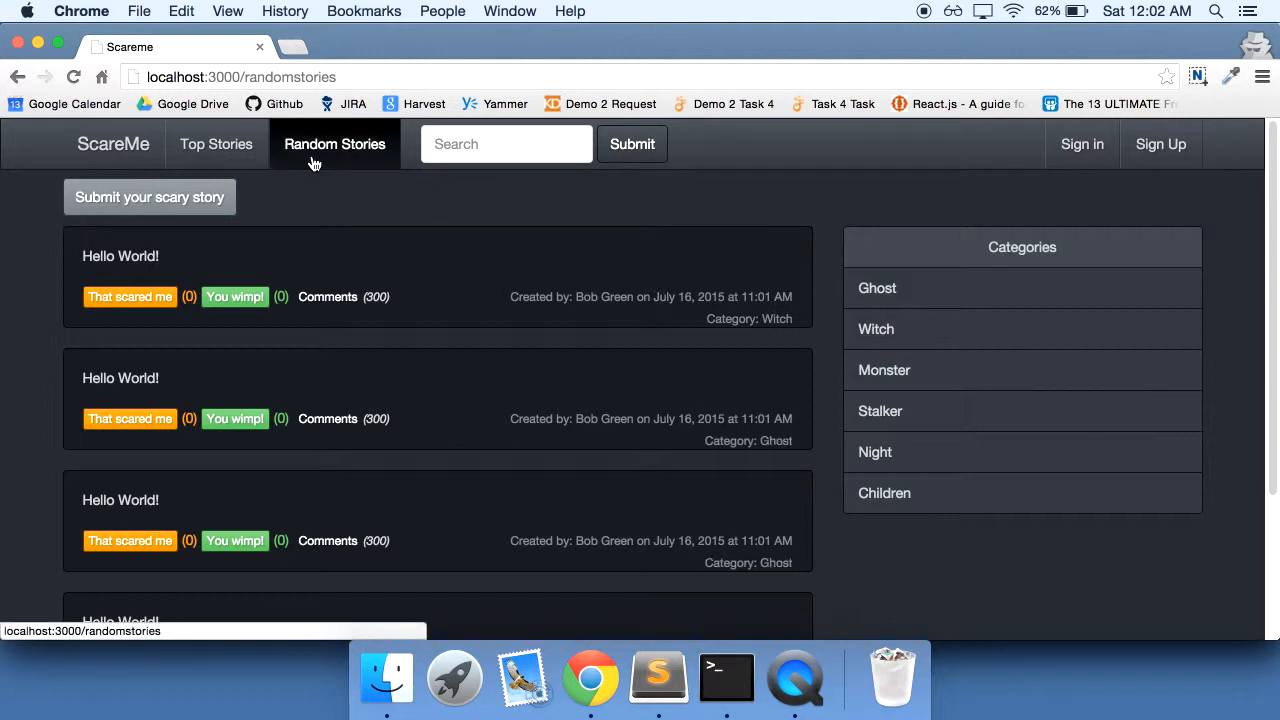
Reshuffle Random Stories several times to see categories, then view Top Stories.
click(334, 143)
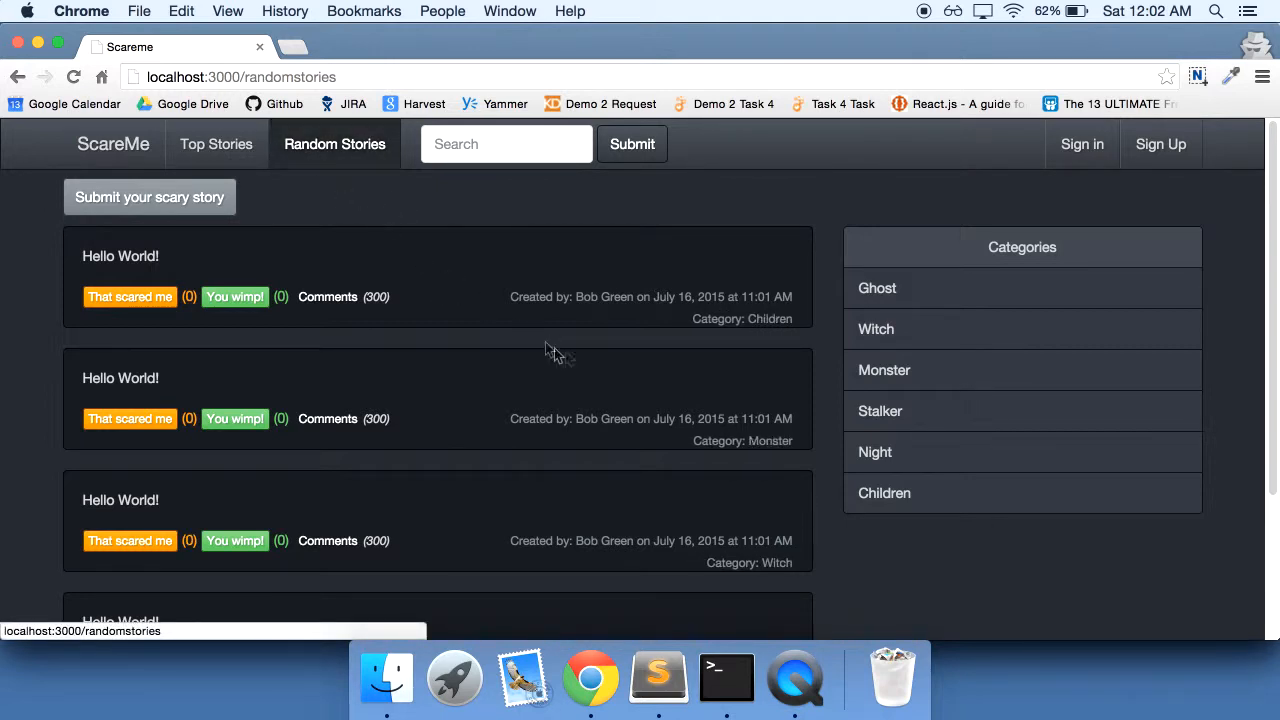
click(334, 143)
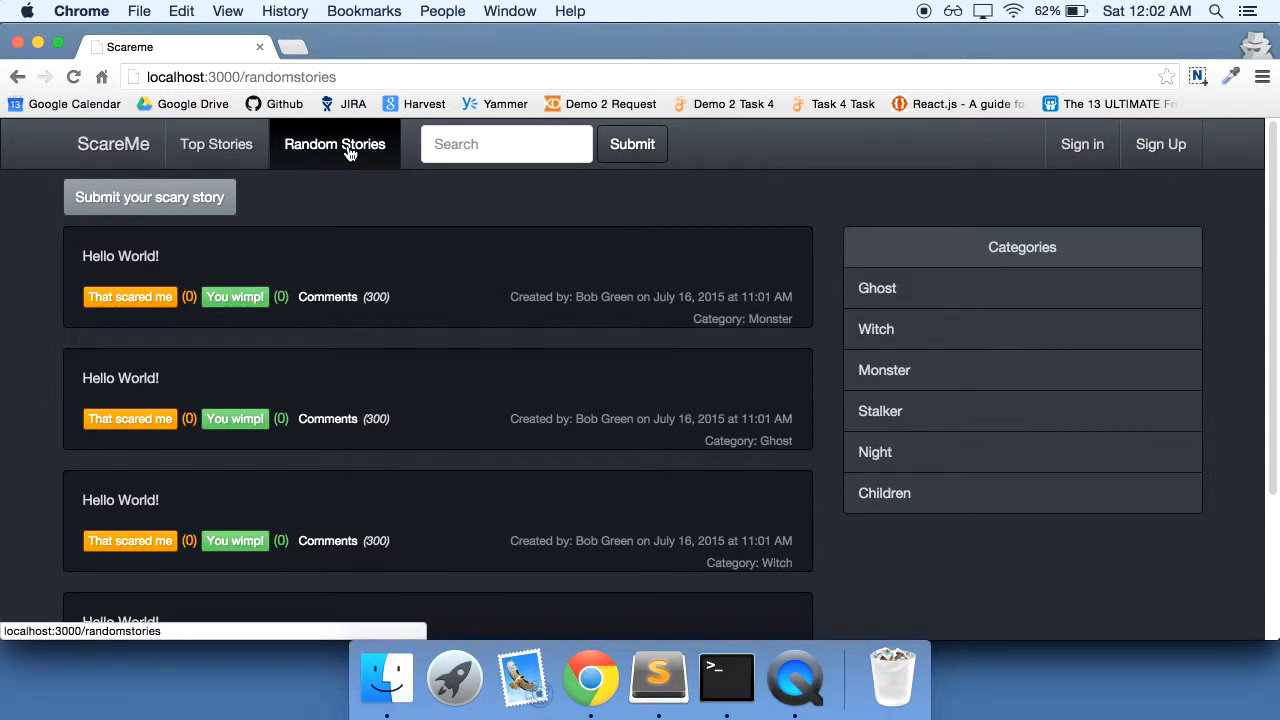
click(216, 143)
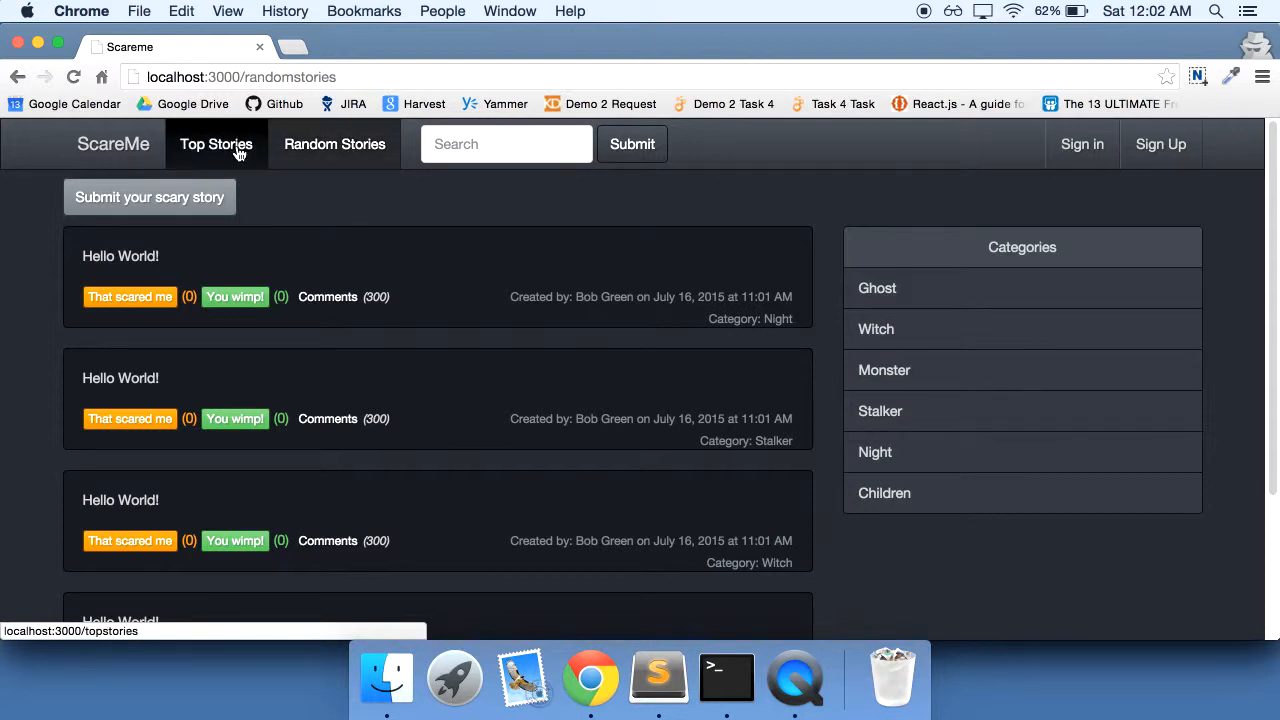
click(216, 144)
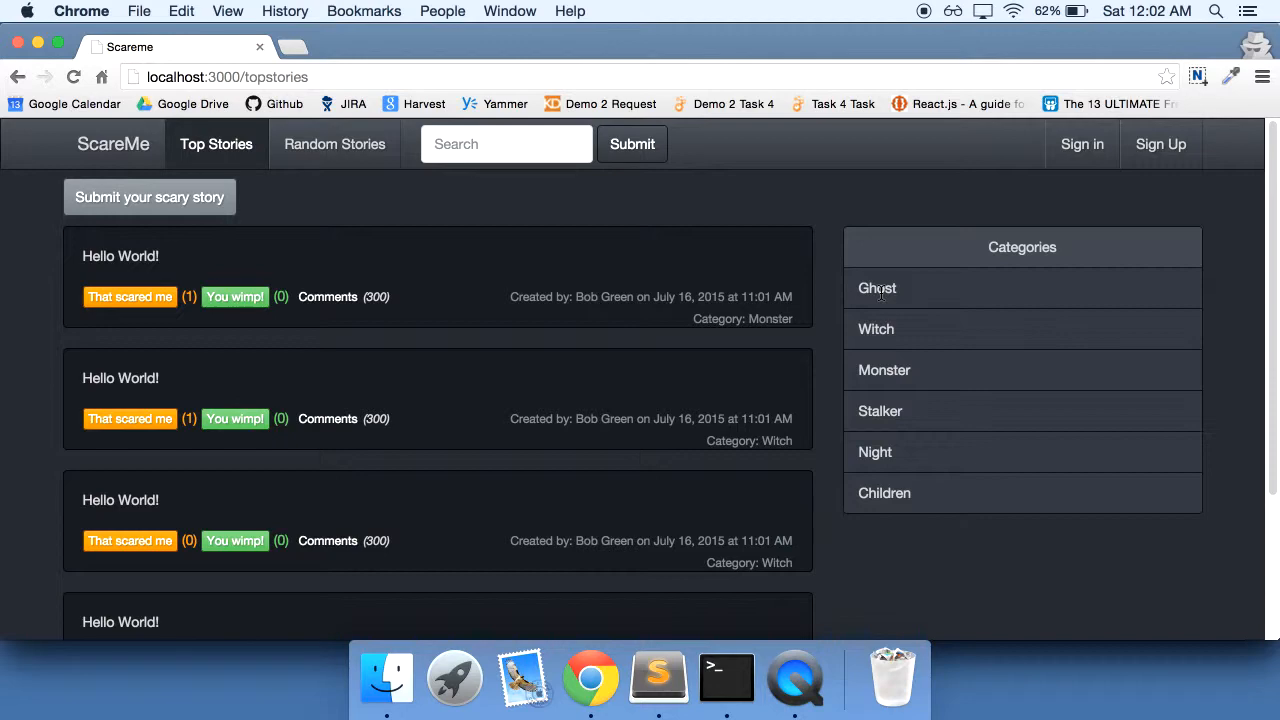
mouse_move(887, 320)
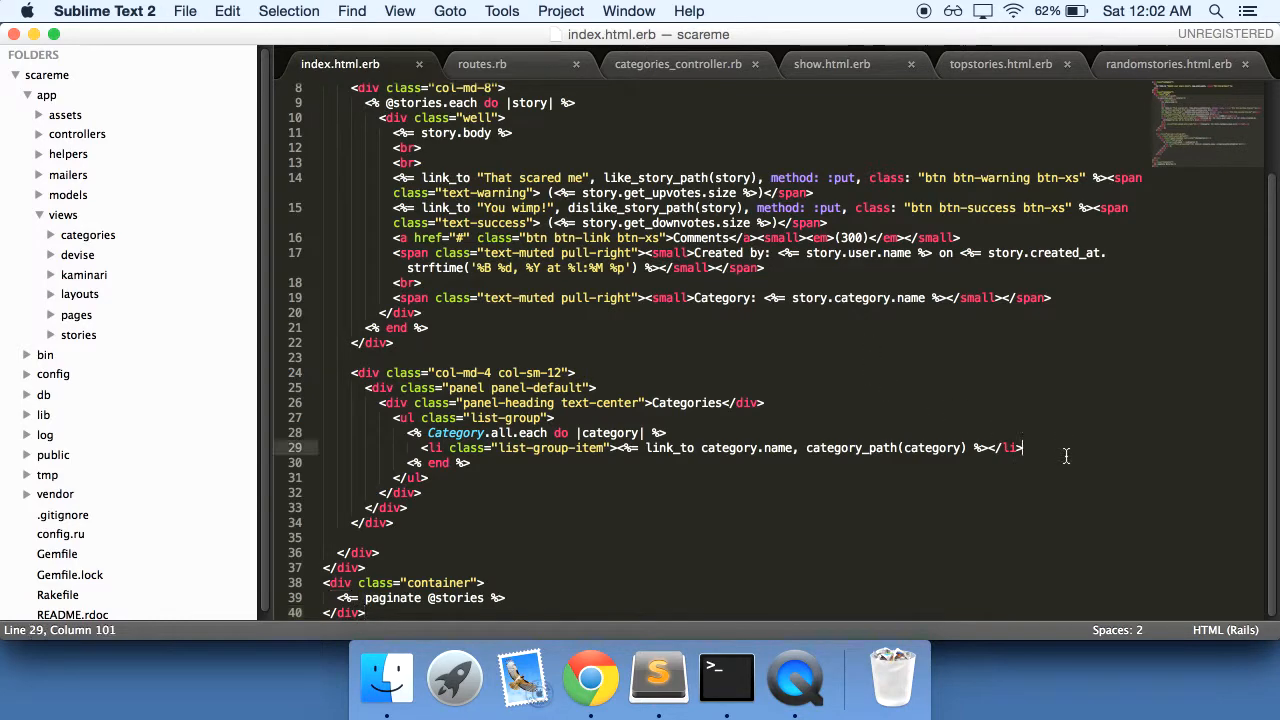
In randomstories.html.erb, change category.name to link_to category.name, category_path(category), and save.
click(1000, 63)
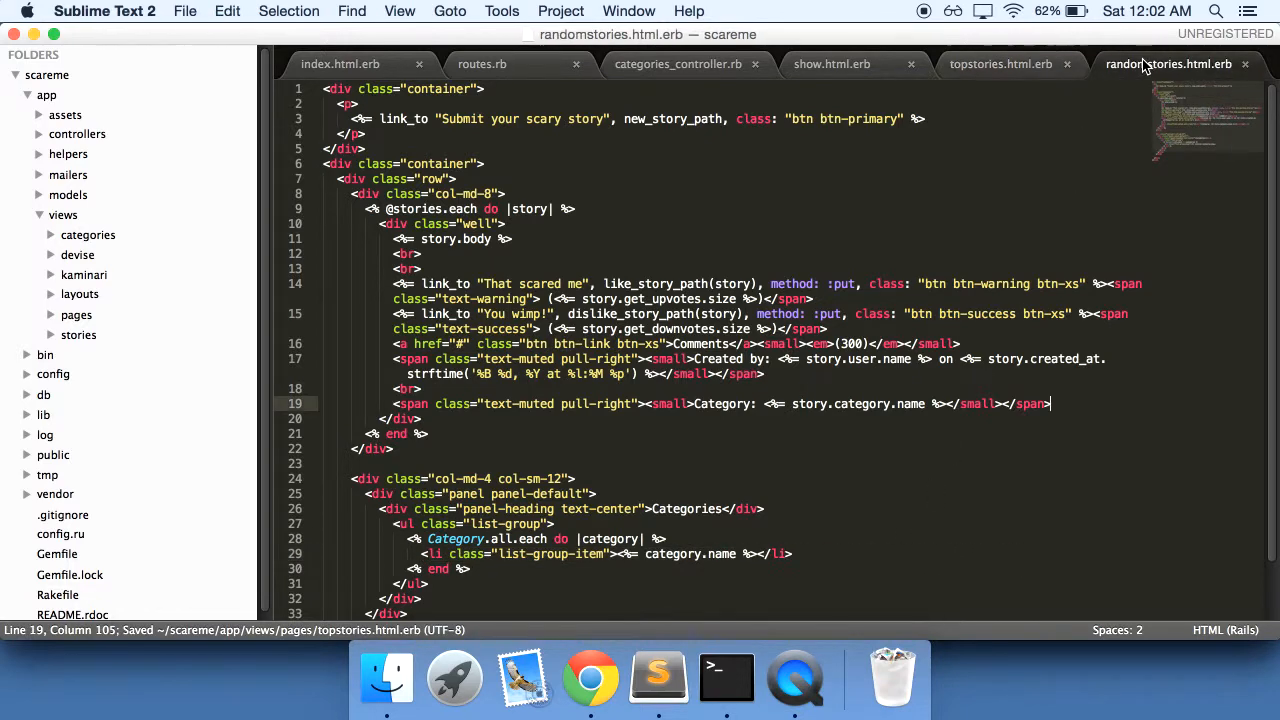
text(link_to category.name, category_path(category))
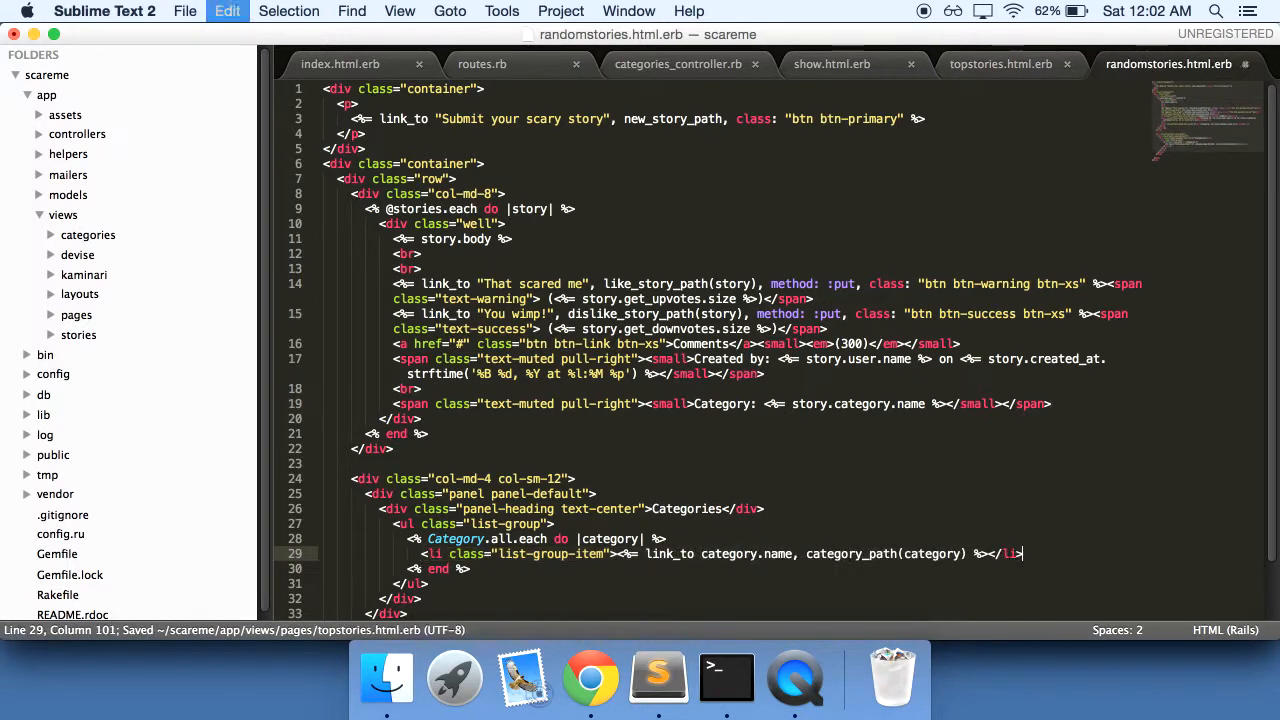
click(590, 677)
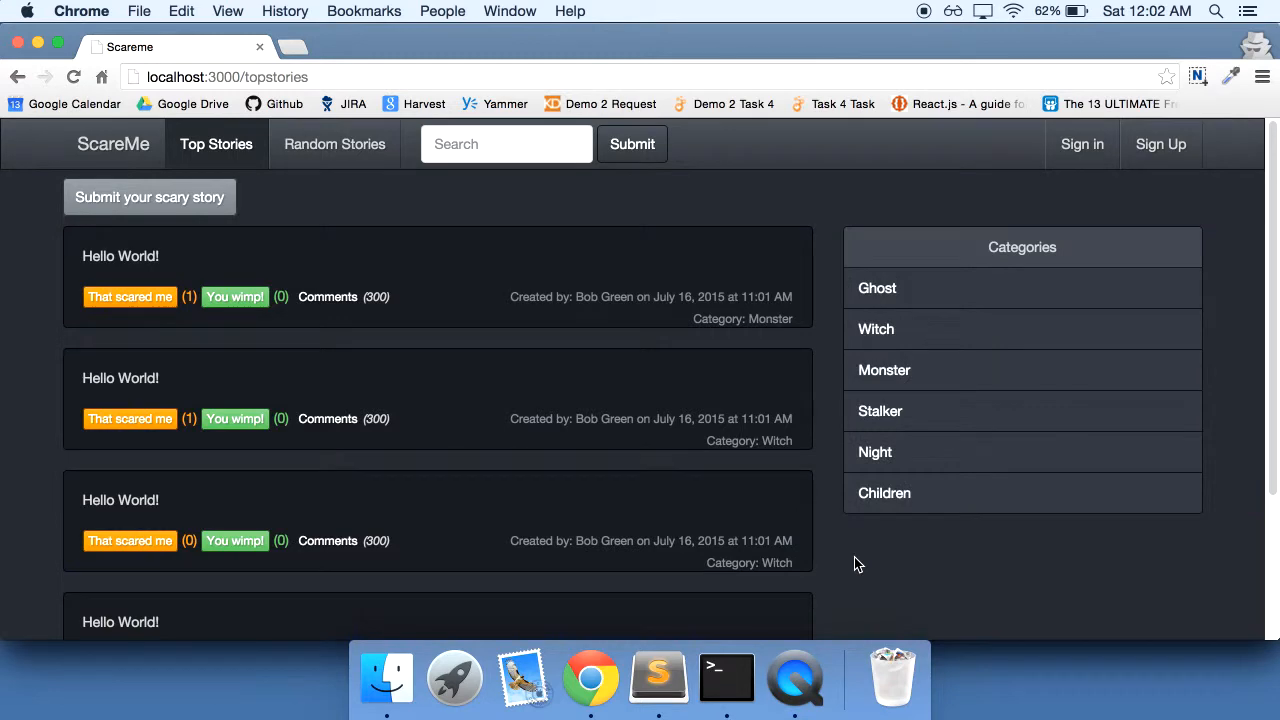
Follow the Ghost and Night sidebar links to confirm each lists only its stories.
click(877, 288)
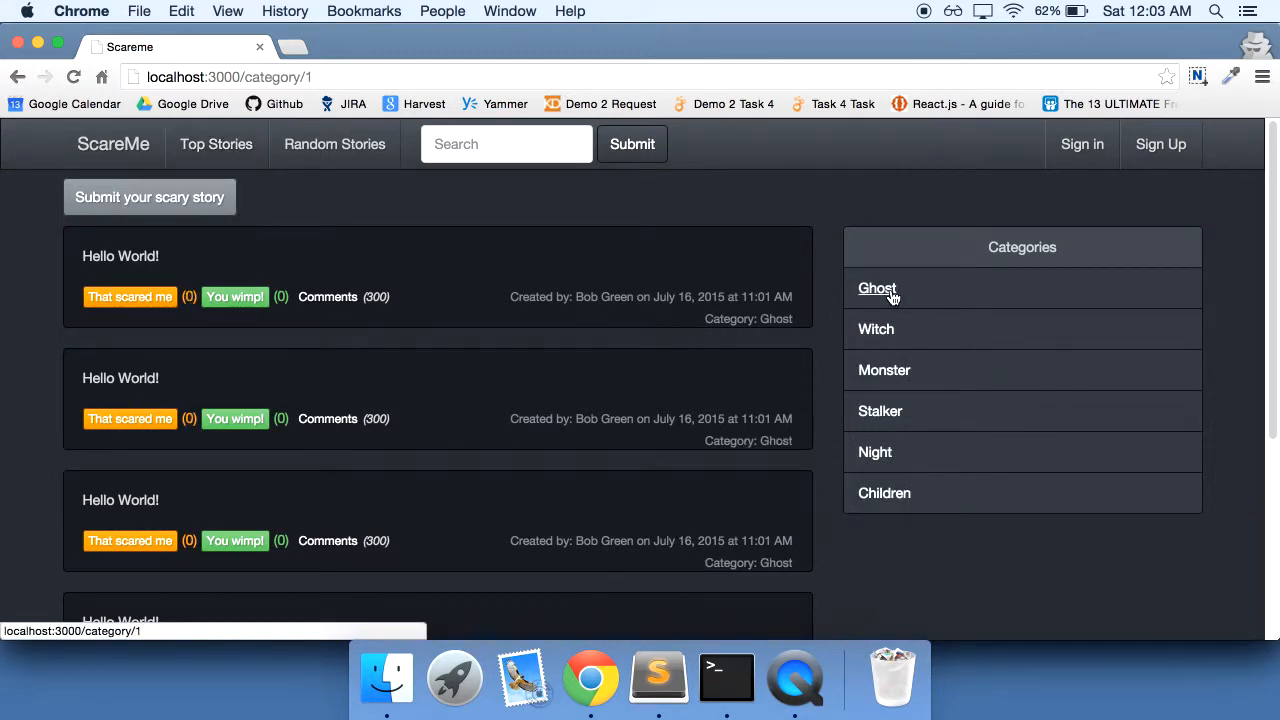
scroll(down, 3)
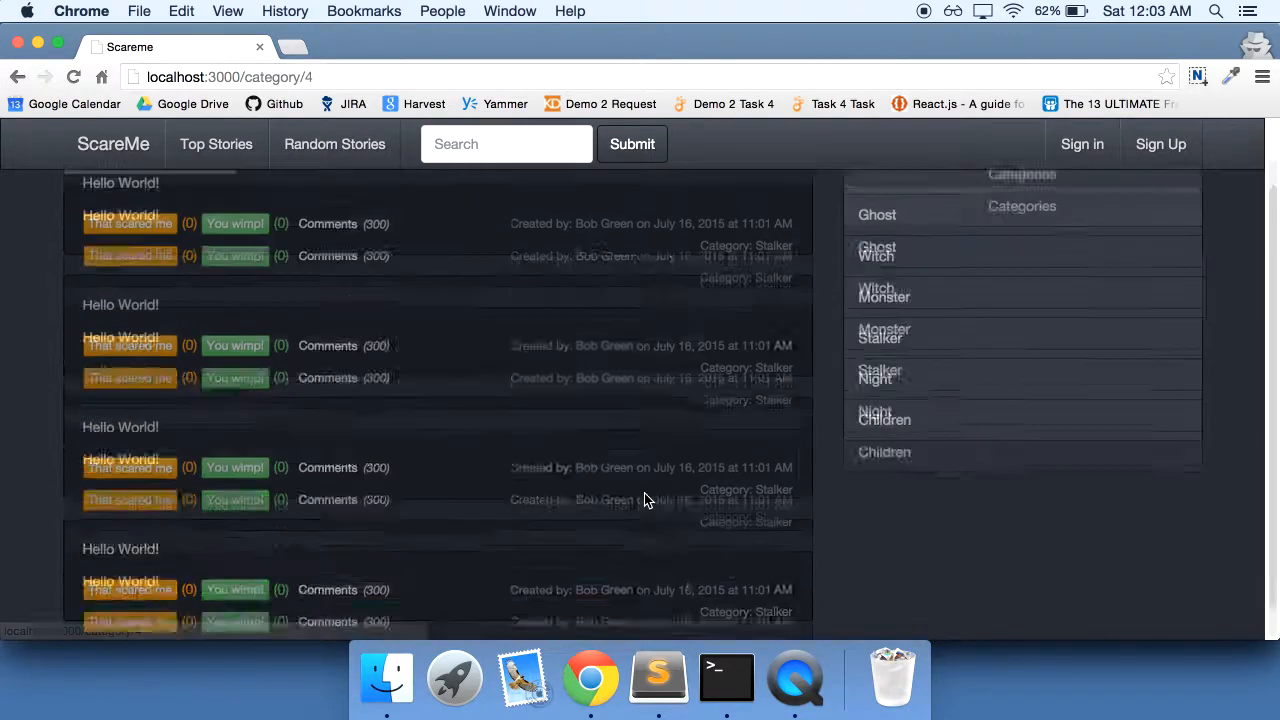
click(882, 451)
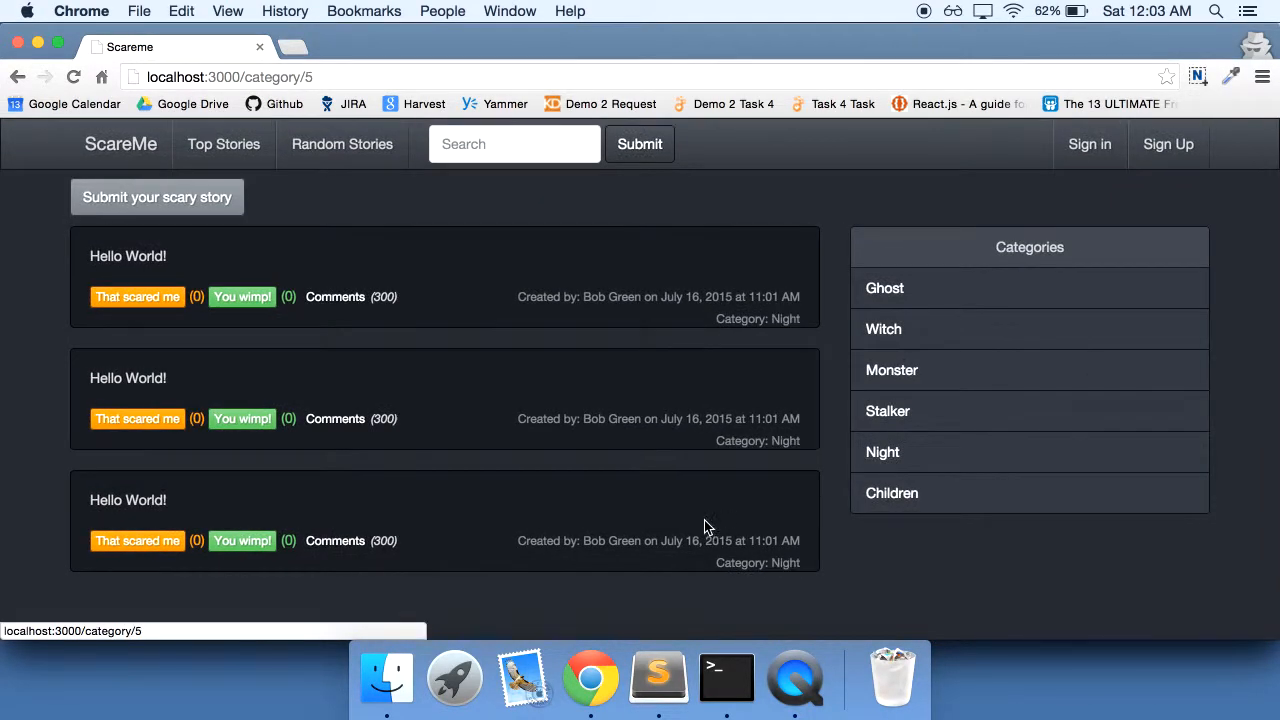